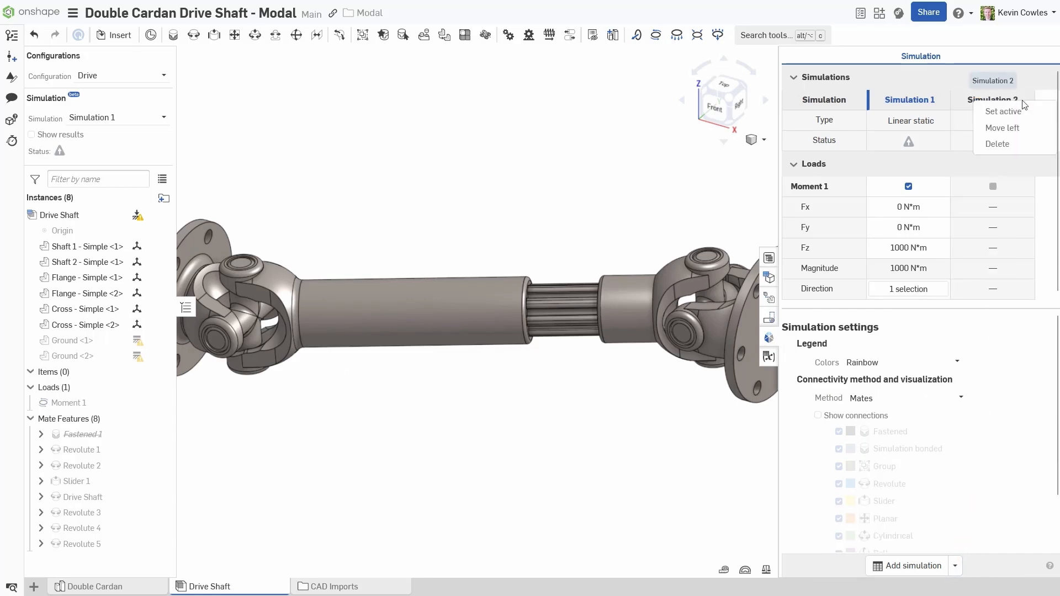
Step: Set Simulation 2 active, show the drive shaft's modal results, and animate the mode shape
{"action": "left_click", "coordinate": [1002, 112]}
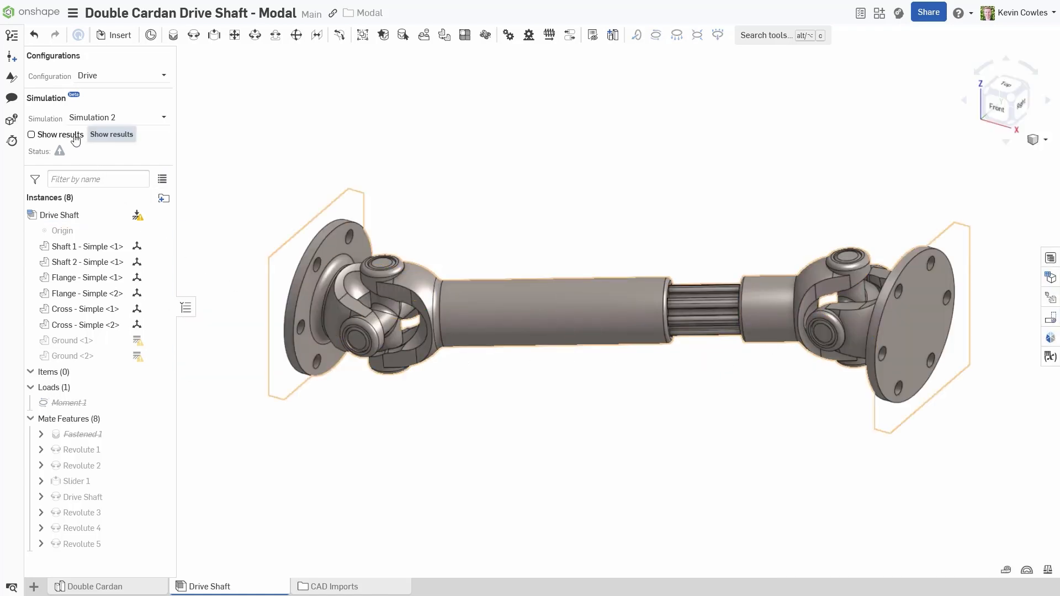
{"action": "left_click", "coordinate": [31, 134]}
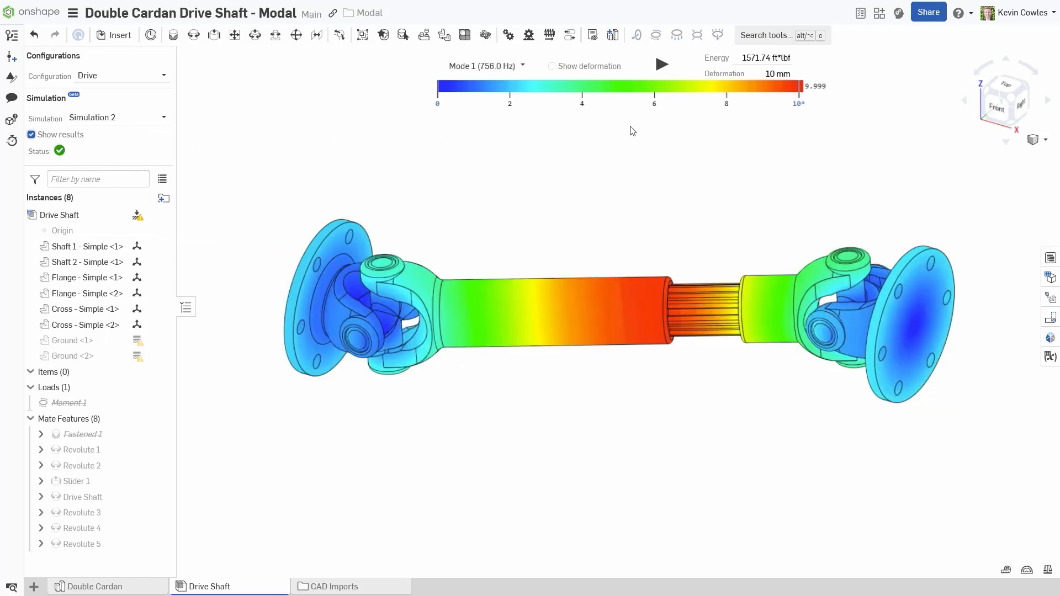
{"action": "left_click", "coordinate": [662, 64]}
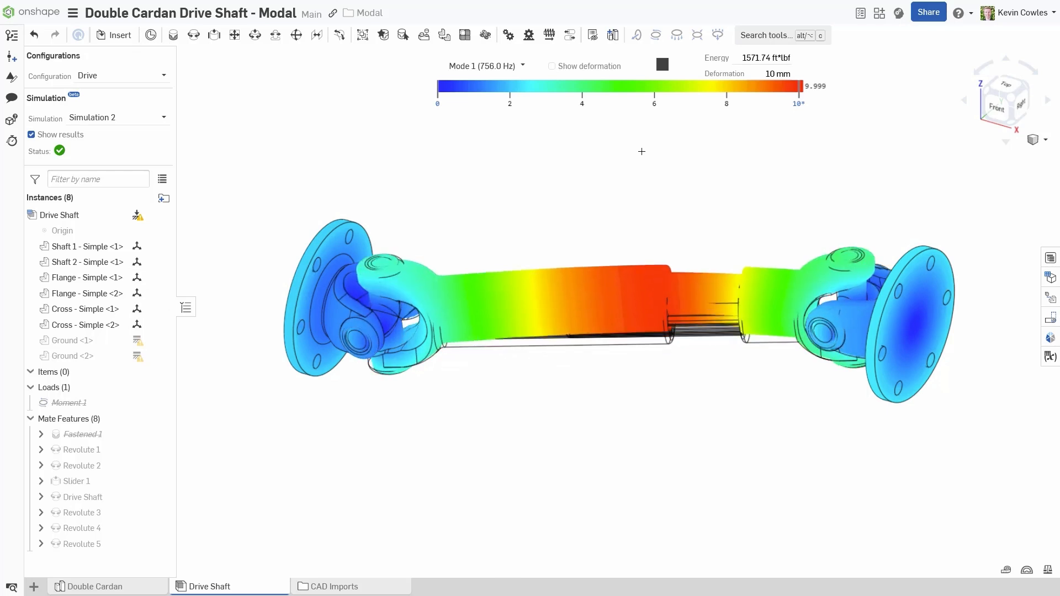
{"action": "left_click", "coordinate": [486, 66]}
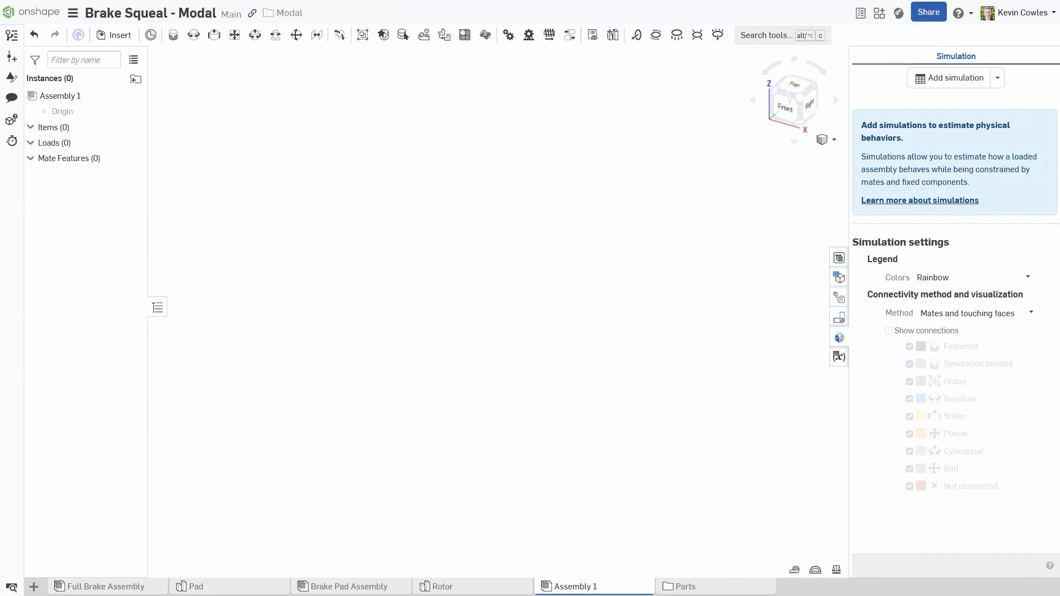
Step: Insert the Rotor parts into the assembly, add a modal simulation, and show its results
{"action": "left_click", "coordinate": [114, 35]}
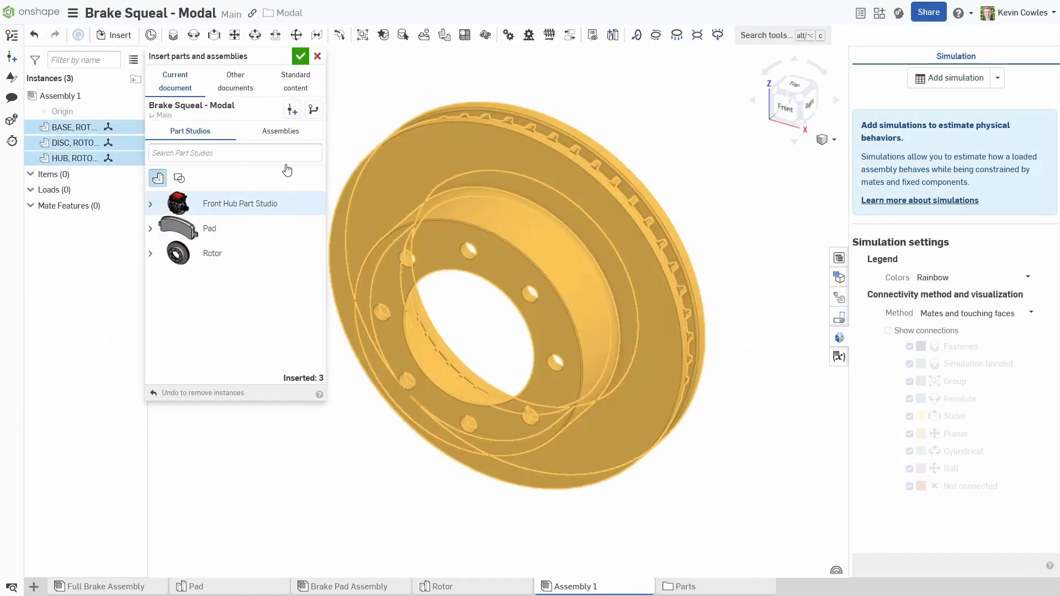
{"action": "left_click", "coordinate": [300, 56]}
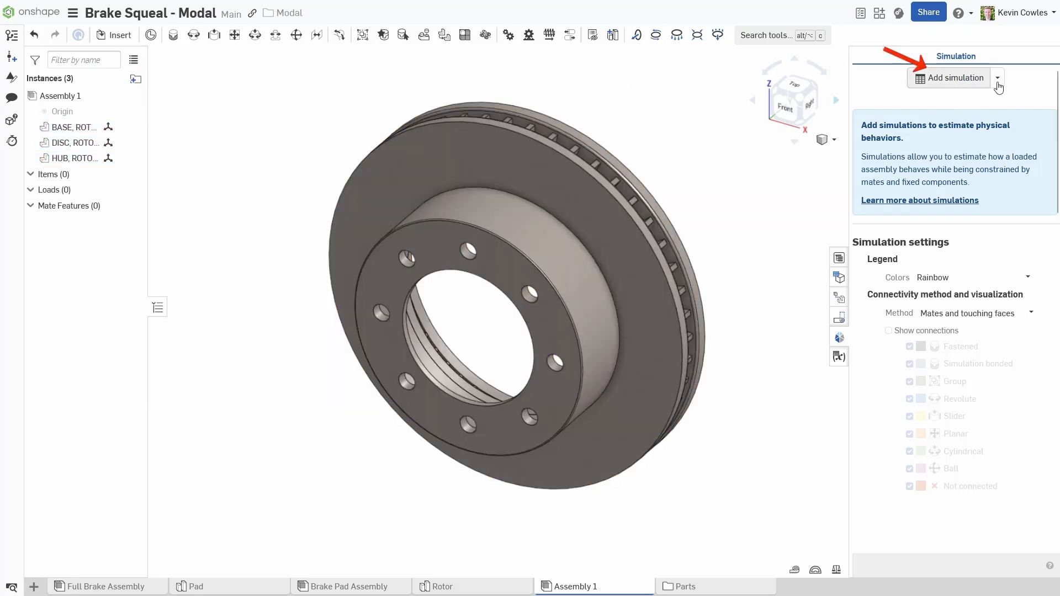
{"action": "left_click", "coordinate": [951, 77]}
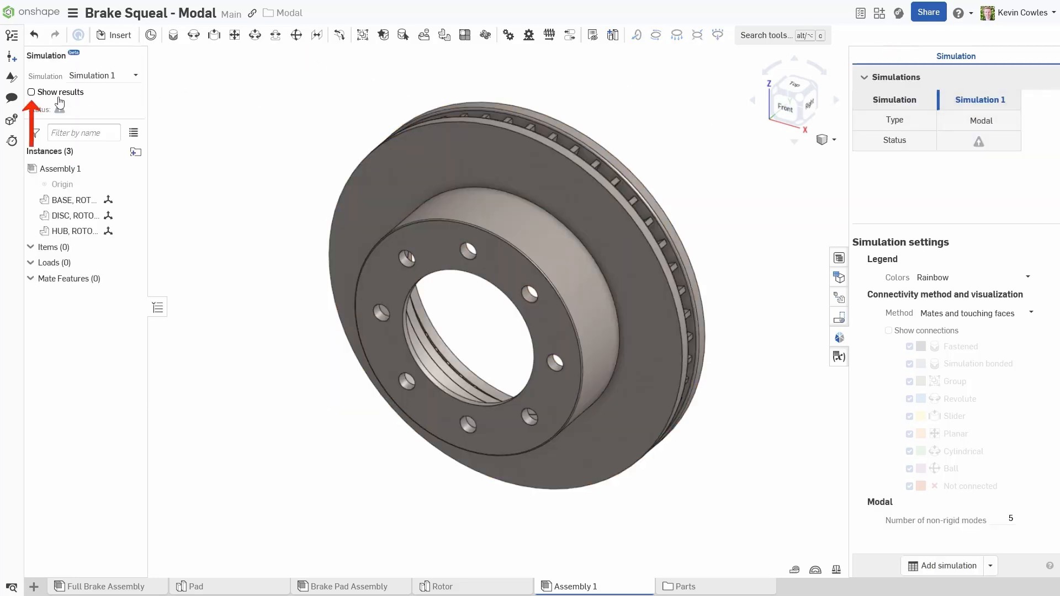
{"action": "left_click", "coordinate": [31, 92]}
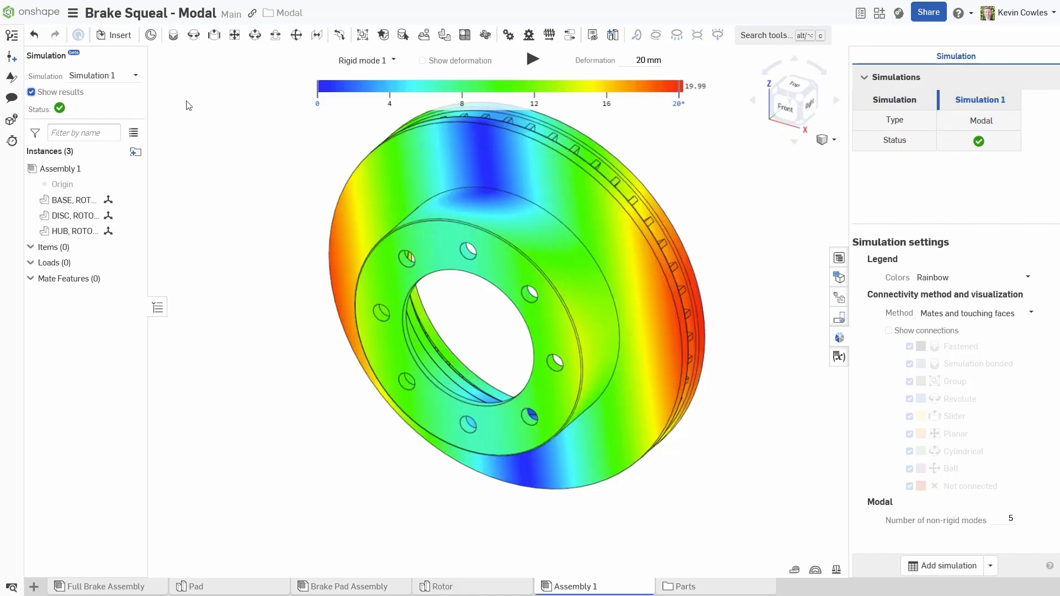
Step: Review the rotor's vibration modes, from rigid mode 4 through Mode 3
{"action": "left_click", "coordinate": [392, 60]}
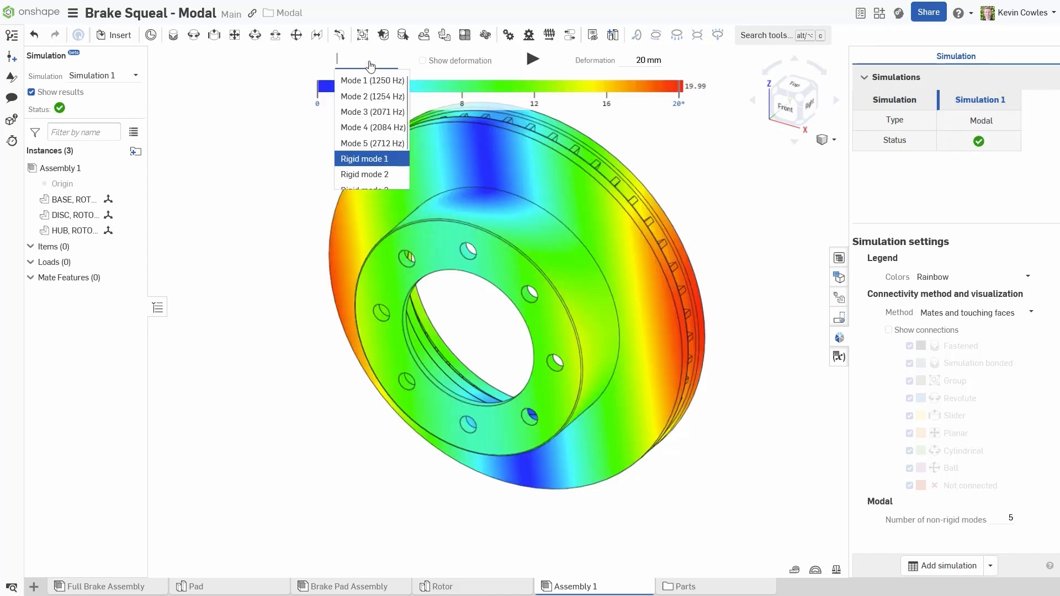
{"action": "scroll", "scroll_direction": "down", "scroll_amount": 3}
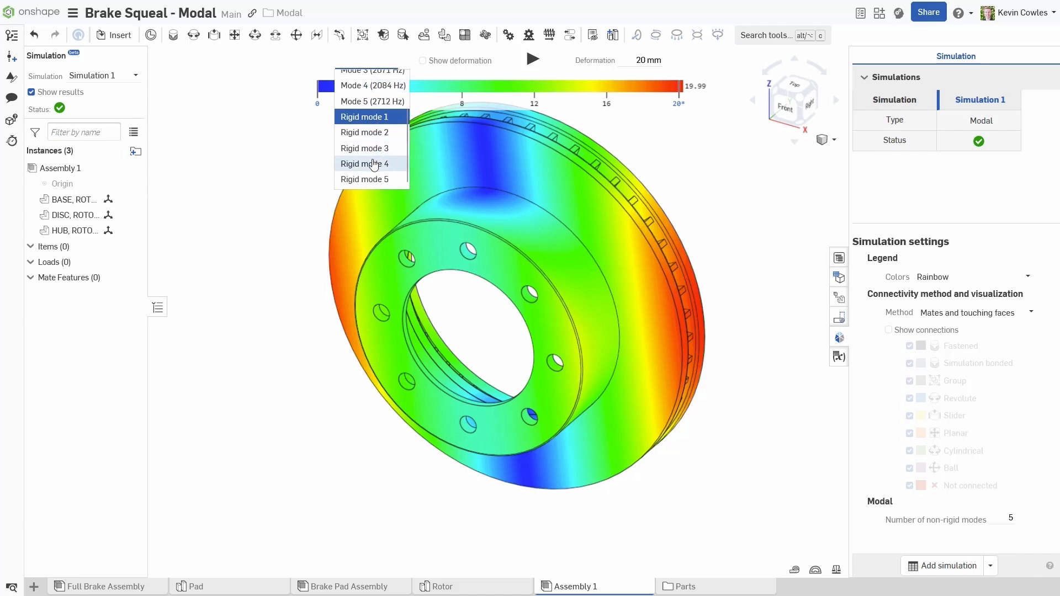
{"action": "left_click", "coordinate": [365, 163]}
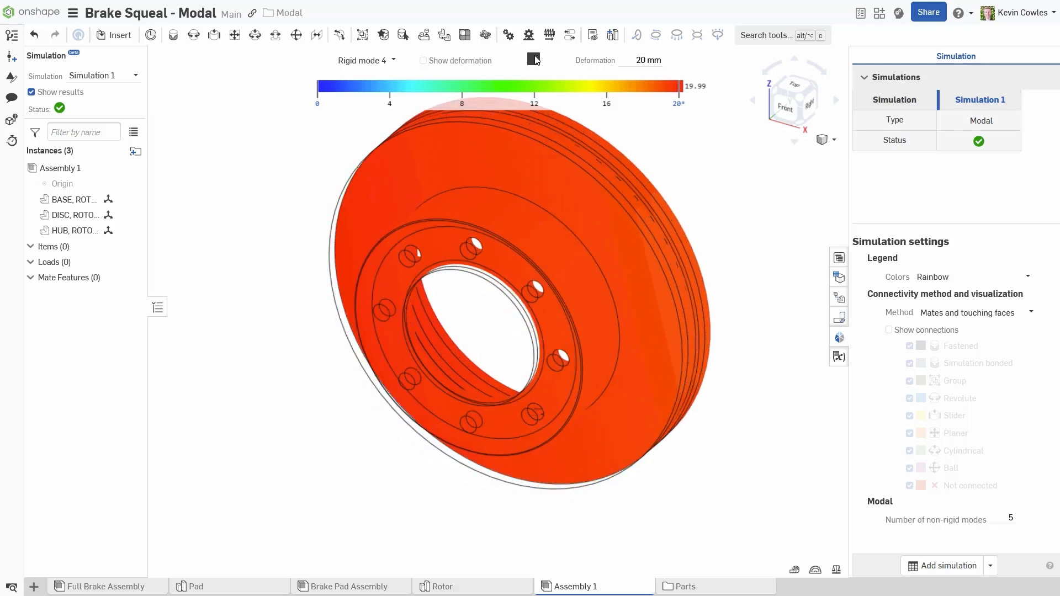
{"action": "left_click", "coordinate": [392, 61]}
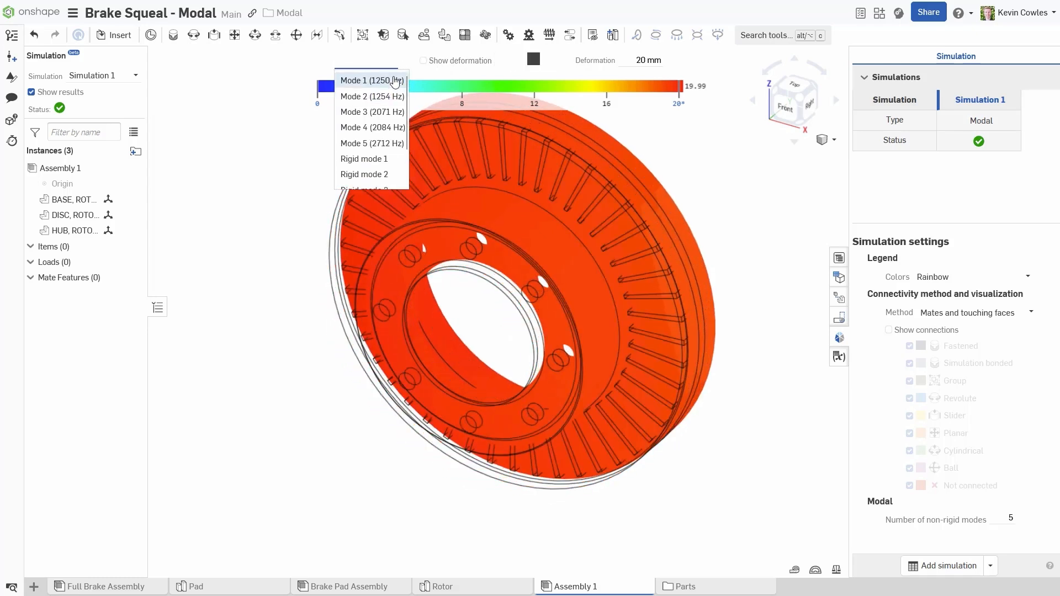
{"action": "left_click", "coordinate": [368, 81]}
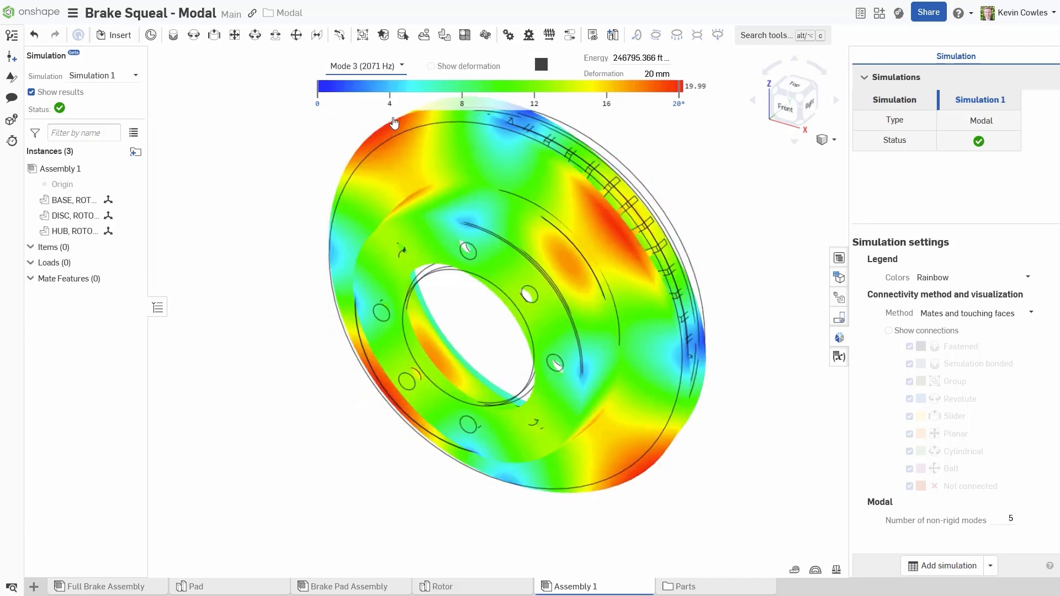
{"action": "left_click", "coordinate": [366, 66]}
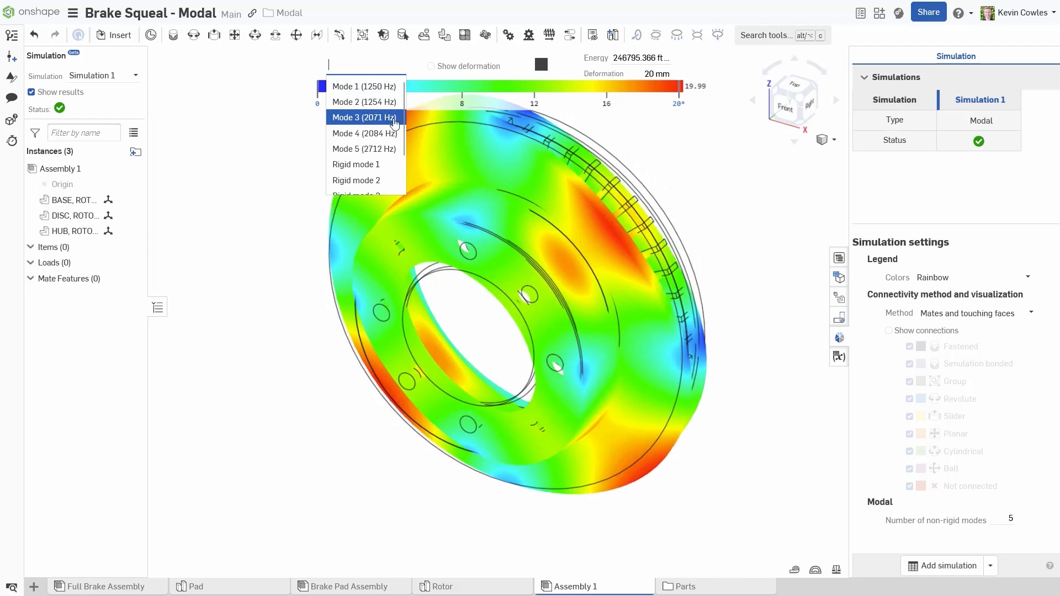
{"action": "left_click", "coordinate": [364, 149]}
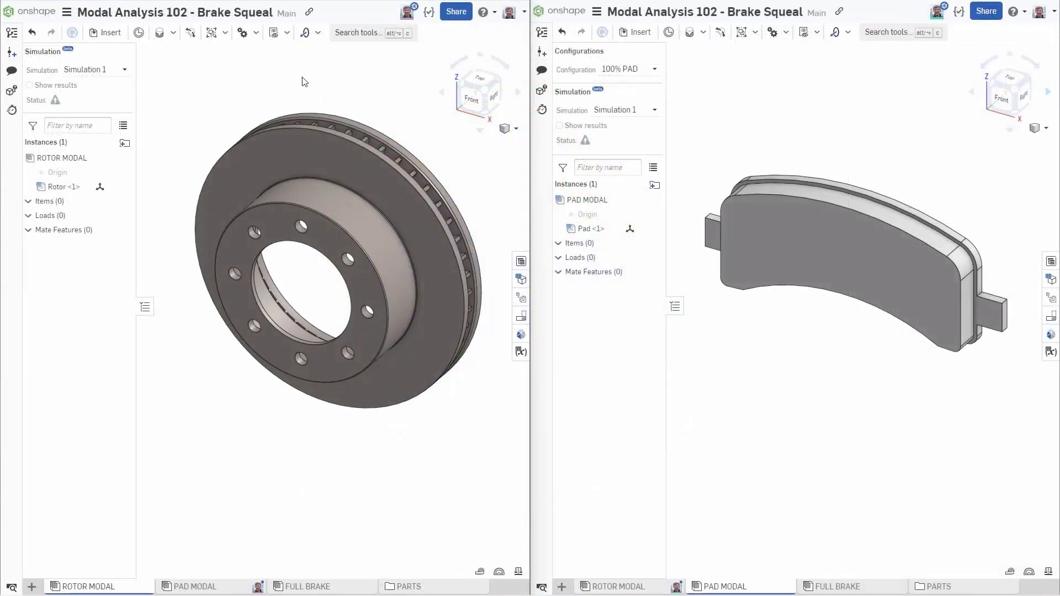
Step: Show rotor and pad modal results side by side, with the pad set to 50% PAD
{"action": "left_click", "coordinate": [29, 85]}
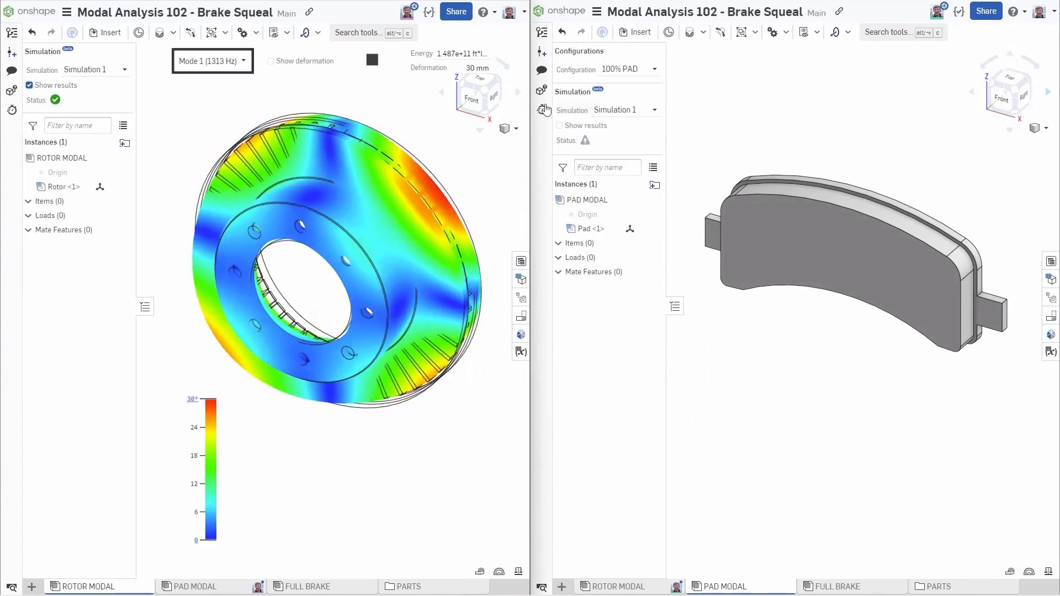
{"action": "left_click", "coordinate": [559, 126]}
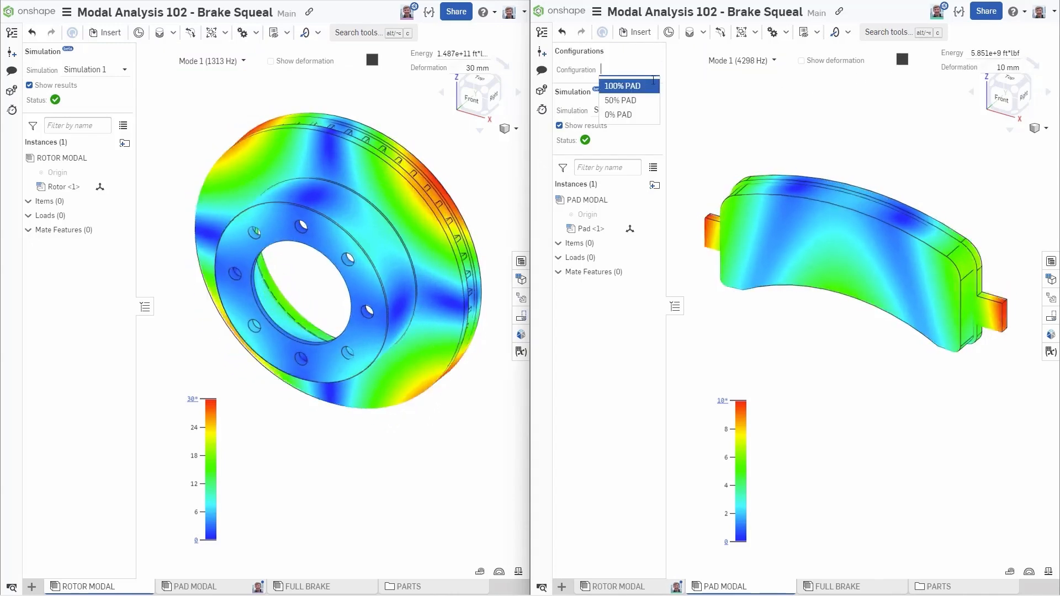
{"action": "left_click", "coordinate": [619, 100]}
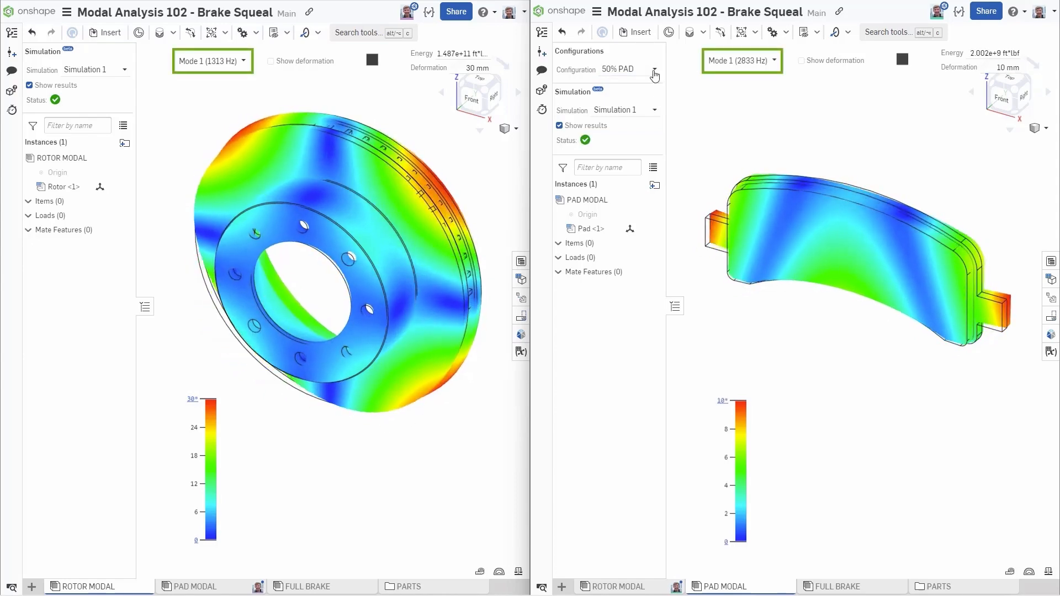
{"action": "left_click", "coordinate": [654, 72]}
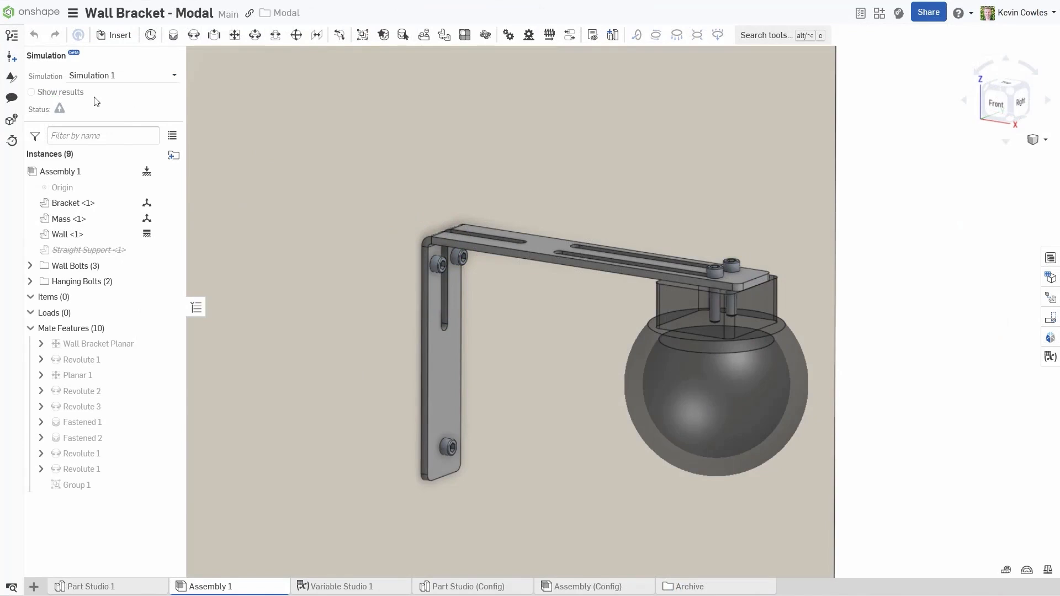
Step: Show wall bracket results and unsuppress Straight Support <1>, raising Mode 1 to 210.9 Hz
{"action": "left_click", "coordinate": [31, 92]}
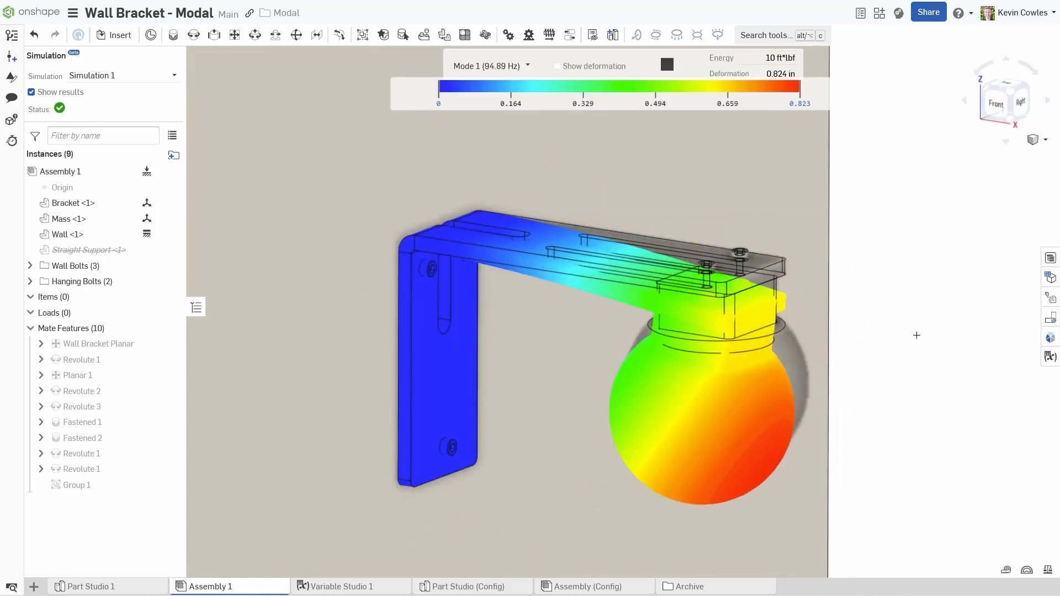
{"action": "right_click", "coordinate": [89, 250]}
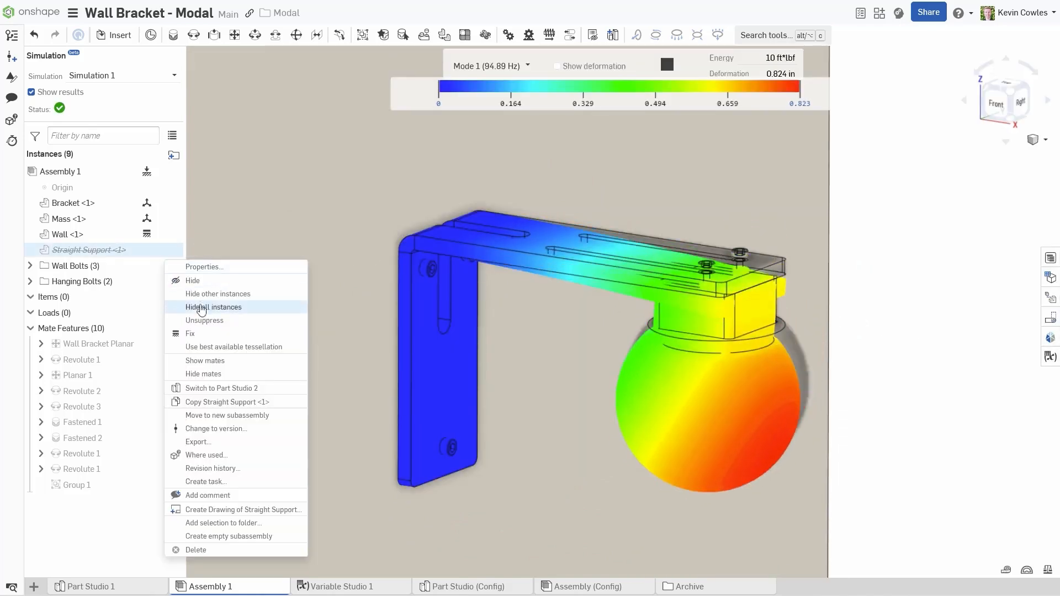
{"action": "left_click", "coordinate": [205, 320]}
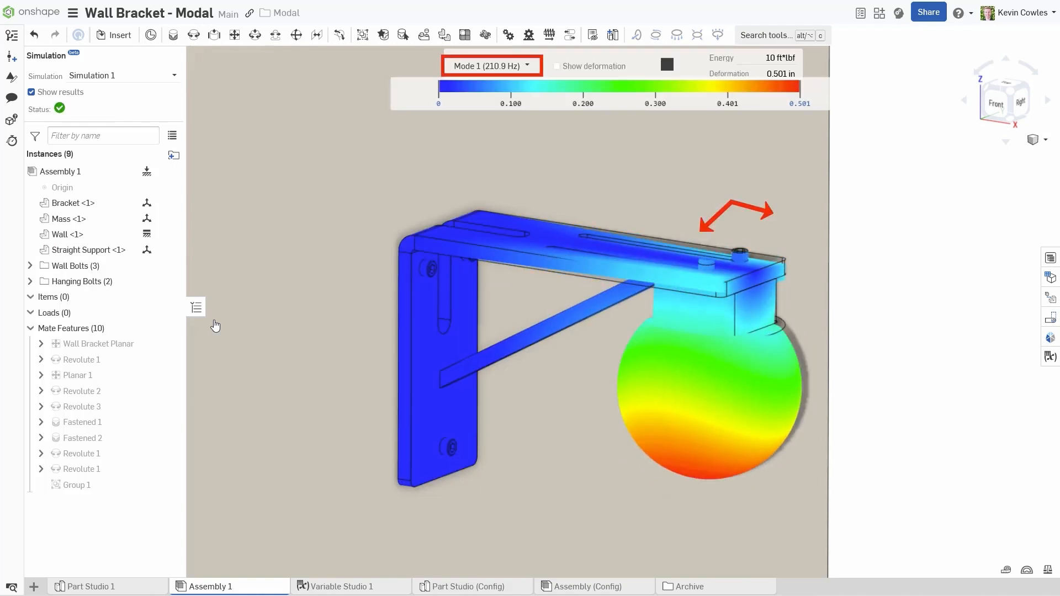
{"action": "left_click", "coordinate": [9, 35]}
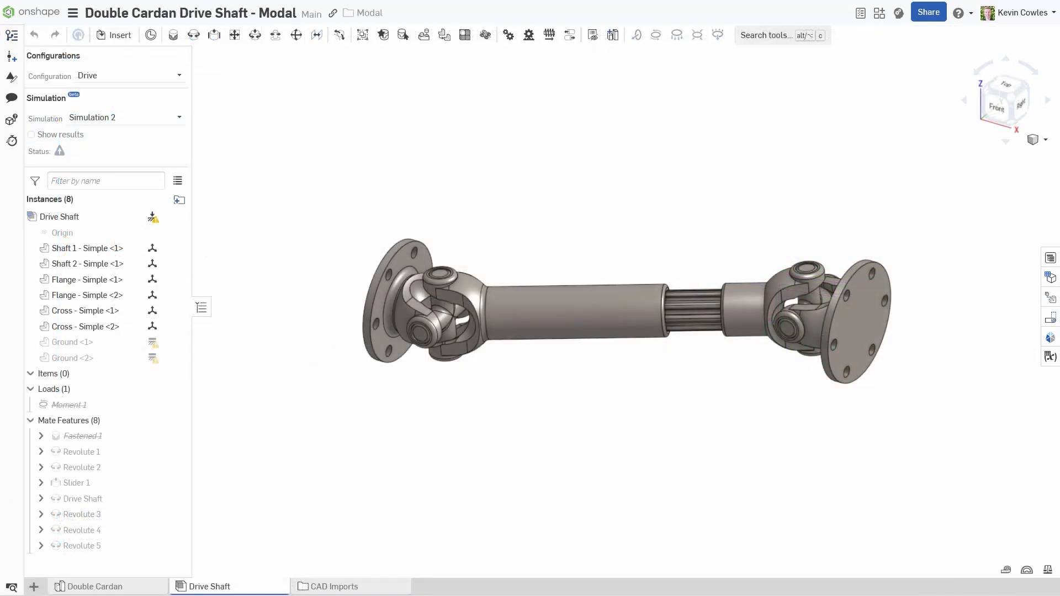
{"action": "mouse_move", "coordinate": [1051, 337]}
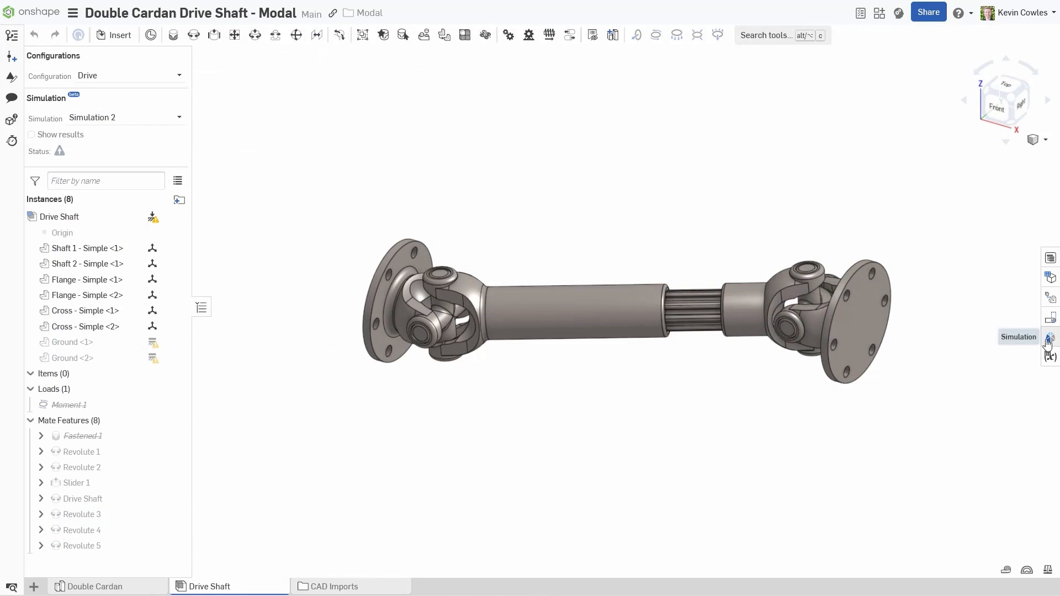
Step: Show the drive shaft's mate connections and modal results, then switch to Mode 5
{"action": "left_click", "coordinate": [1050, 337]}
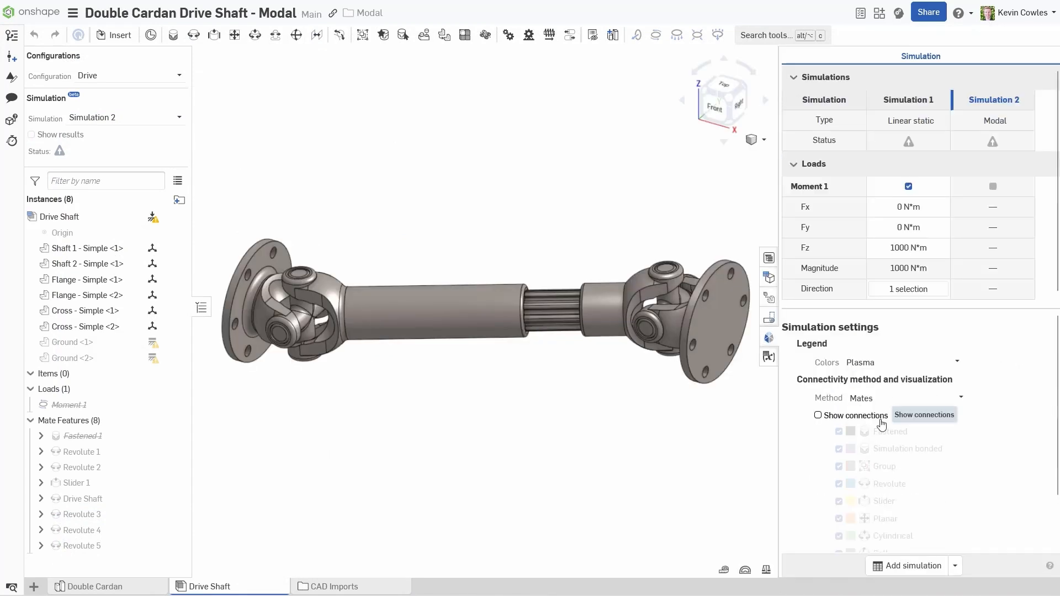
{"action": "left_click", "coordinate": [817, 415]}
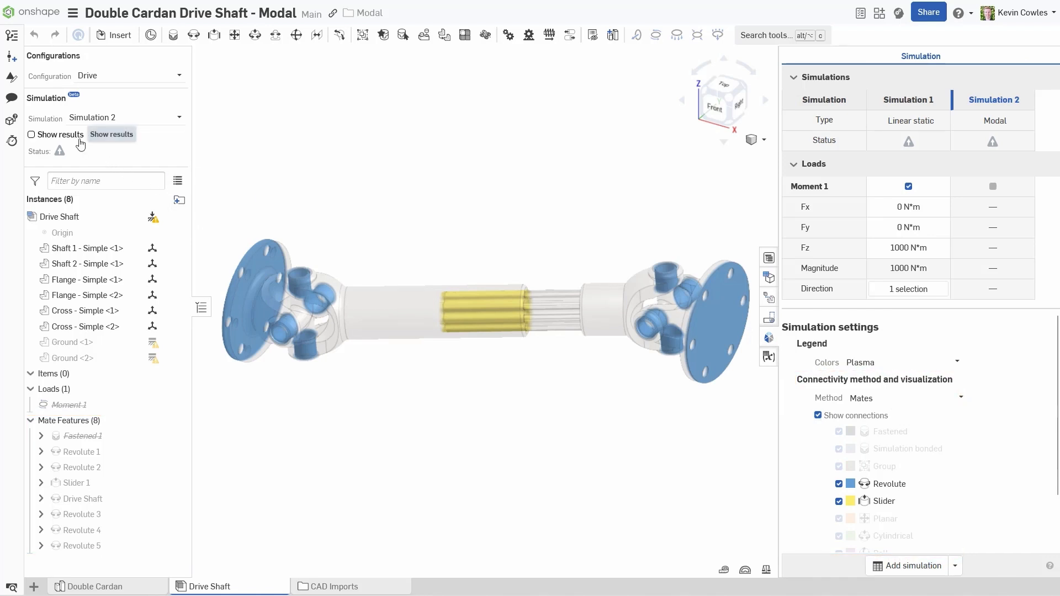
{"action": "left_click", "coordinate": [31, 134]}
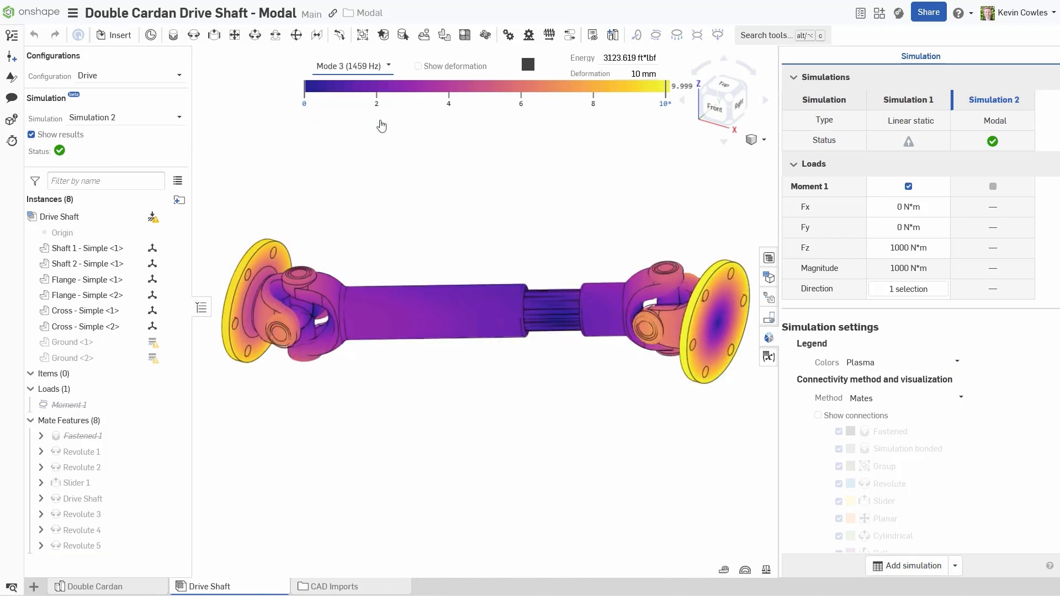
{"action": "left_click", "coordinate": [353, 65]}
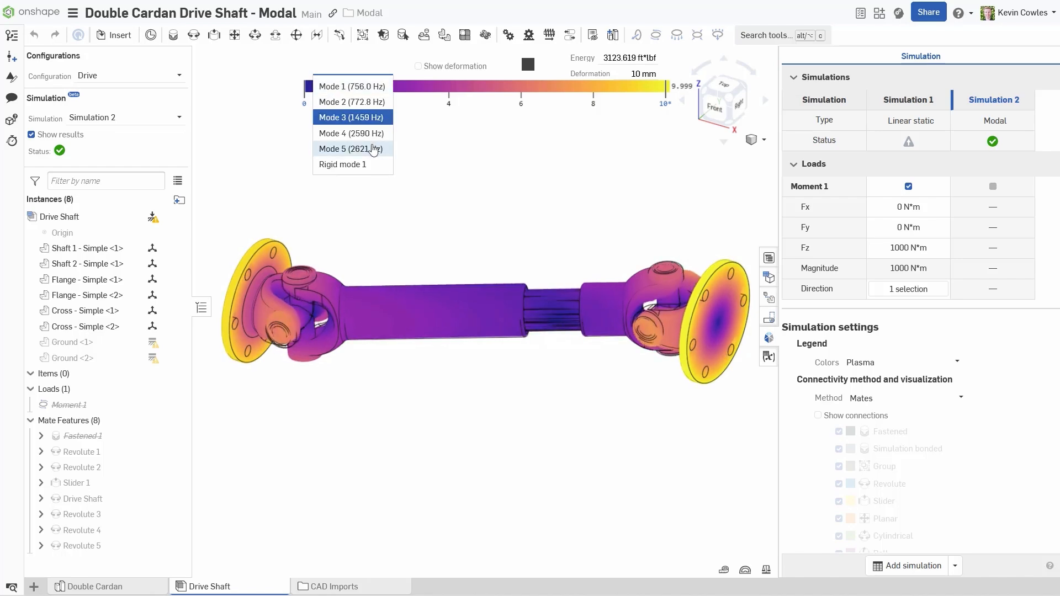
{"action": "left_click", "coordinate": [350, 148]}
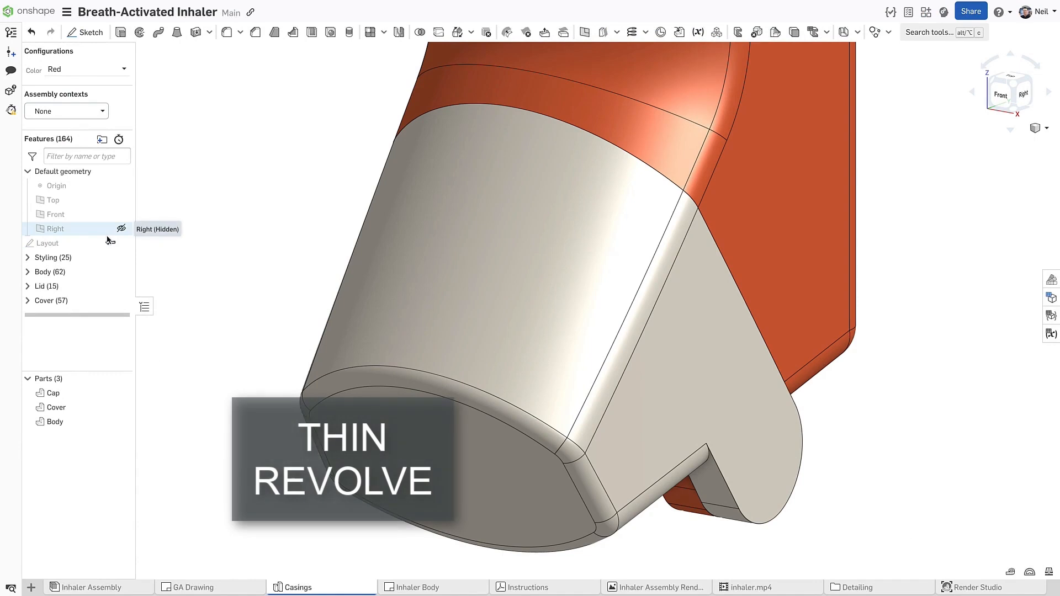
Step: Sketch a short dimensioned line across the inhaler body on the Right plane
{"action": "left_click", "coordinate": [86, 32]}
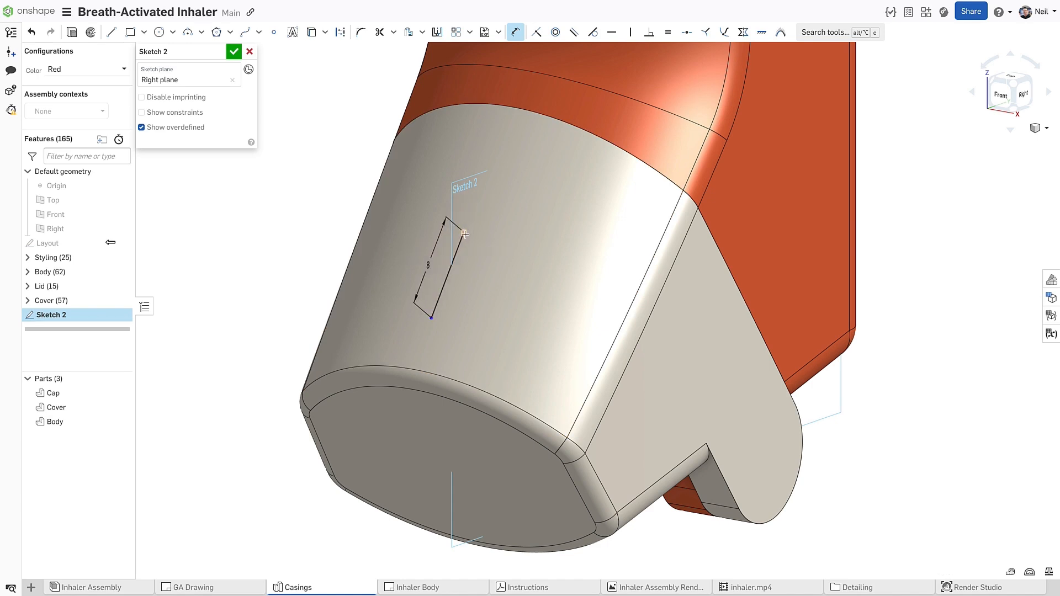
{"action": "left_click_drag", "start_coordinate": [448, 233], "coordinate": [492, 93]}
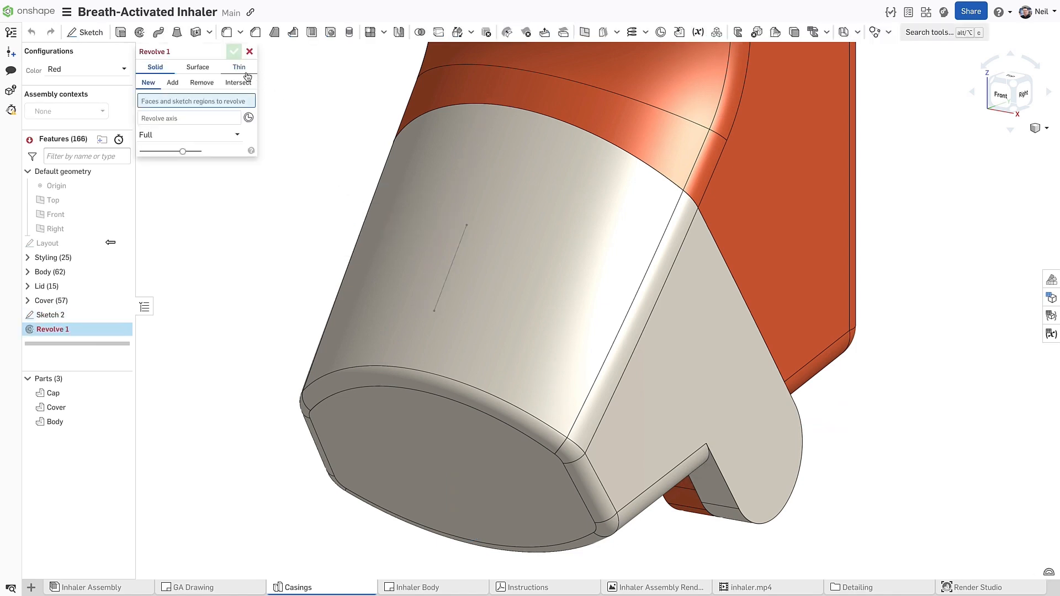
Step: Make the revolve a thin 1 mm, symmetric 30° cut merged with all, on Sketch 2's line
{"action": "left_click", "coordinate": [238, 67]}
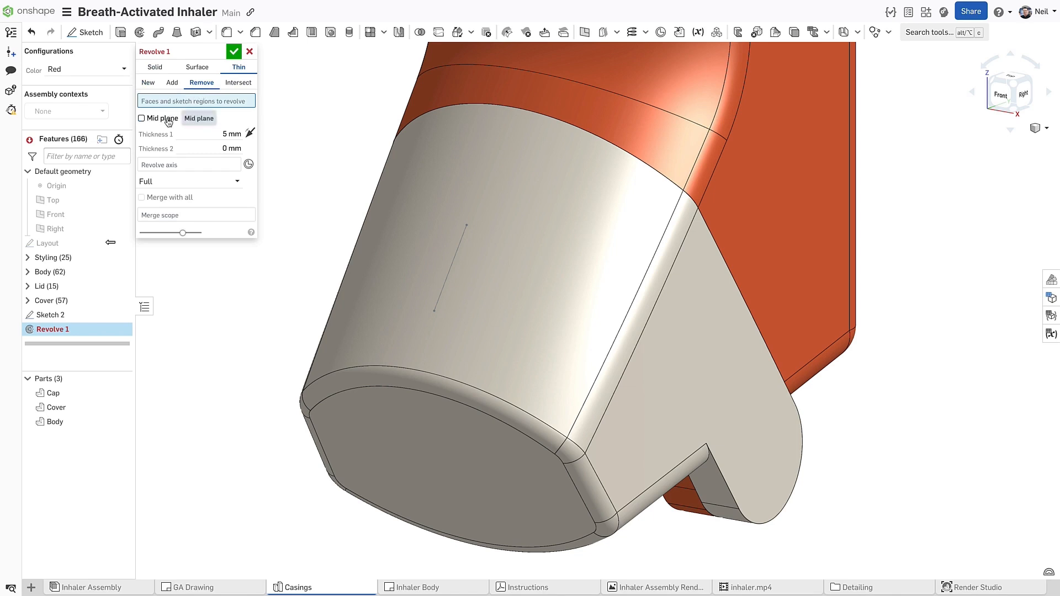
{"action": "left_click", "coordinate": [142, 118]}
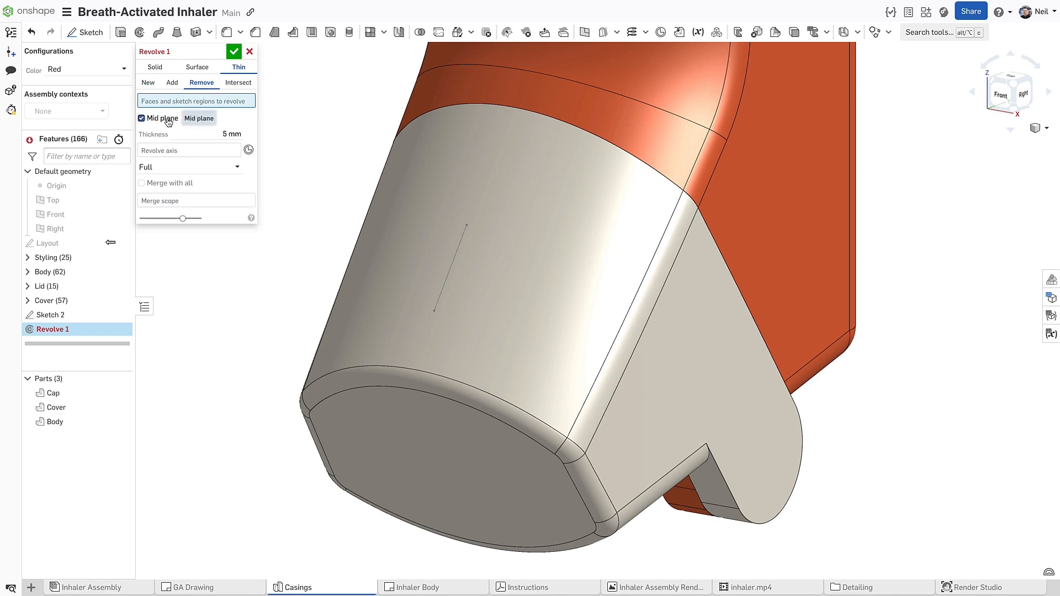
{"action": "left_click", "coordinate": [141, 118]}
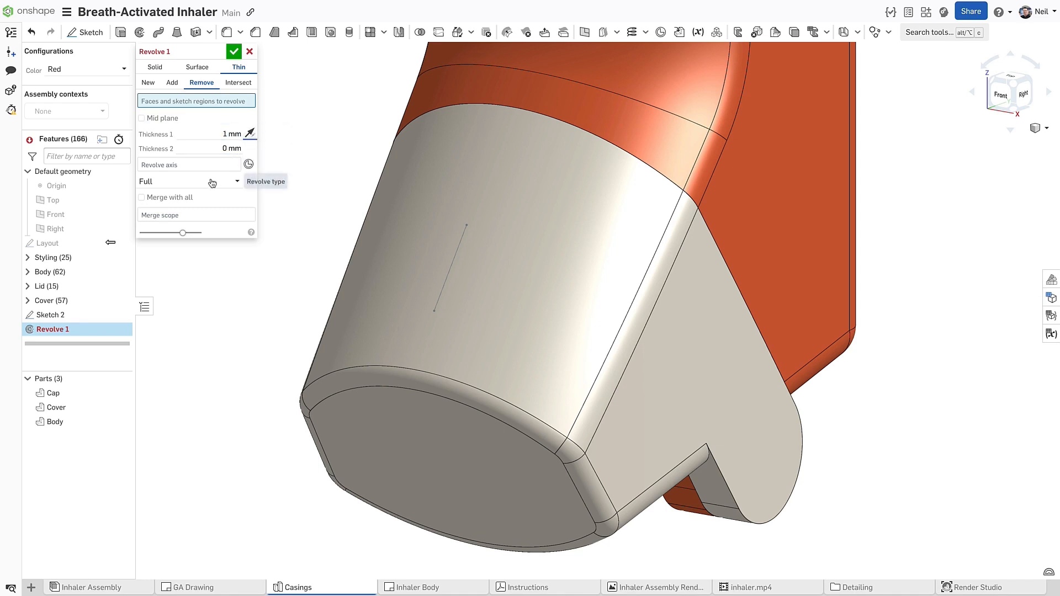
{"action": "left_click", "coordinate": [189, 182]}
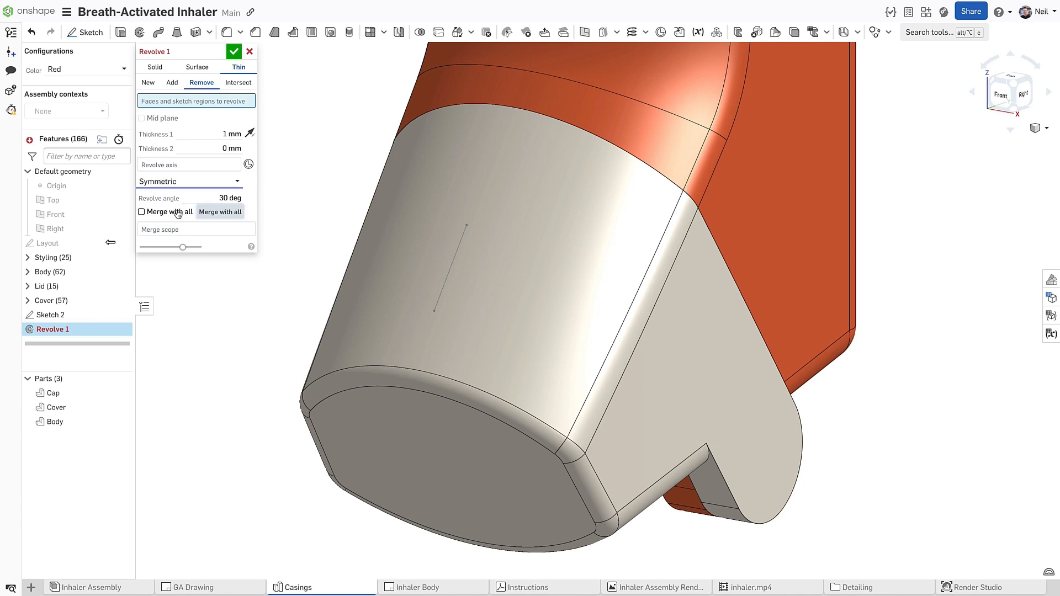
{"action": "left_click", "coordinate": [142, 211]}
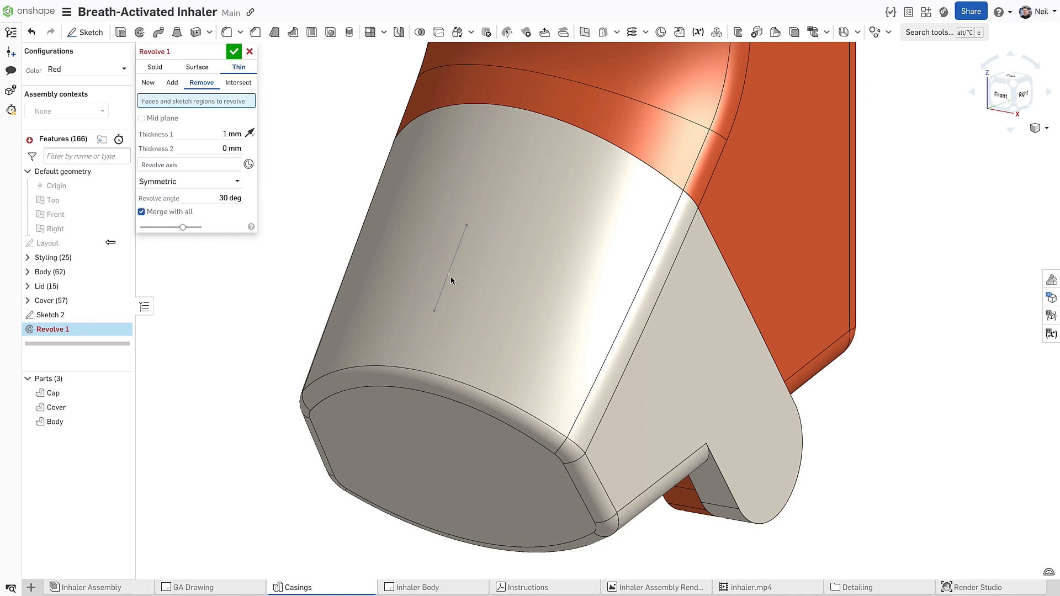
{"action": "left_click", "coordinate": [450, 279]}
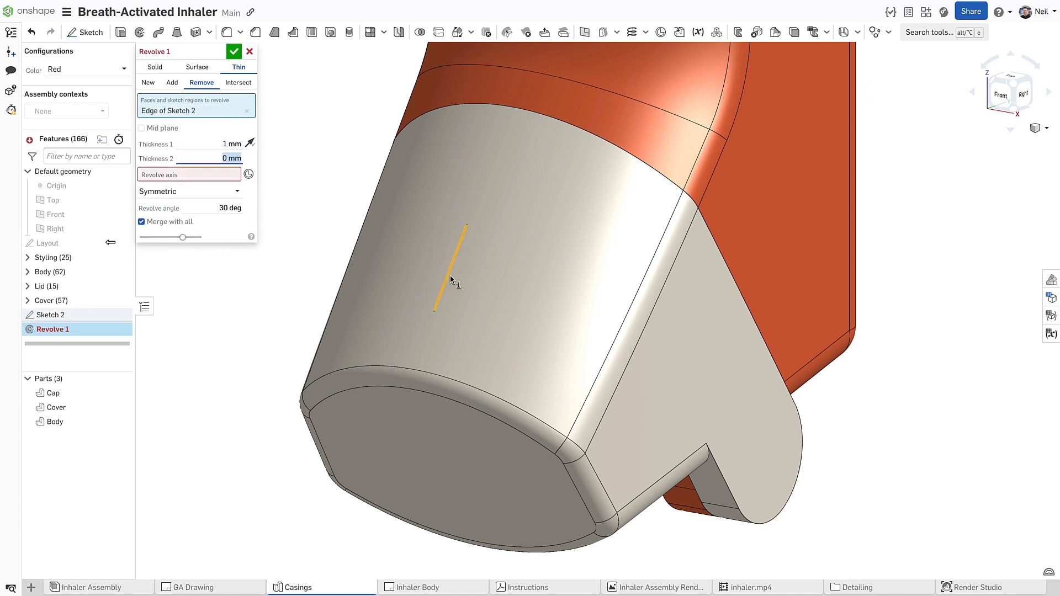
{"action": "left_click", "coordinate": [516, 284]}
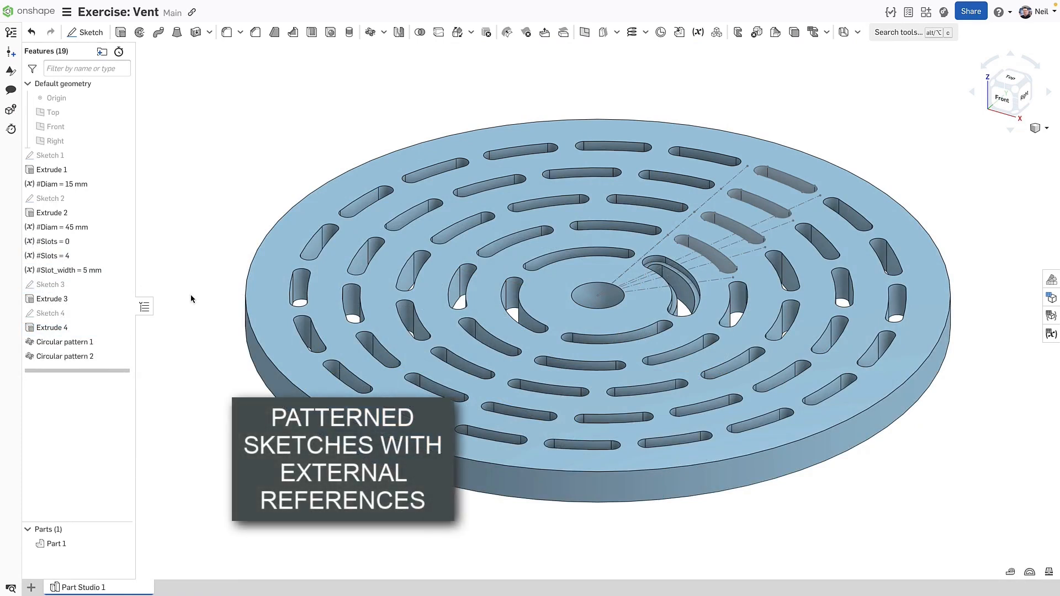
{"action": "mouse_move", "coordinate": [72, 199]}
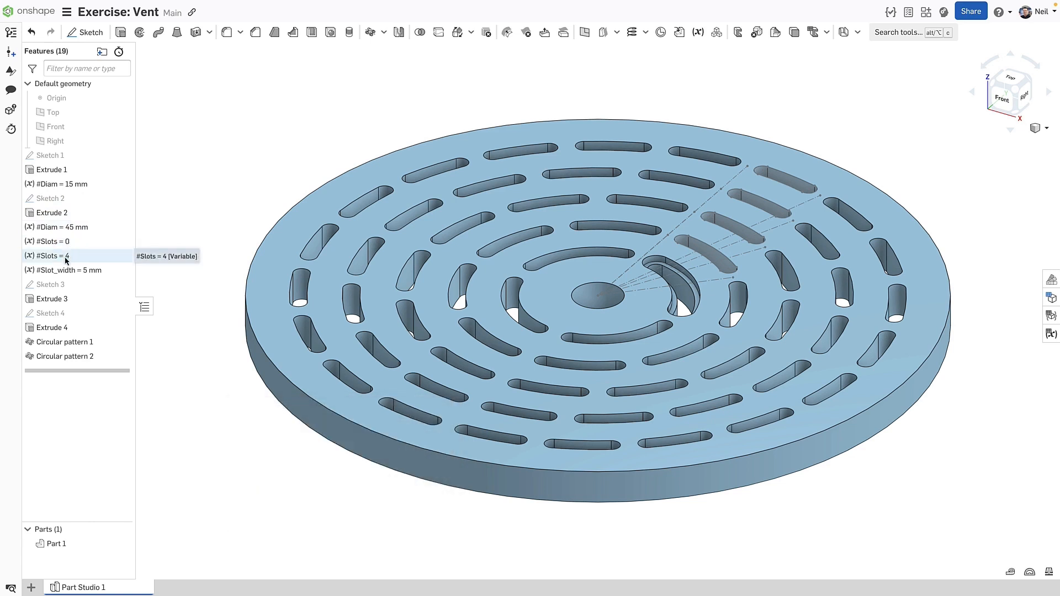
{"action": "double_click", "coordinate": [50, 256]}
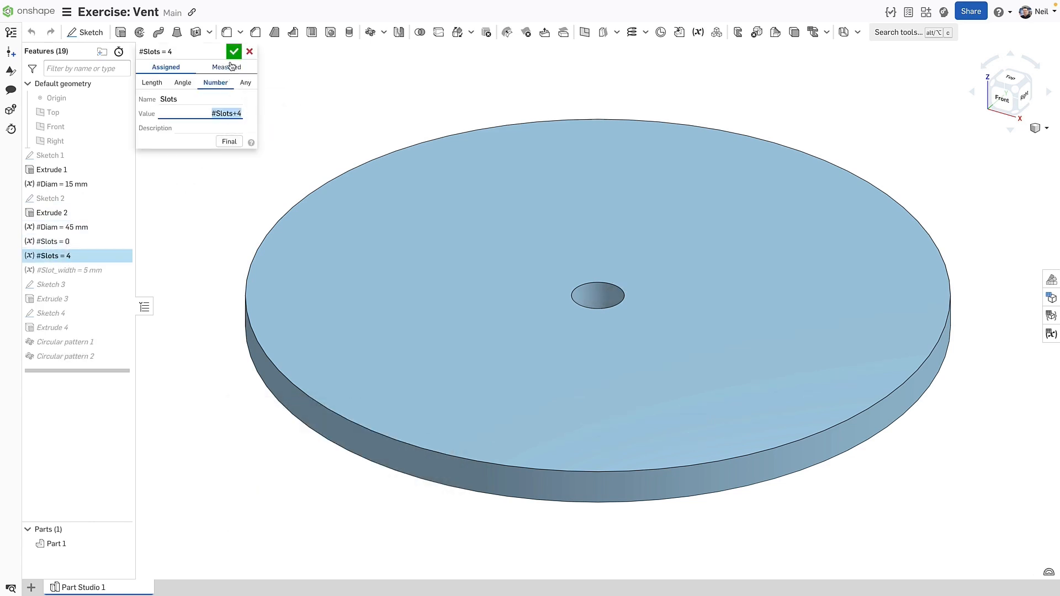
{"action": "left_click", "coordinate": [233, 51]}
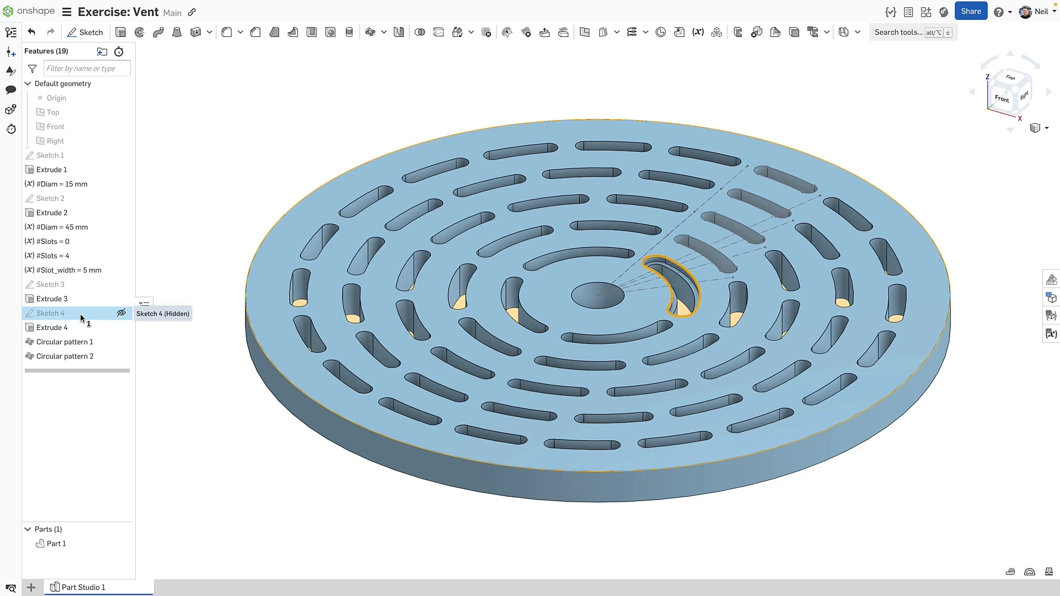
{"action": "left_click", "coordinate": [51, 328]}
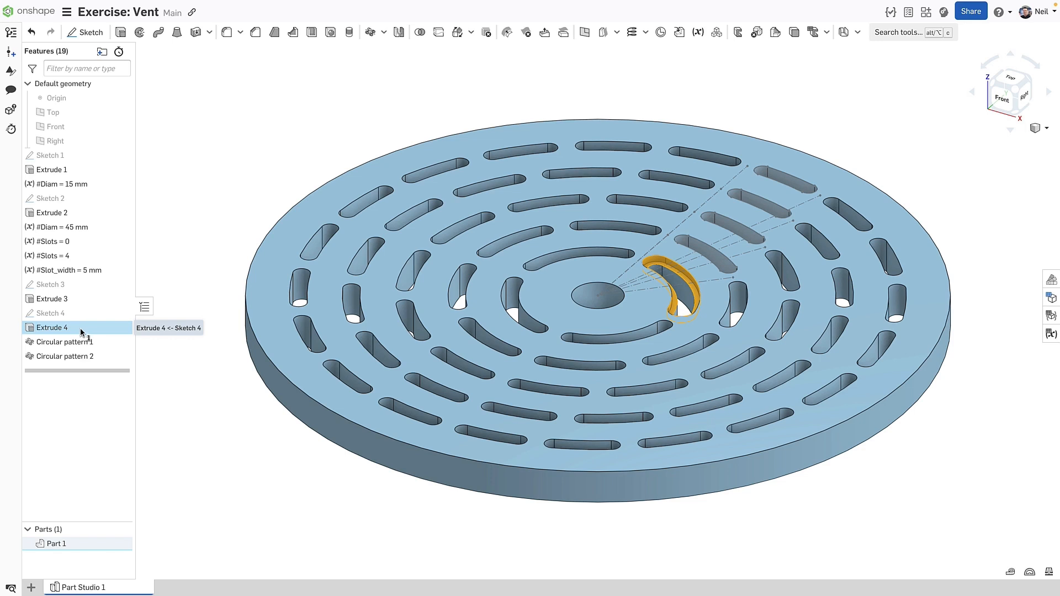
{"action": "double_click", "coordinate": [65, 342]}
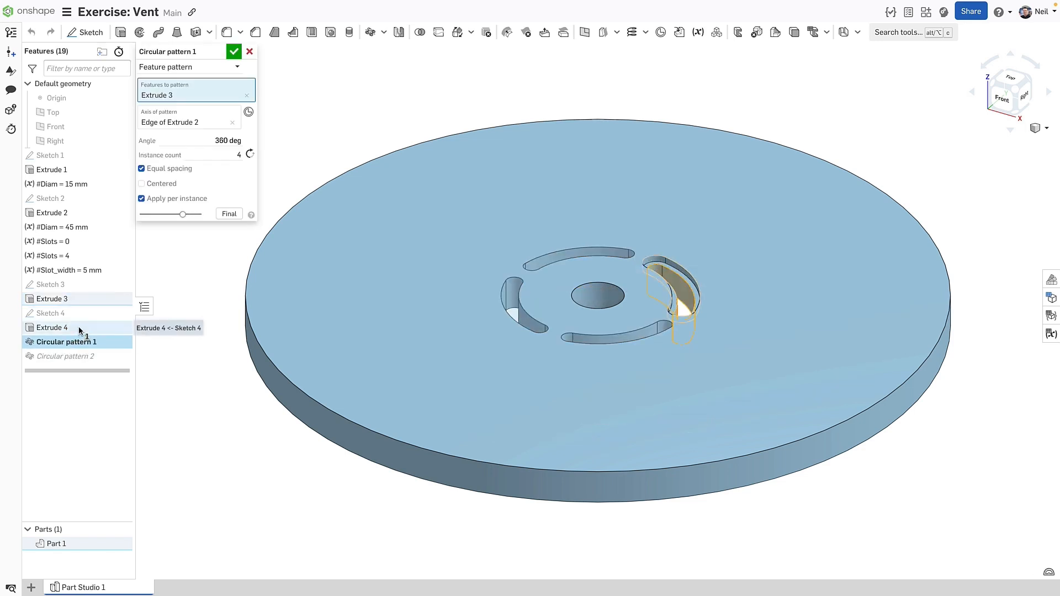
{"action": "left_click", "coordinate": [49, 327]}
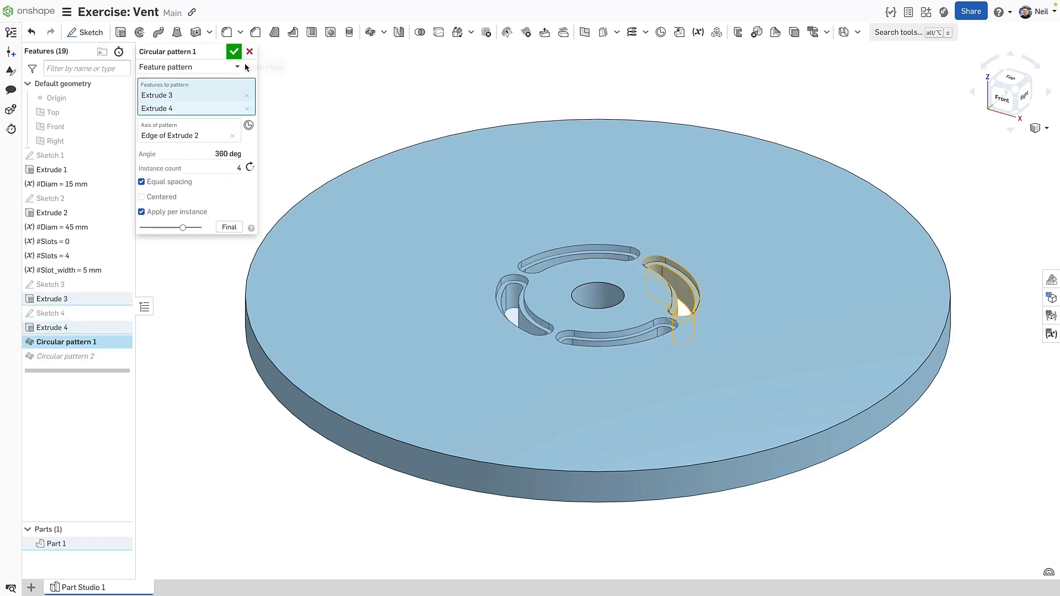
{"action": "left_click", "coordinate": [234, 50]}
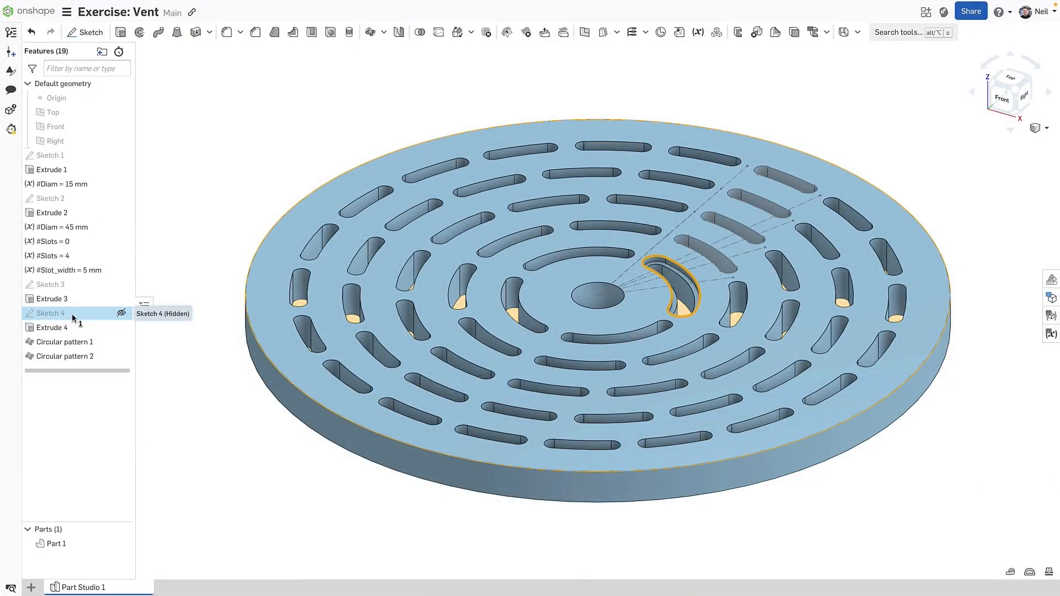
Step: Add Extrude 4 to Circular pattern 1, then pattern Extrude 4 and Circular pattern 1 in Circular pattern 2
{"action": "double_click", "coordinate": [64, 342]}
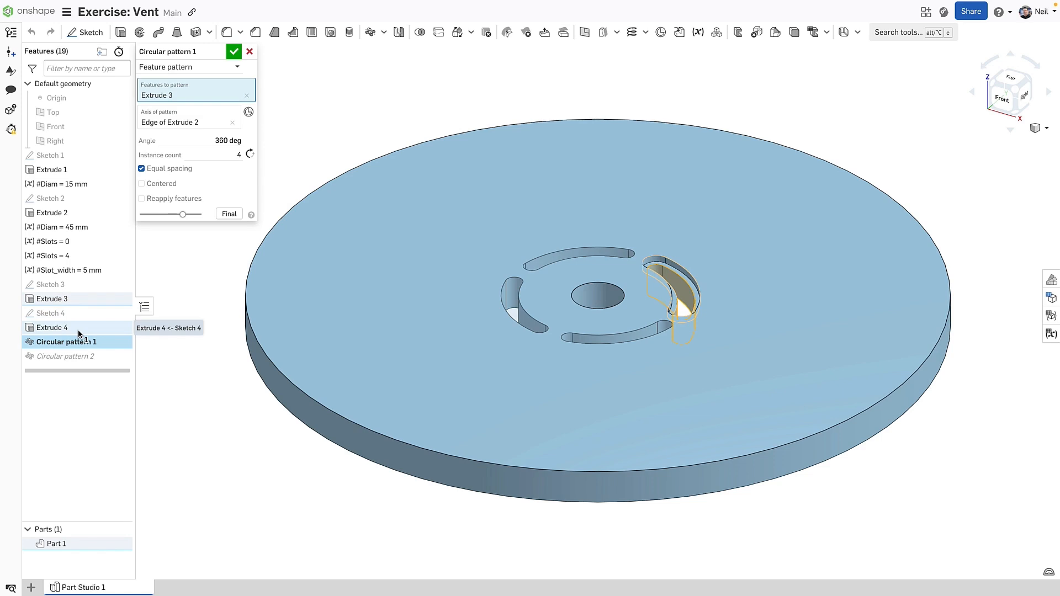
{"action": "left_click", "coordinate": [52, 328]}
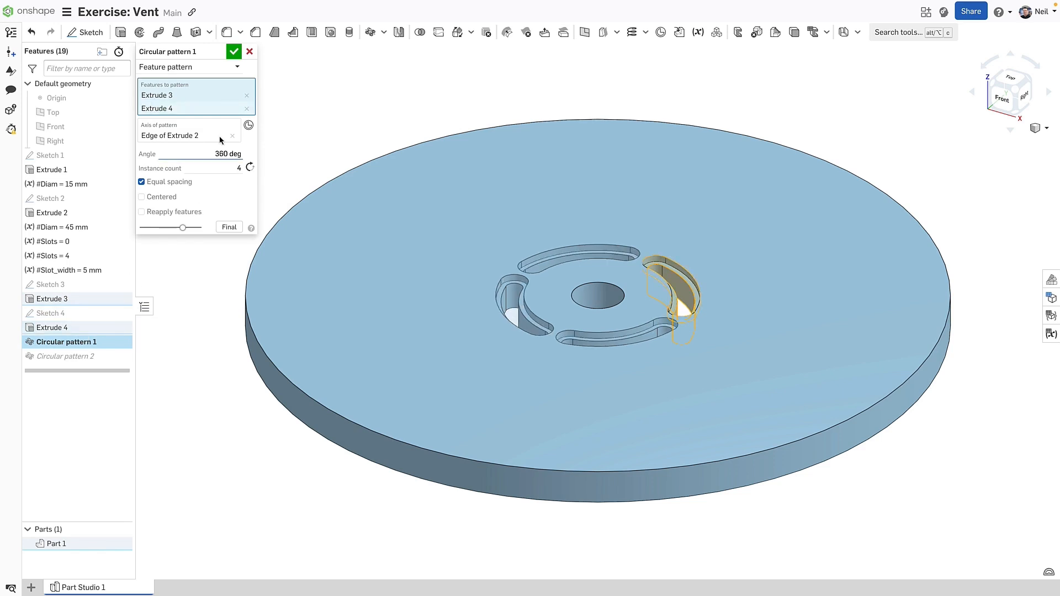
{"action": "left_click", "coordinate": [233, 50]}
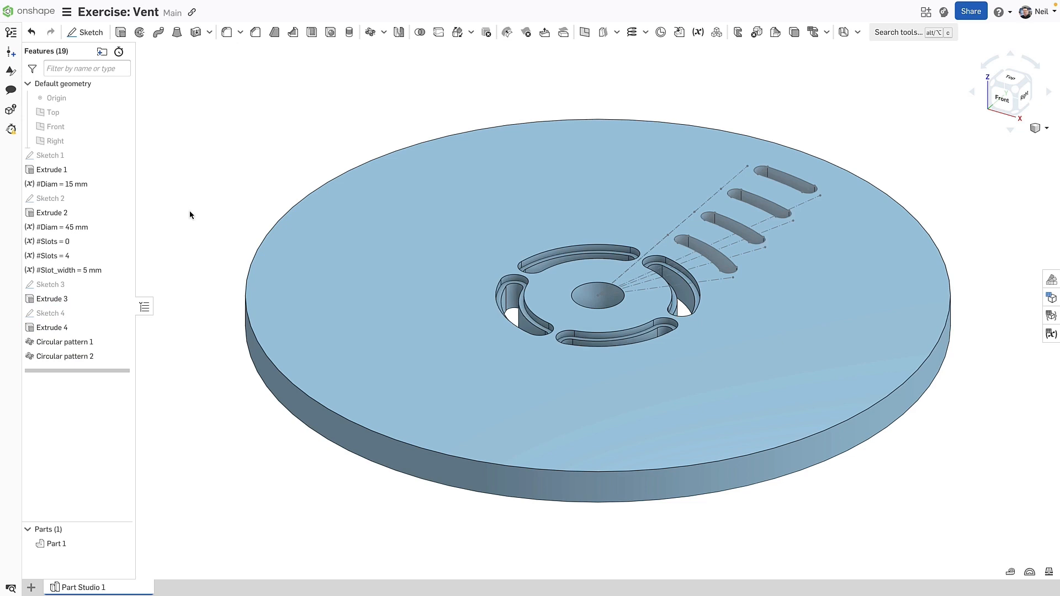
{"action": "double_click", "coordinate": [64, 356]}
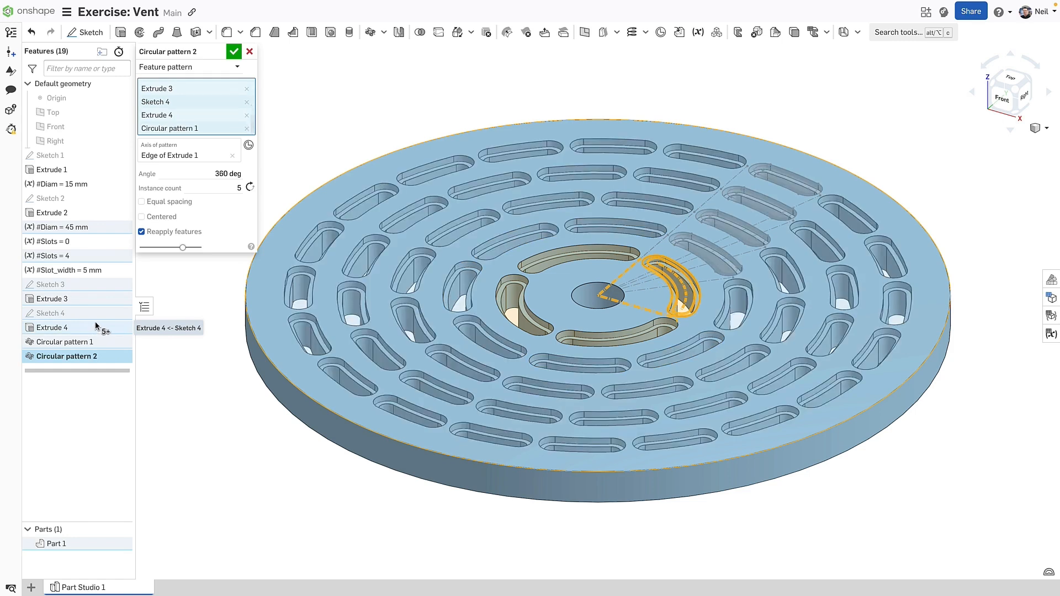
{"action": "left_click", "coordinate": [232, 51]}
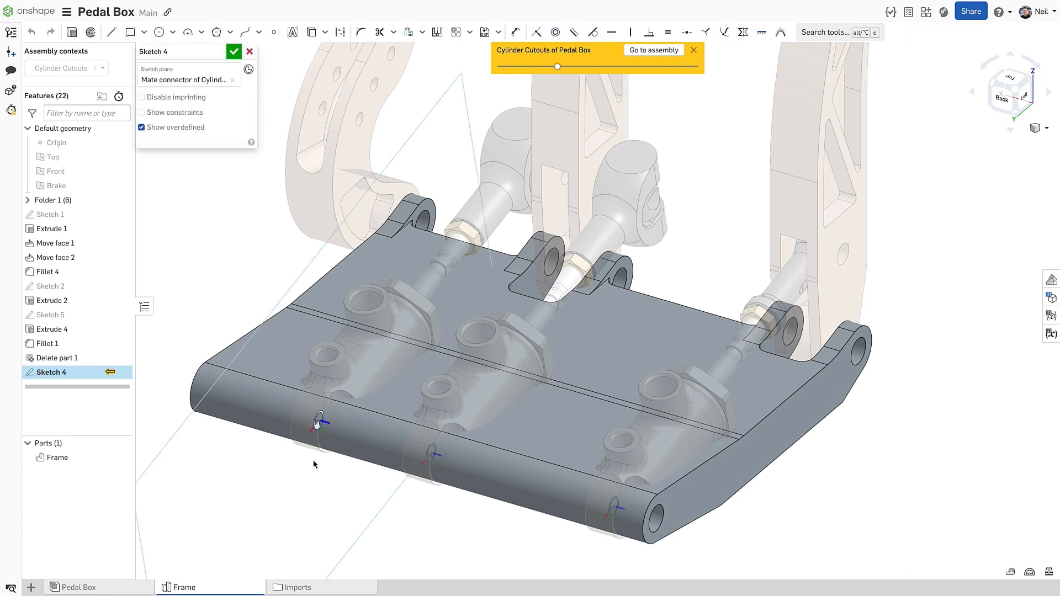
Step: Exit the frame sketch, hide one context cylinder, then show it via Hide/show context instances
{"action": "left_click", "coordinate": [234, 52]}
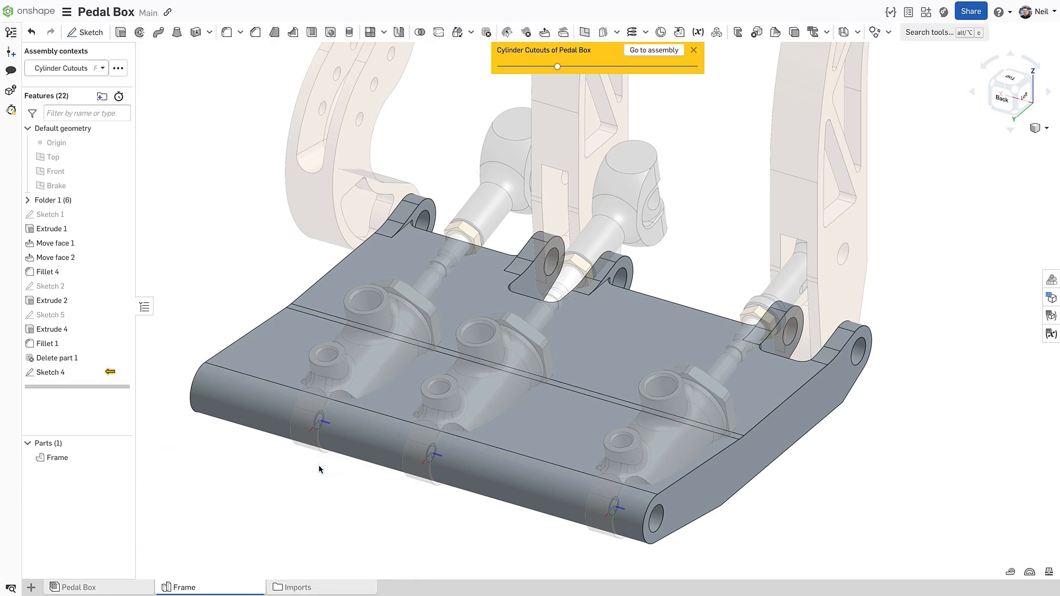
{"action": "right_click", "coordinate": [319, 430]}
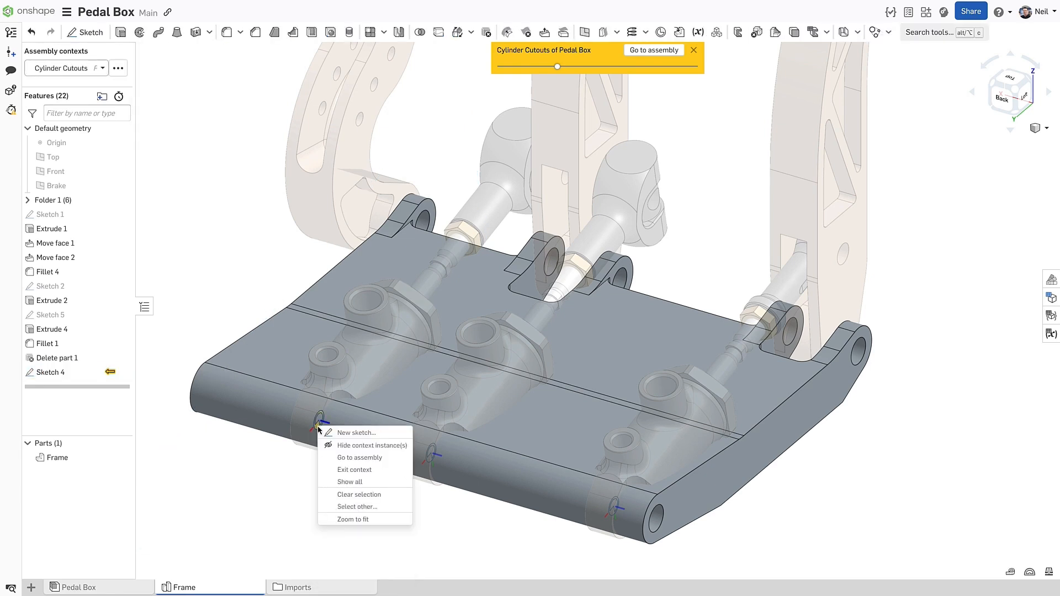
{"action": "mouse_move", "coordinate": [372, 445]}
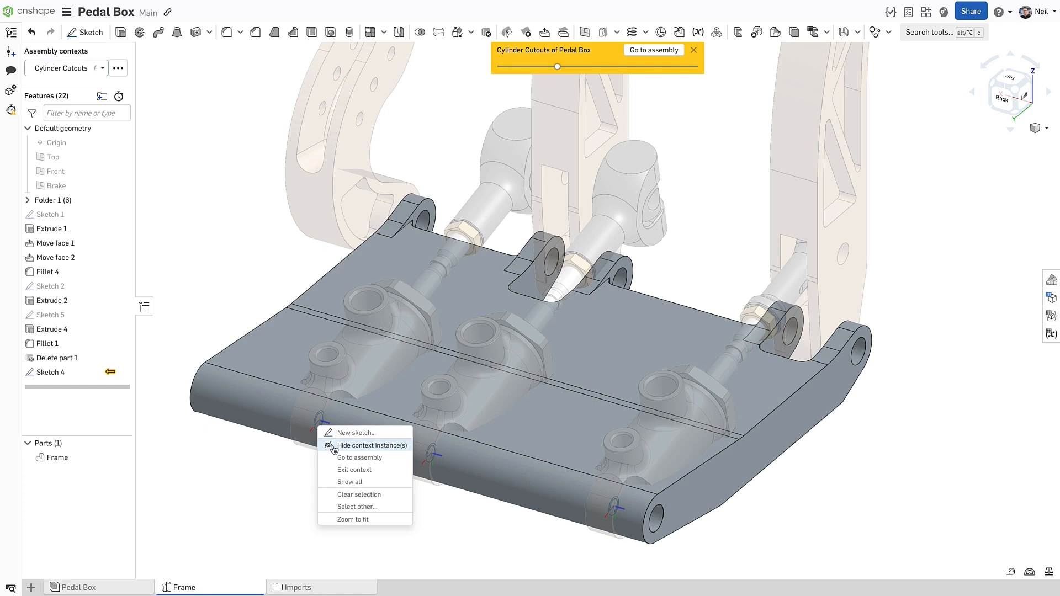
{"action": "left_click", "coordinate": [372, 445]}
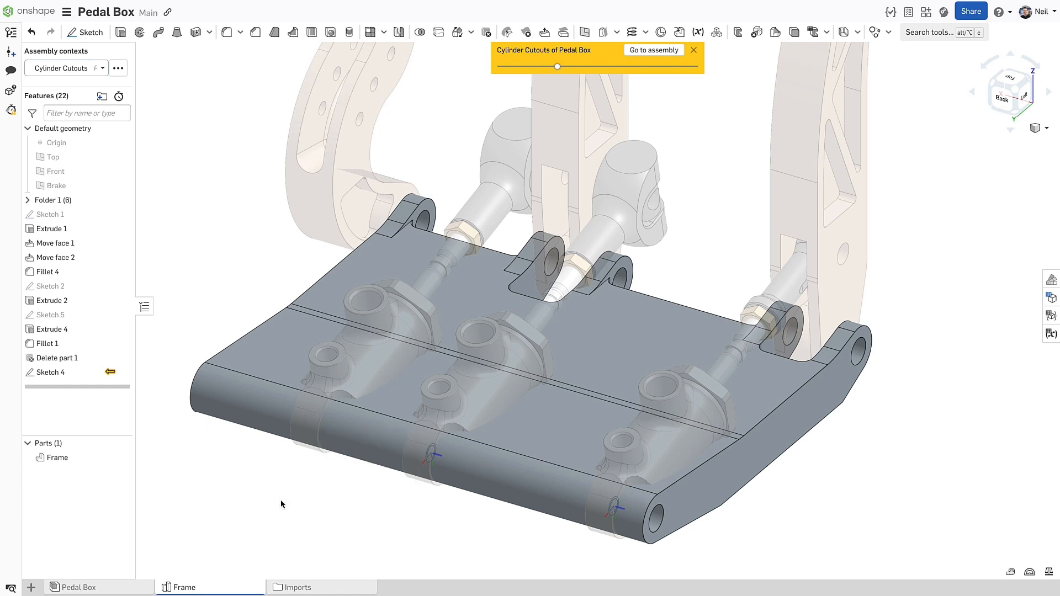
{"action": "left_click", "coordinate": [117, 68]}
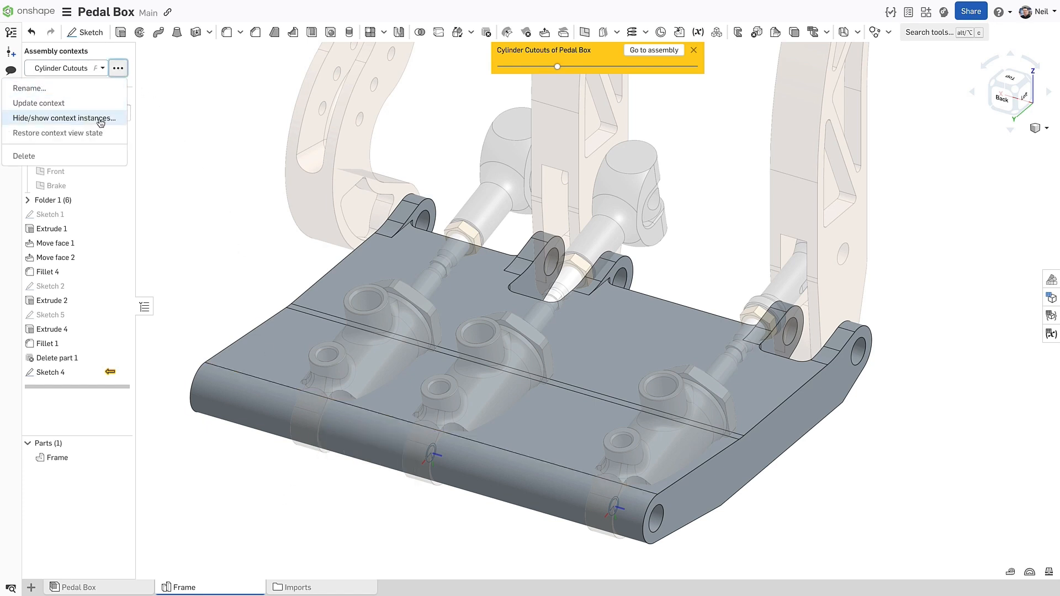
{"action": "left_click", "coordinate": [72, 118]}
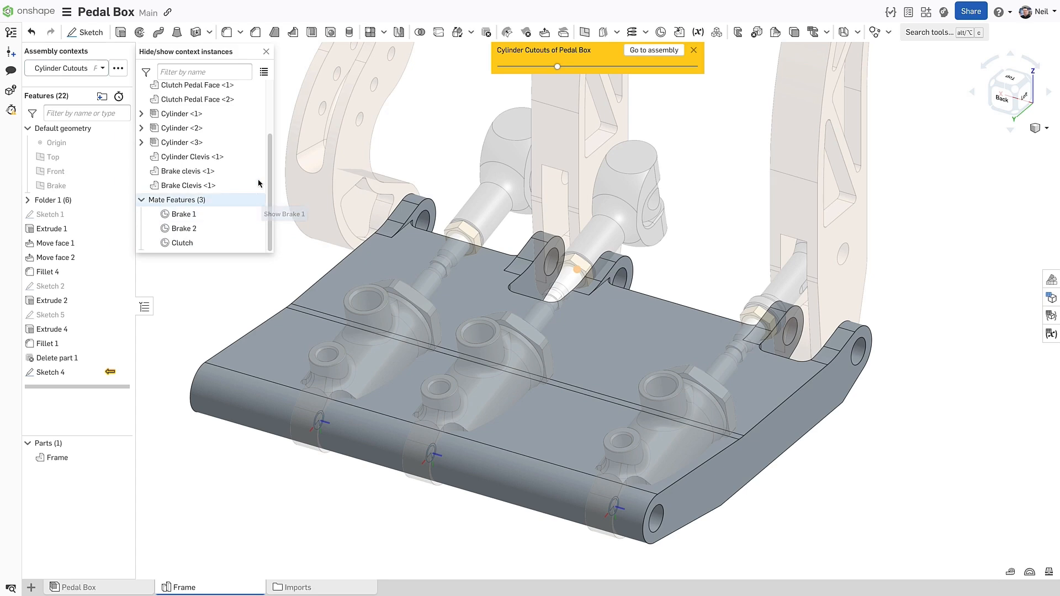
{"action": "left_click", "coordinate": [267, 51]}
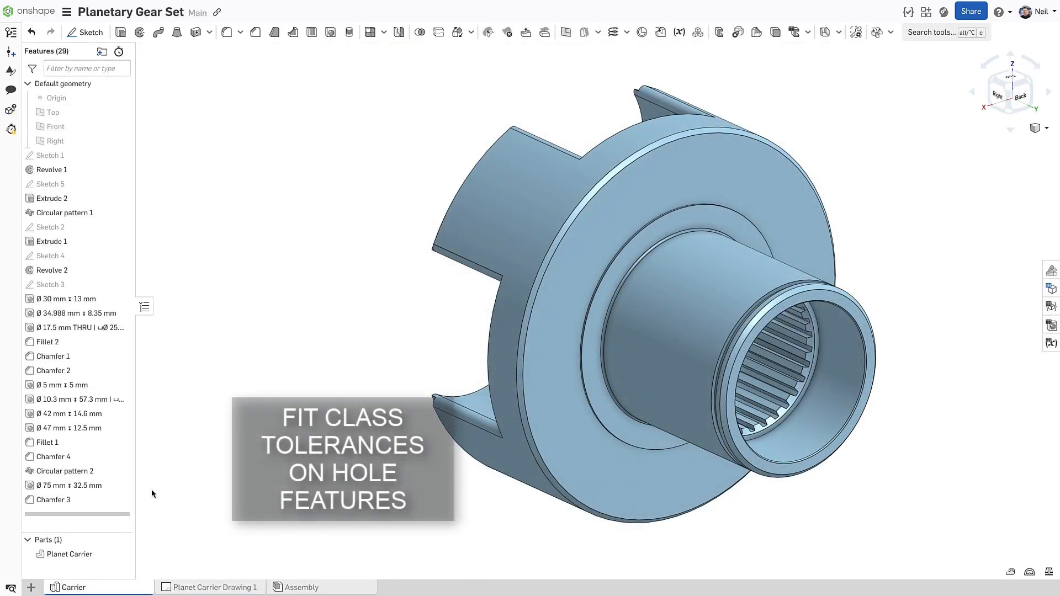
Step: Give the Ø75 hole a Fit with tolerance, first trying Interference H7/u6
{"action": "double_click", "coordinate": [63, 485]}
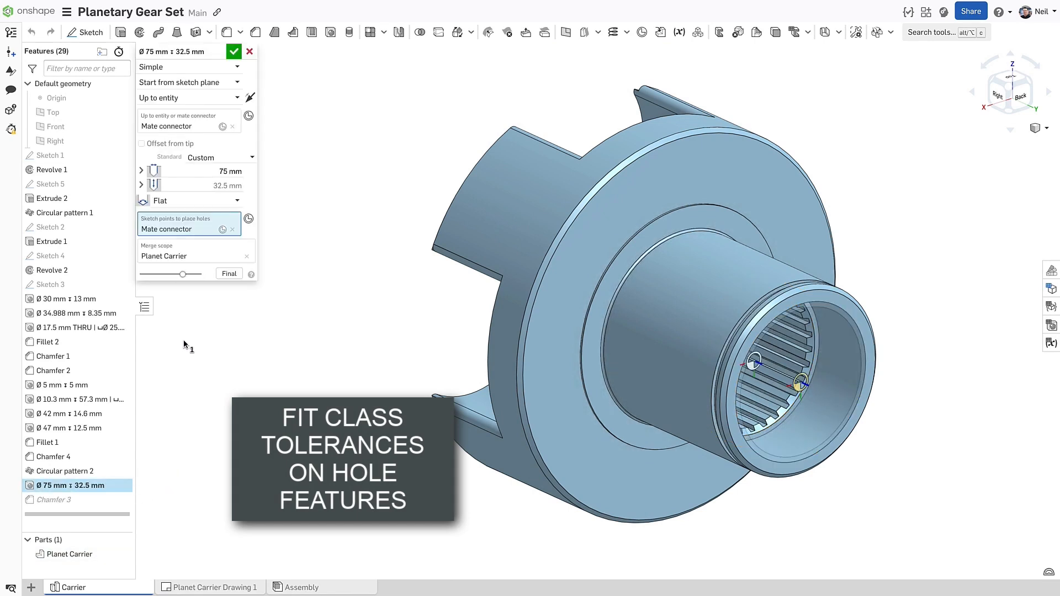
{"action": "left_click", "coordinate": [141, 170]}
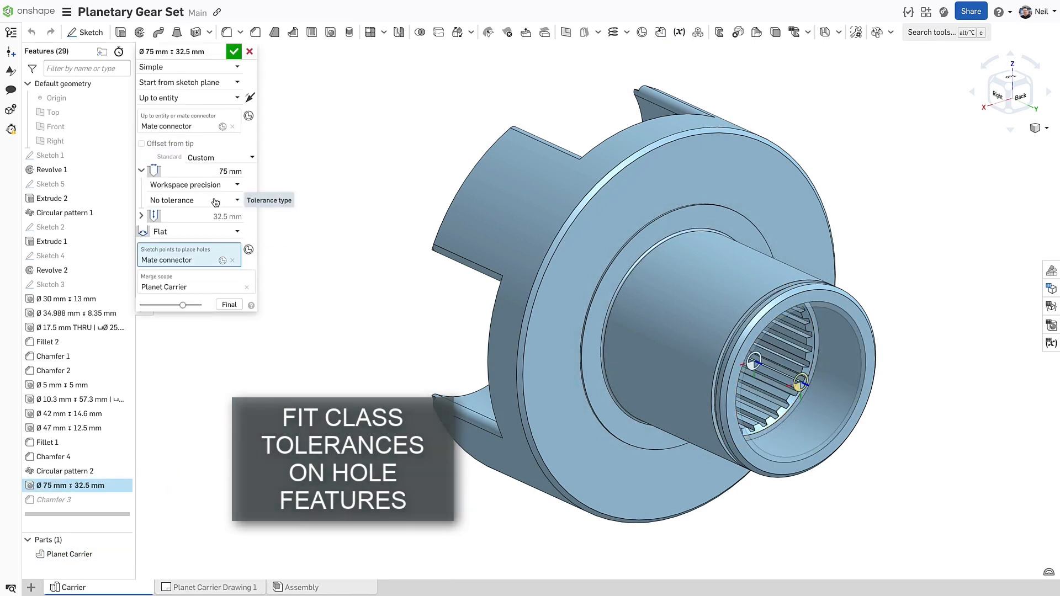
{"action": "left_click", "coordinate": [193, 200]}
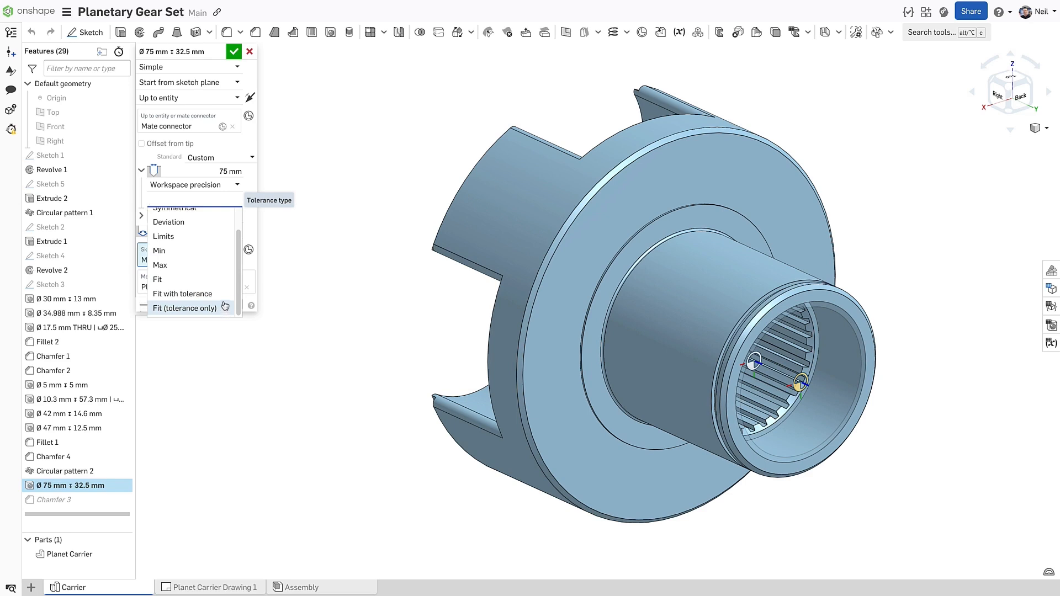
{"action": "left_click", "coordinate": [182, 293]}
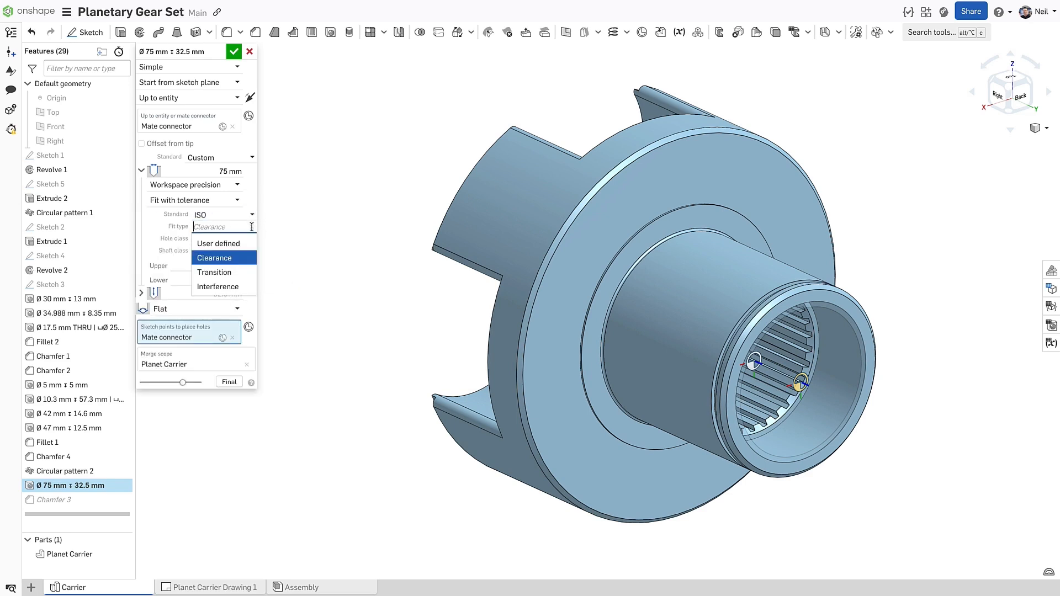
{"action": "mouse_move", "coordinate": [244, 290]}
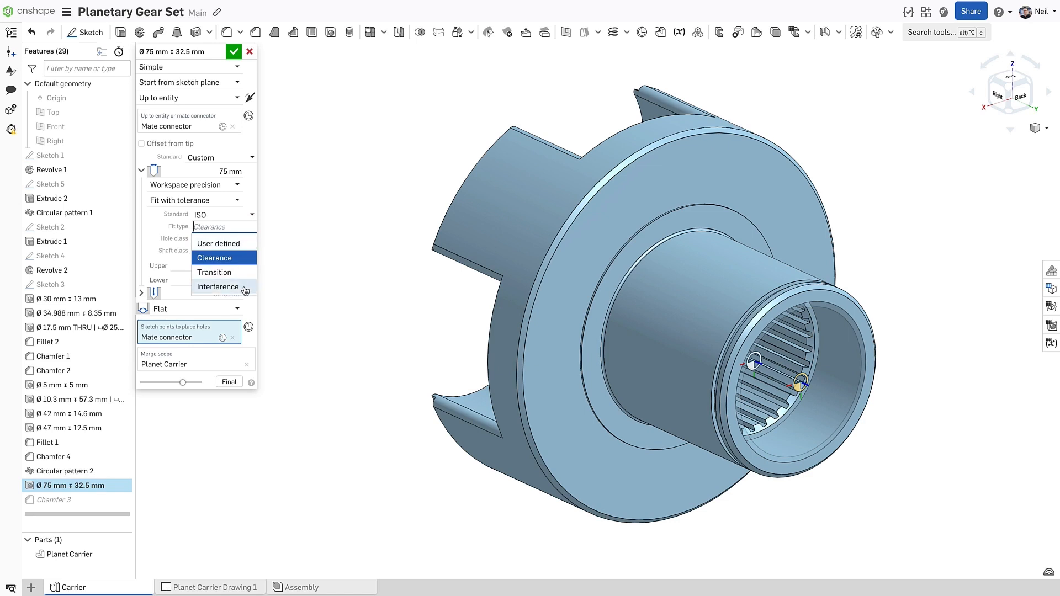
{"action": "left_click", "coordinate": [217, 286]}
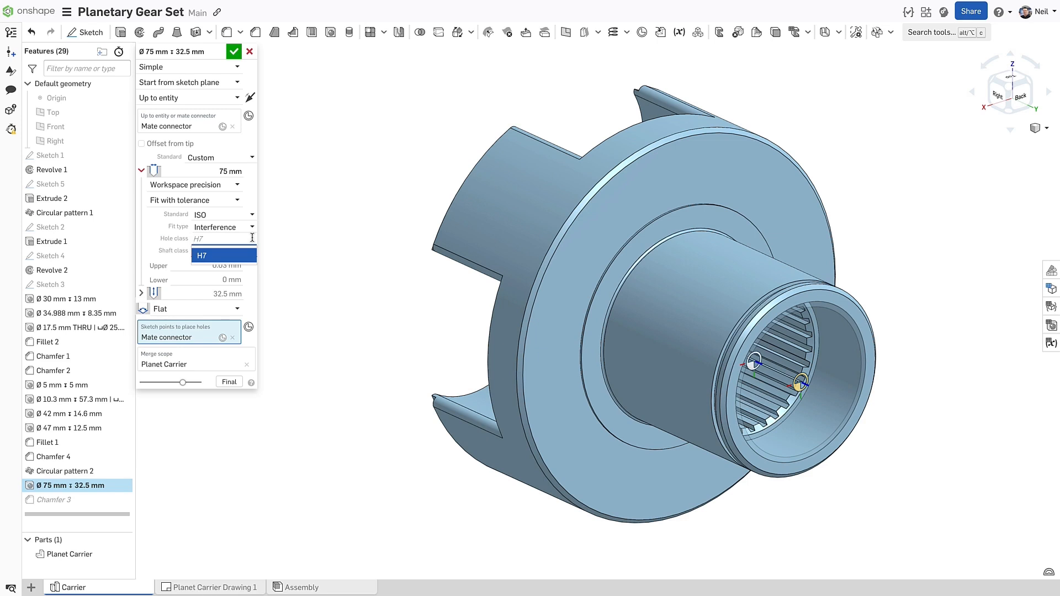
{"action": "left_click", "coordinate": [220, 251]}
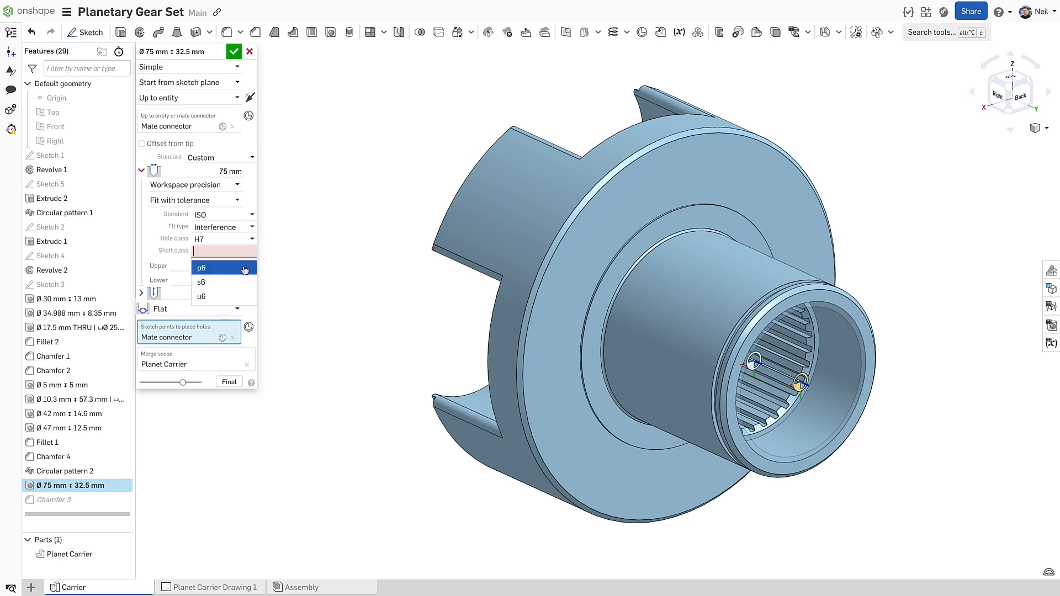
{"action": "left_click", "coordinate": [200, 297]}
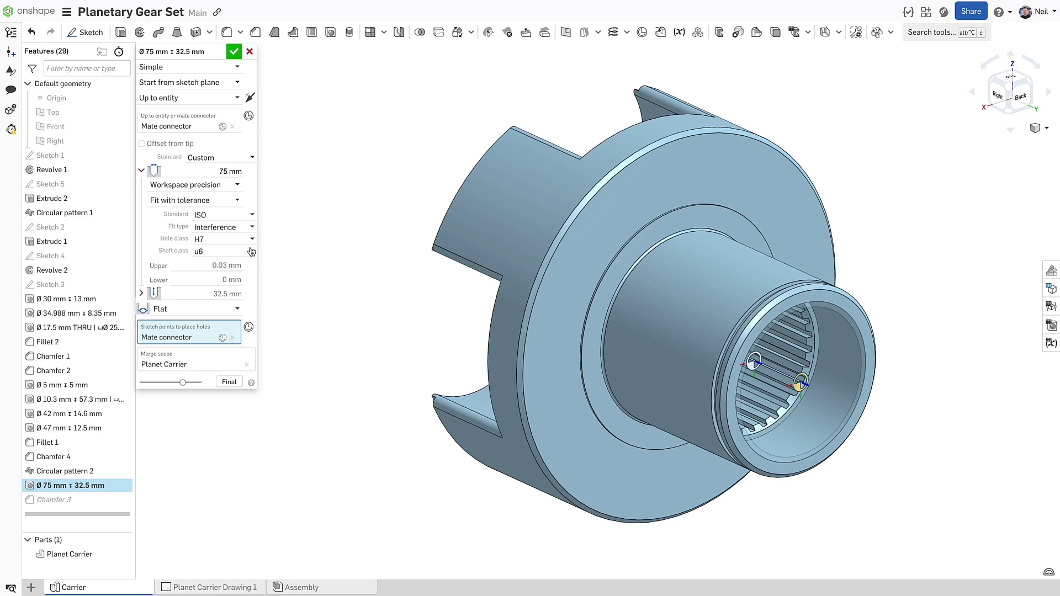
Step: Change the fit to Clearance with hole class H9 and shaft class d9, then show the hole table
{"action": "left_click", "coordinate": [223, 227]}
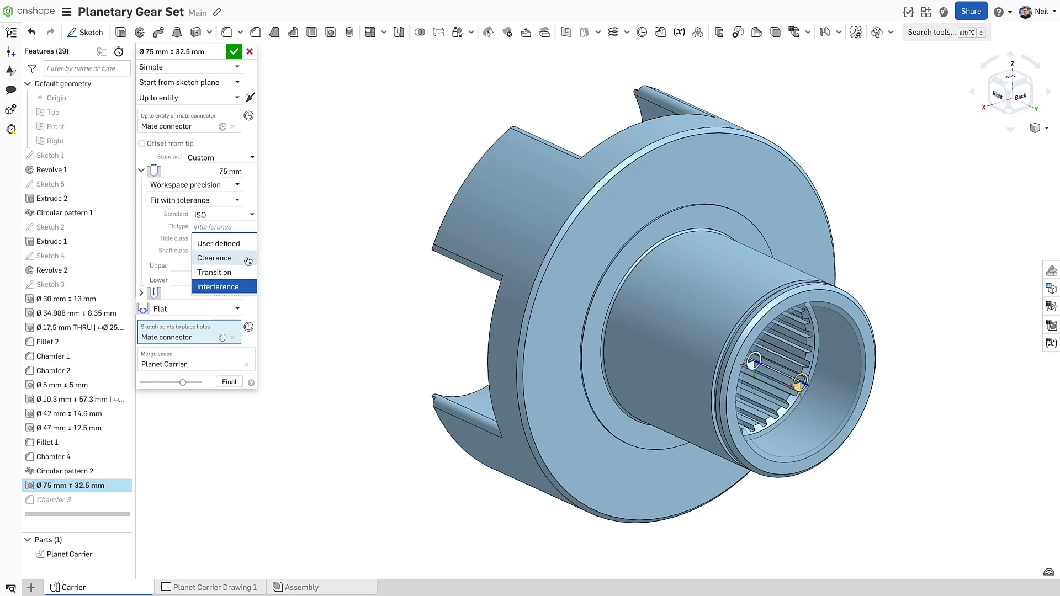
{"action": "left_click", "coordinate": [214, 257]}
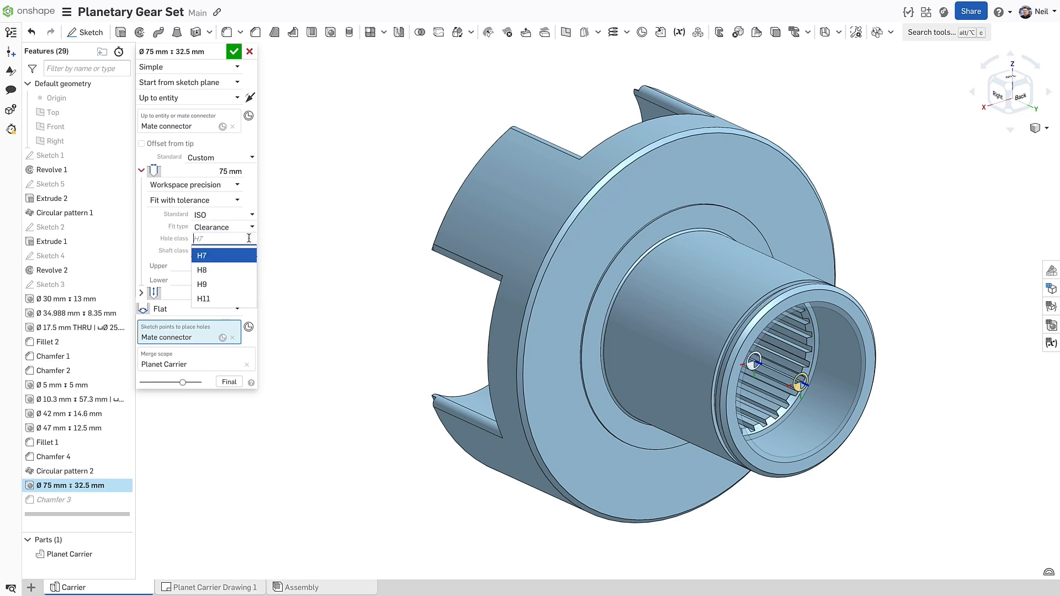
{"action": "left_click", "coordinate": [202, 284]}
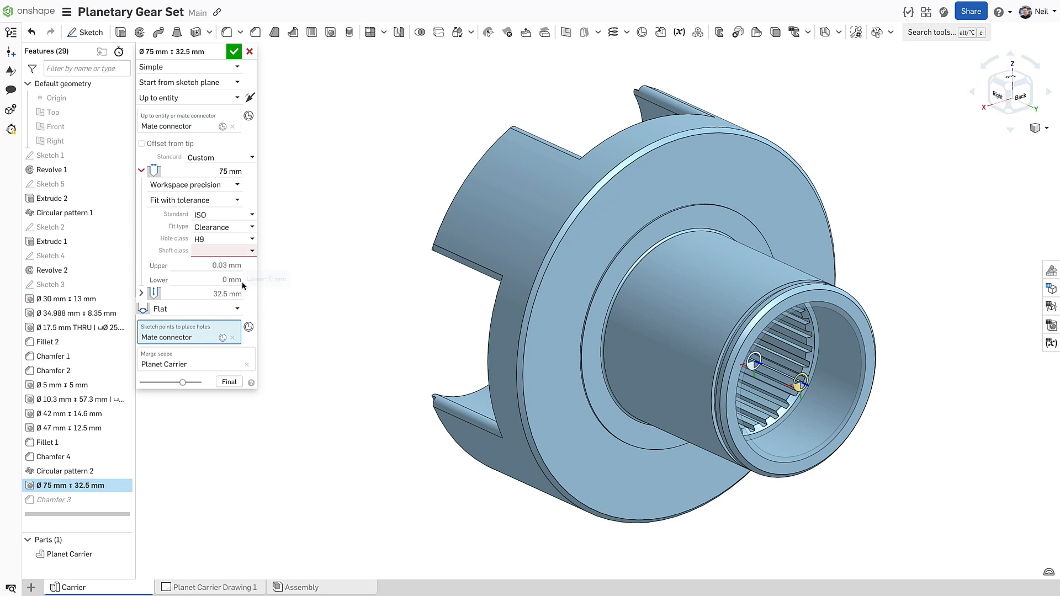
{"action": "left_click", "coordinate": [221, 251]}
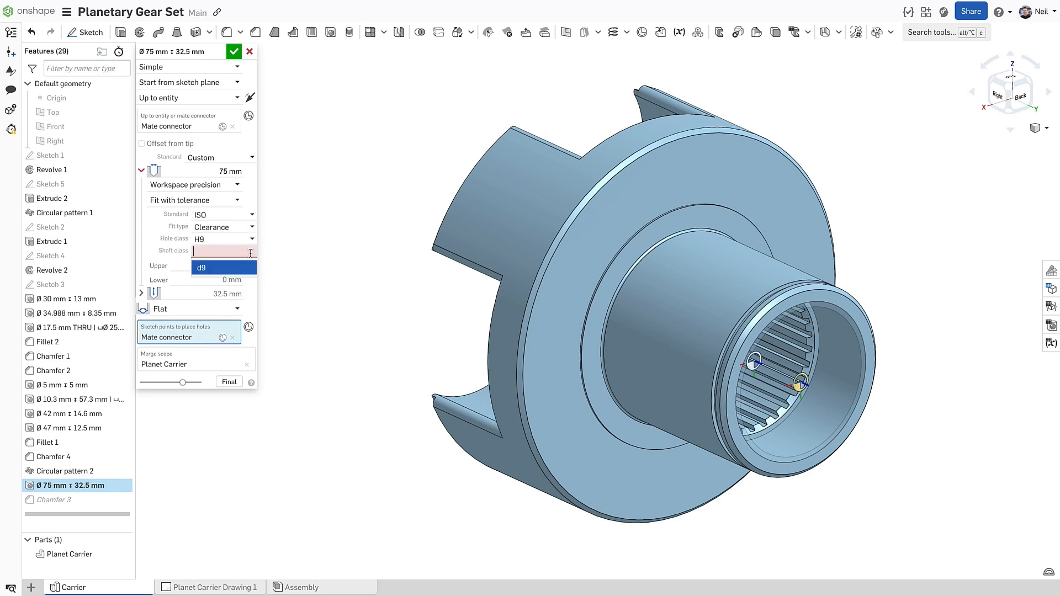
{"action": "left_click", "coordinate": [201, 267]}
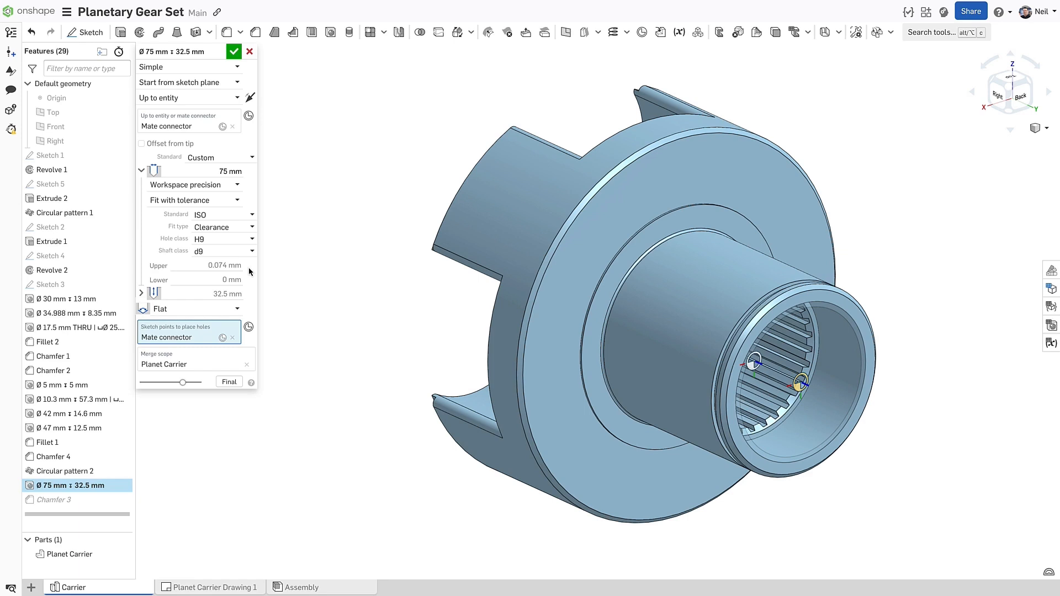
{"action": "mouse_move", "coordinate": [1051, 324]}
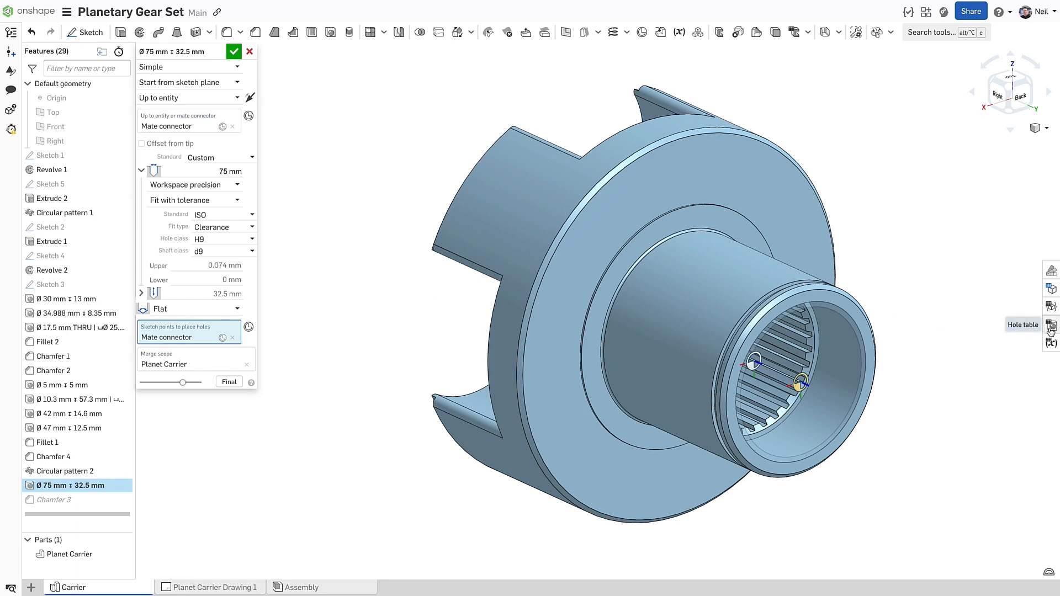
{"action": "left_click", "coordinate": [1050, 324]}
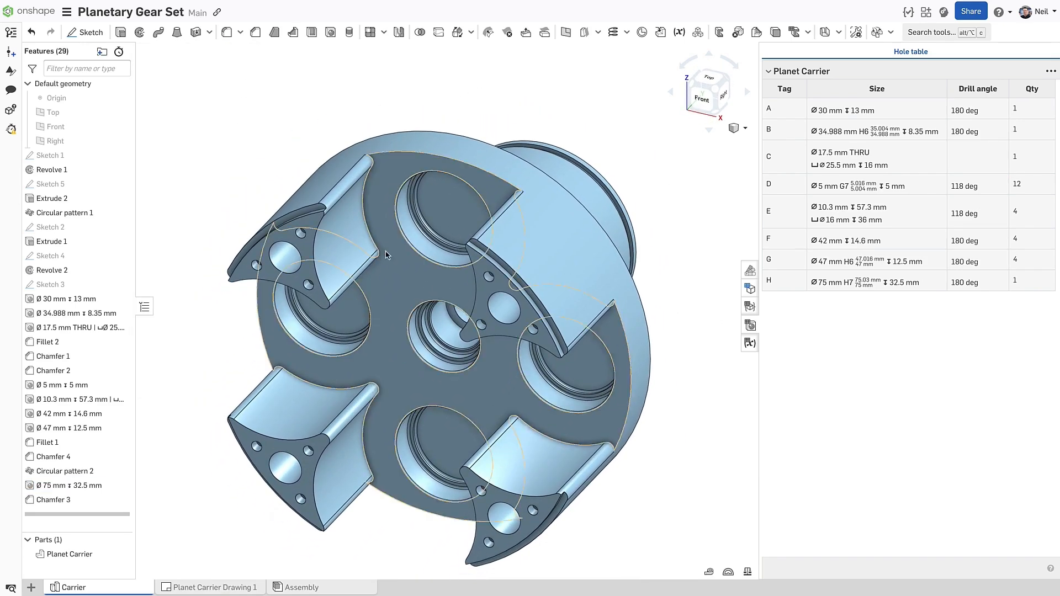
Step: Edit the 47 mm hole, keeping class H6 and shaft class None, and enter a 52 mm diameter
{"action": "left_click", "coordinate": [67, 428]}
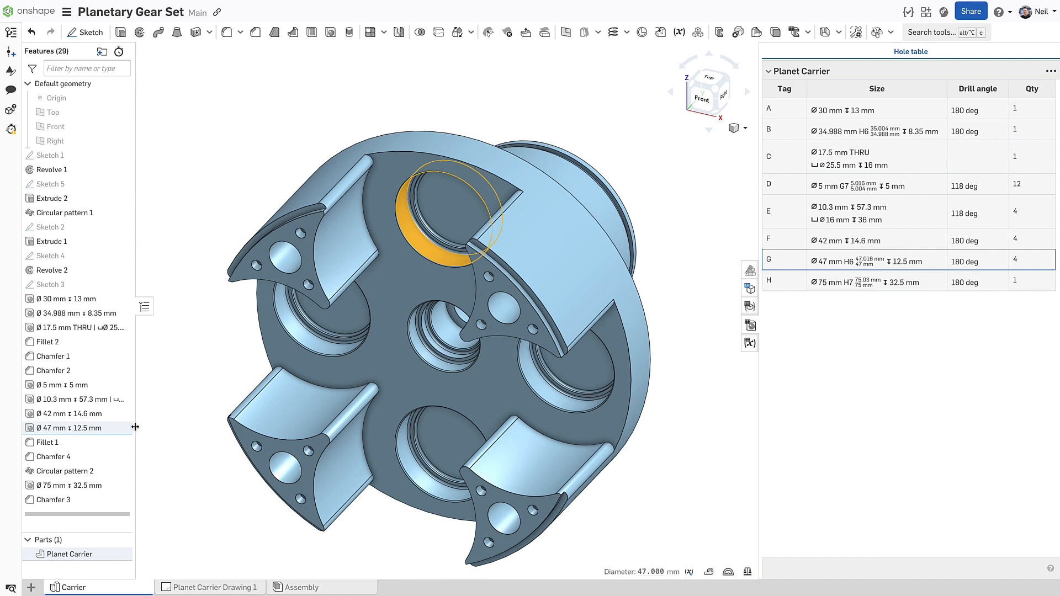
{"action": "double_click", "coordinate": [64, 428]}
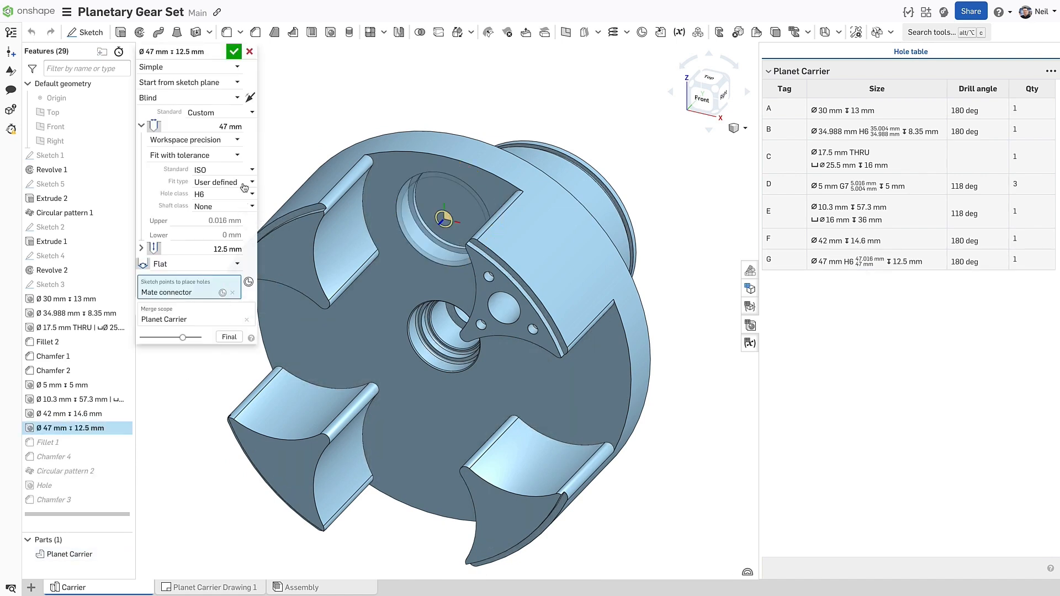
{"action": "left_click", "coordinate": [220, 194]}
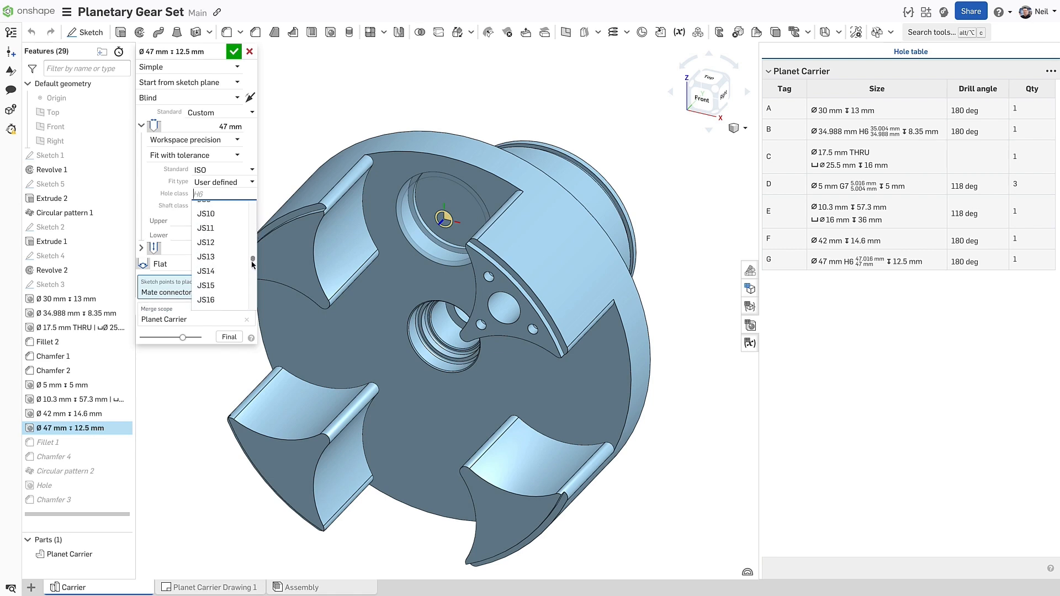
{"action": "left_click", "coordinate": [224, 194]}
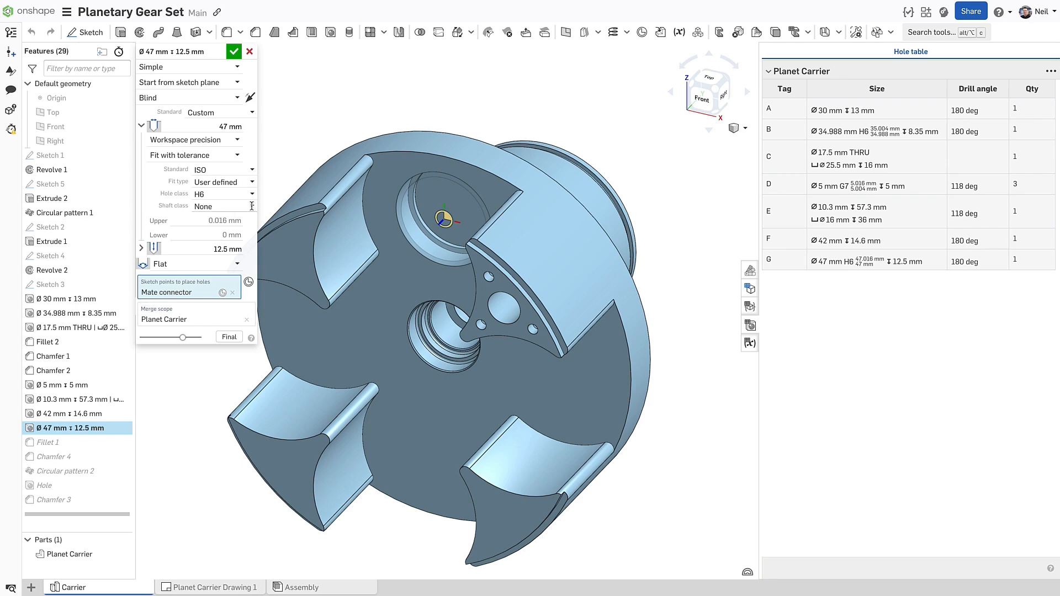
{"action": "left_click", "coordinate": [217, 206]}
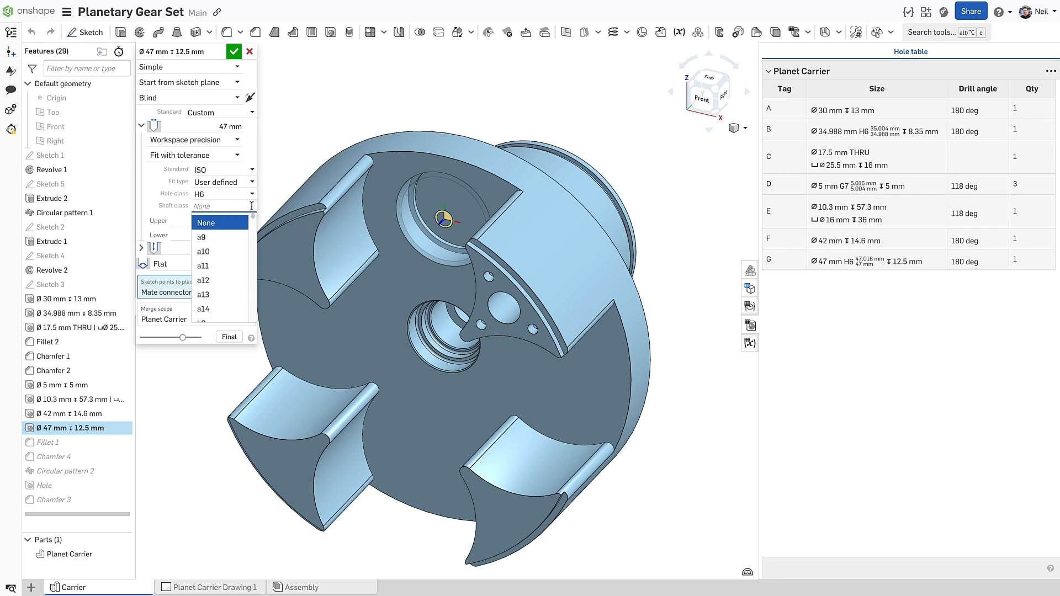
{"action": "left_click", "coordinate": [205, 222]}
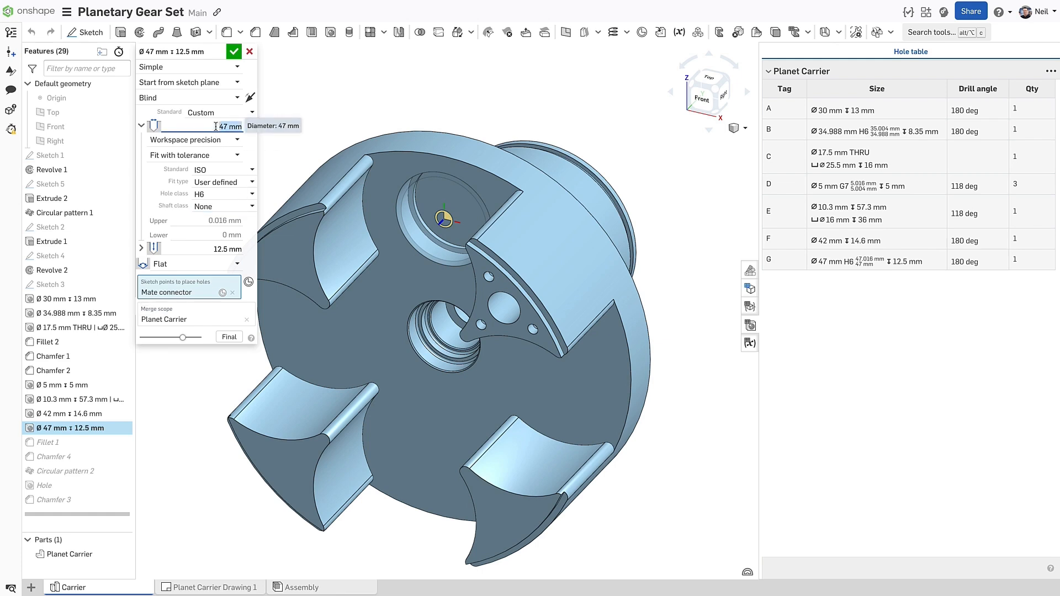
{"action": "type", "text": "52"}
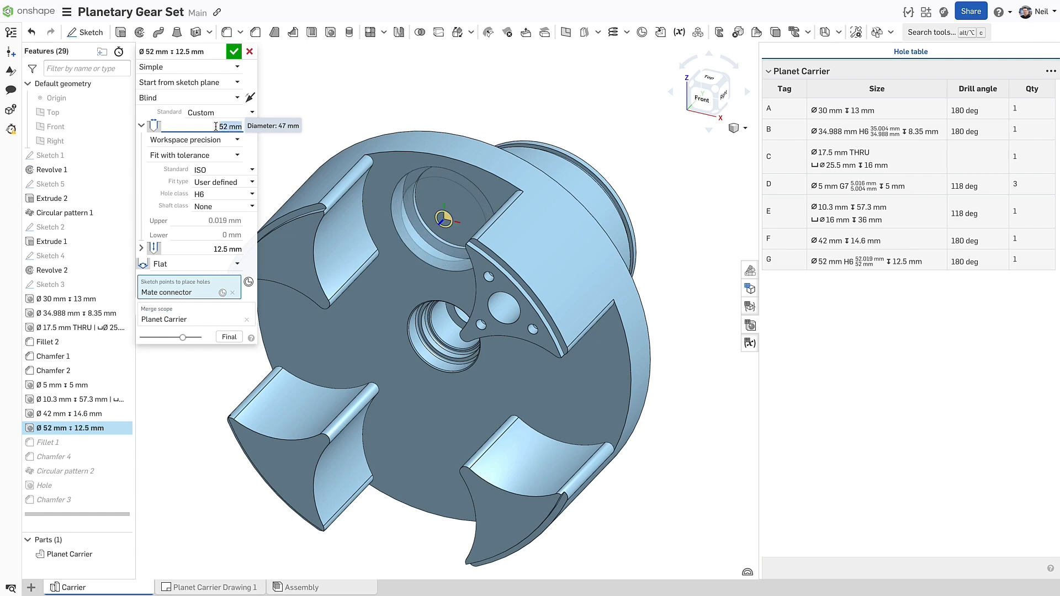
{"action": "mouse_move", "coordinate": [238, 62]}
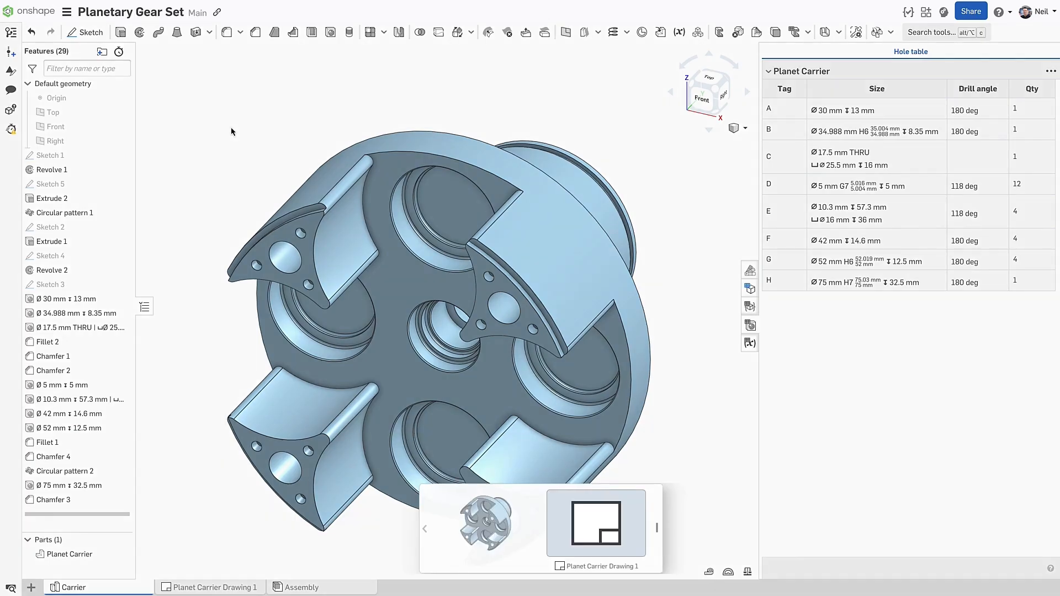
Step: On Planet Carrier Drawing 1, stack the Ø75 callout's H7/g6 classes diagonally instead of with a dividing line
{"action": "left_click", "coordinate": [209, 587]}
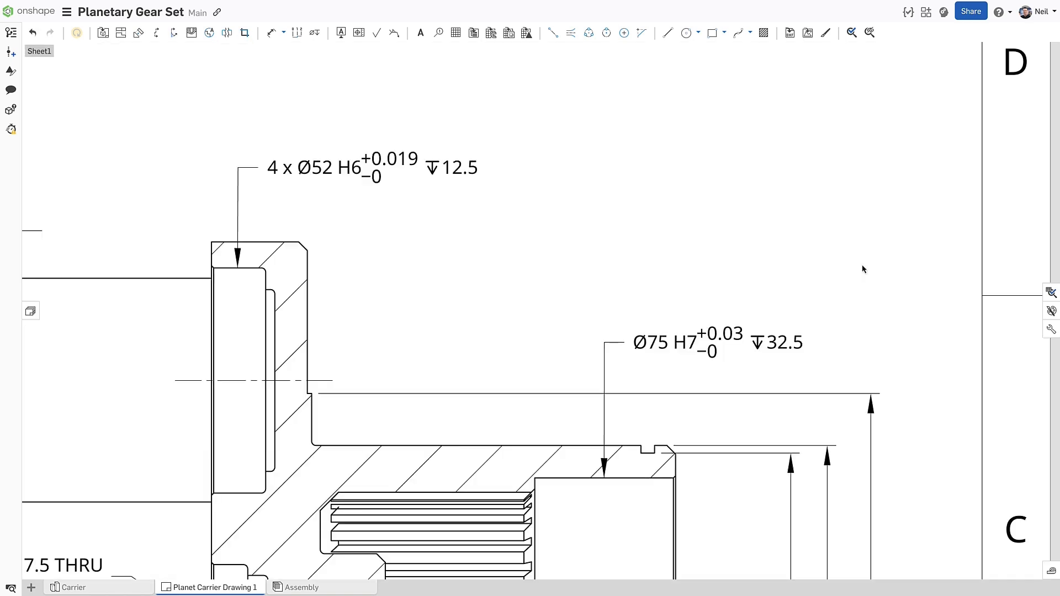
{"action": "left_click", "coordinate": [716, 346]}
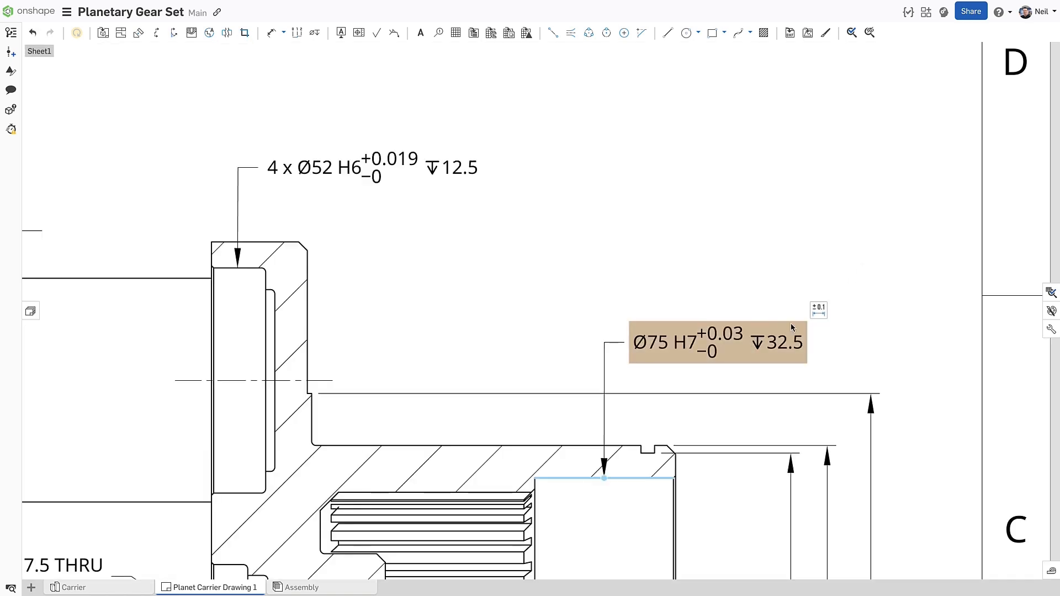
{"action": "double_click", "coordinate": [716, 345]}
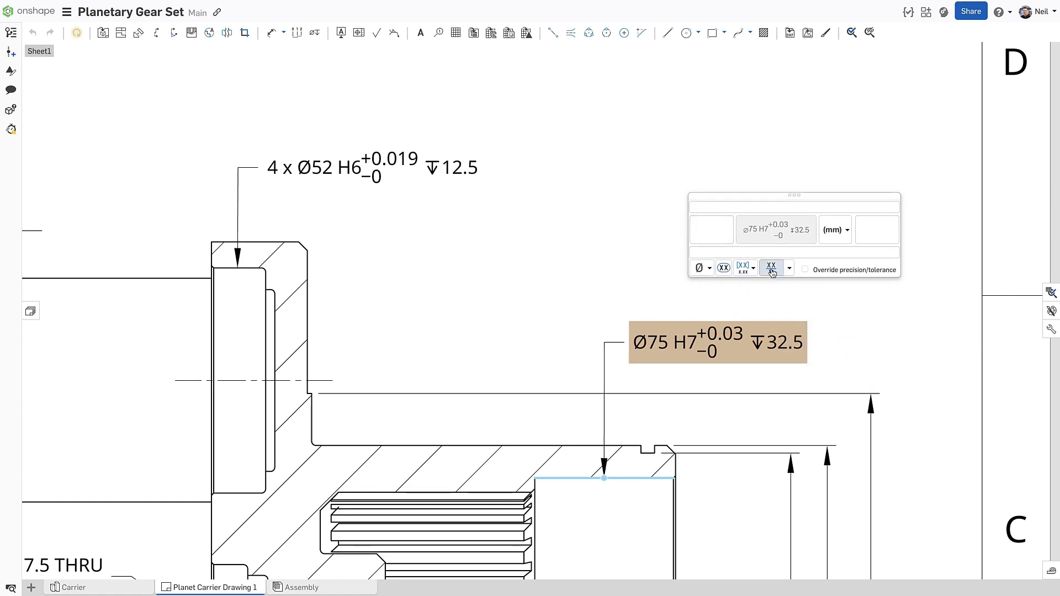
{"action": "left_click", "coordinate": [789, 268]}
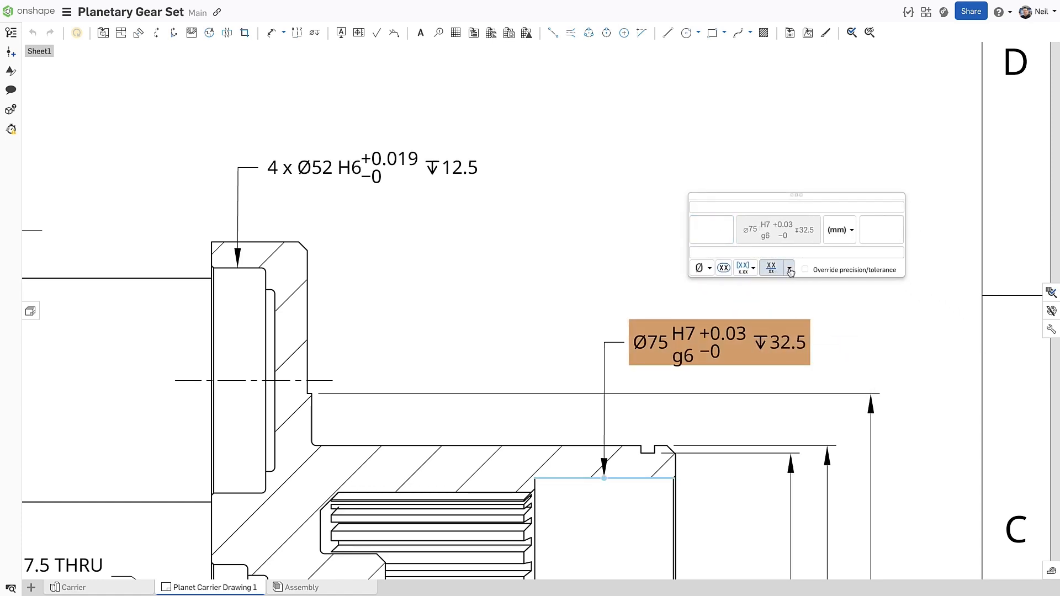
{"action": "left_click", "coordinate": [789, 268]}
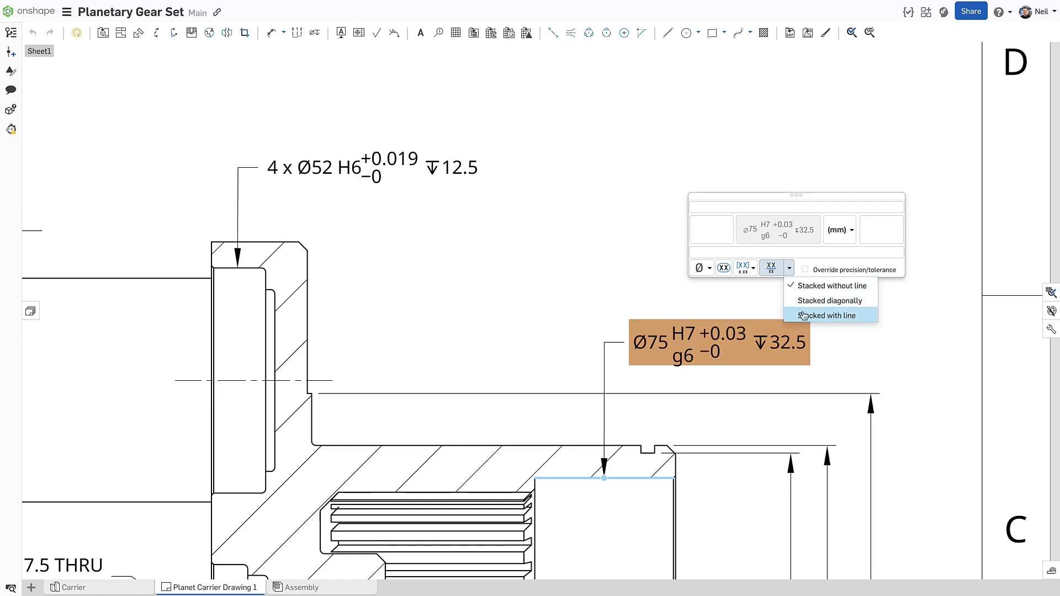
{"action": "left_click", "coordinate": [831, 316]}
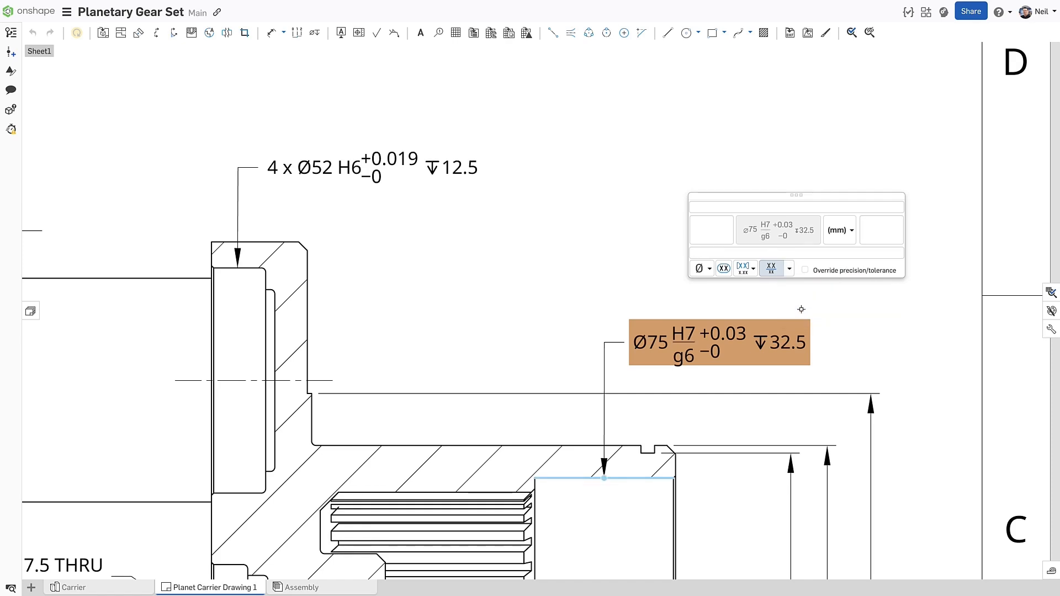
{"action": "left_click", "coordinate": [789, 268]}
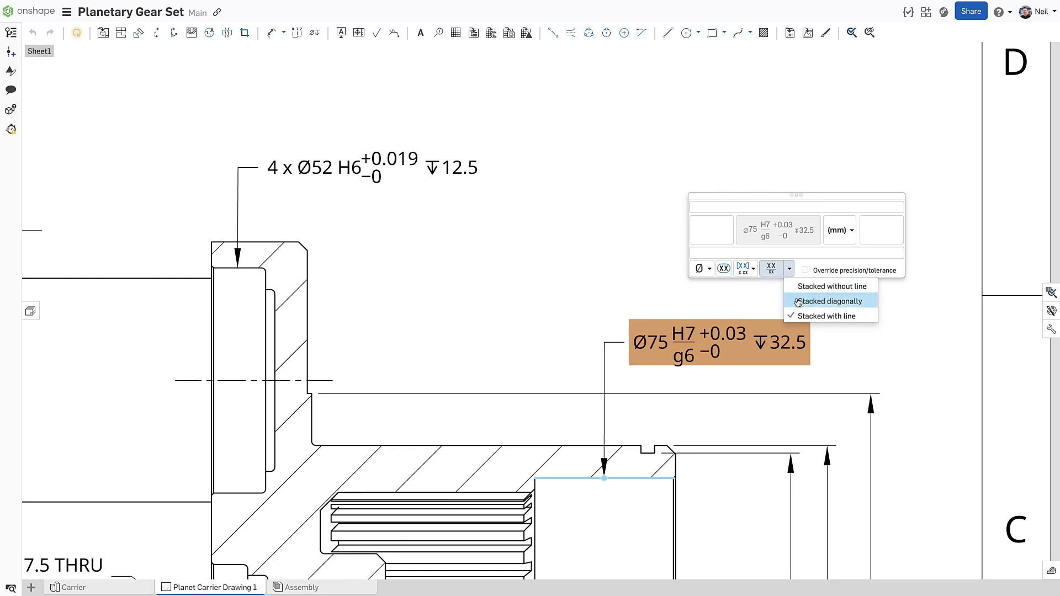
{"action": "left_click", "coordinate": [828, 301]}
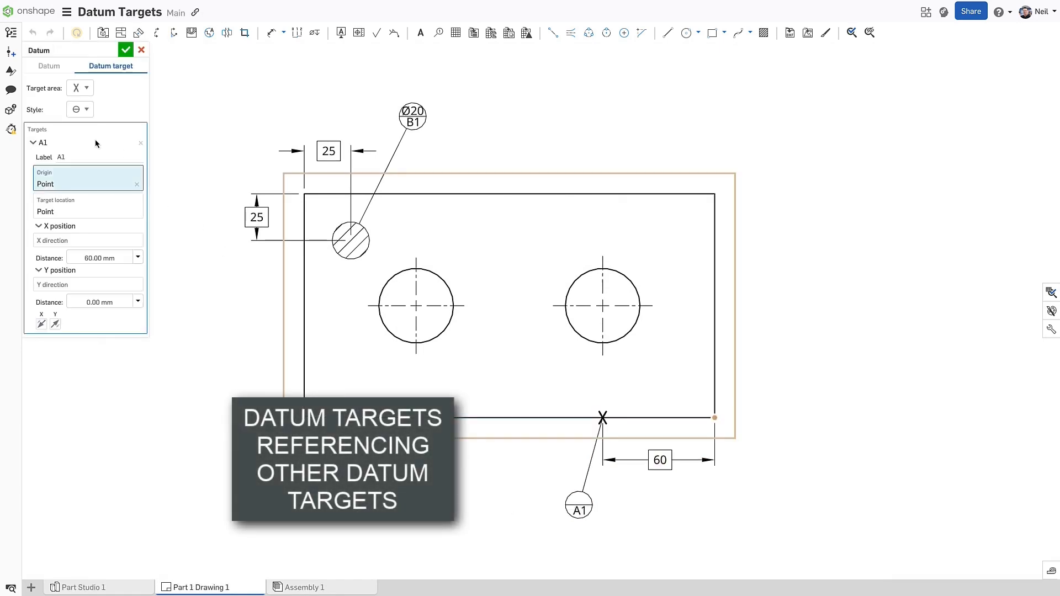
Step: Place datum target A2 at 100 mm from A1, then B2 at 170 mm from B1
{"action": "left_click", "coordinate": [29, 143]}
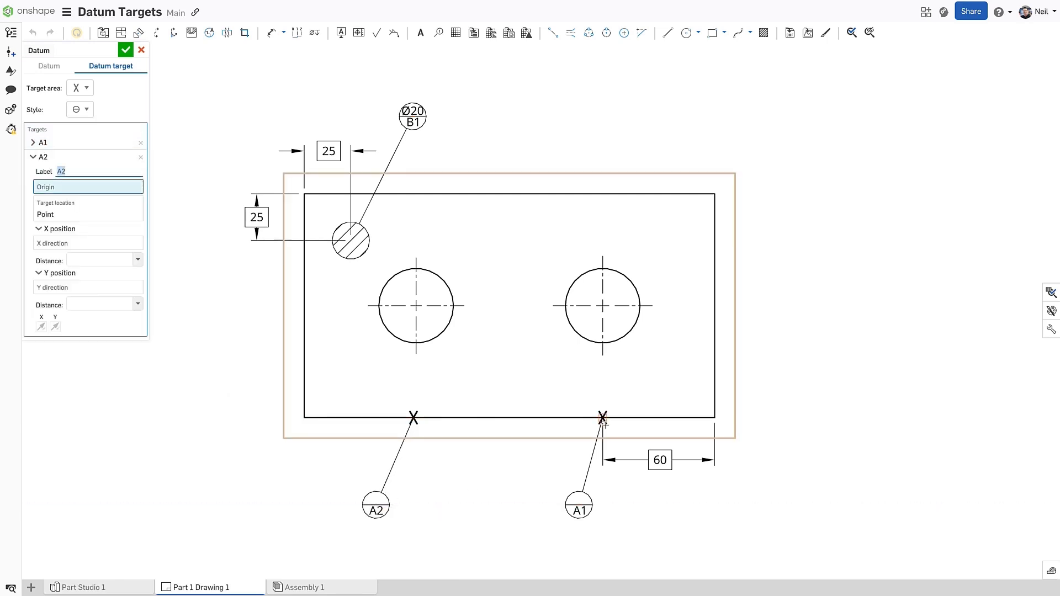
{"action": "left_click", "coordinate": [603, 417]}
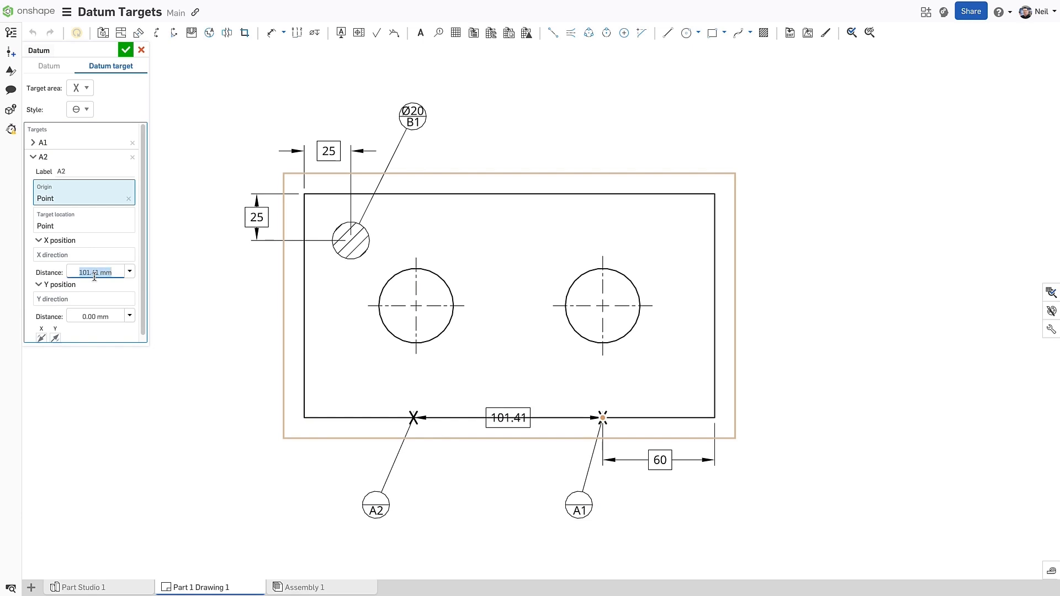
{"action": "type", "text": "100.00 mm"}
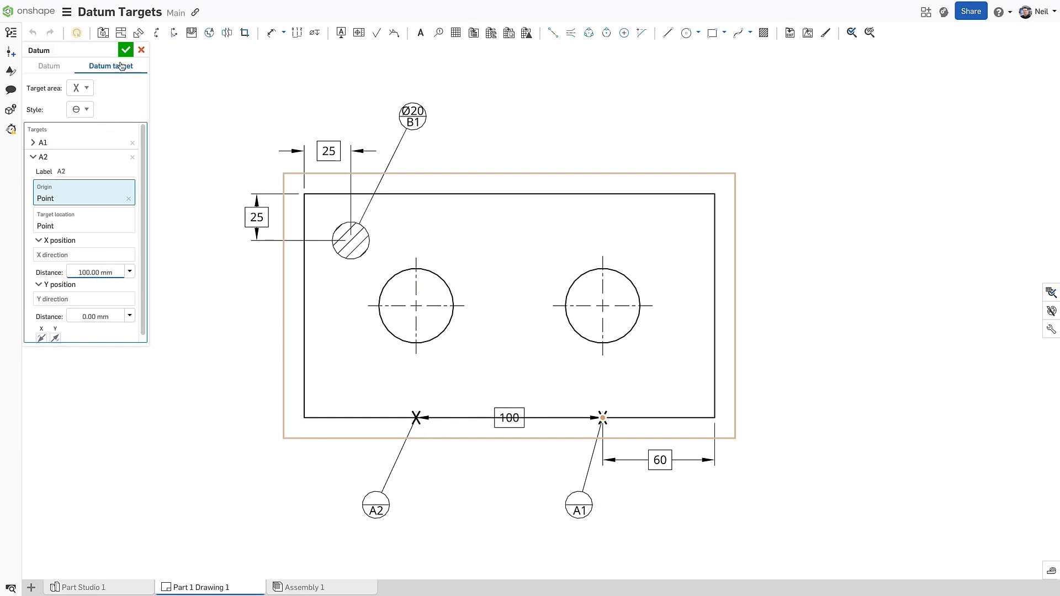
{"action": "left_click", "coordinate": [127, 50]}
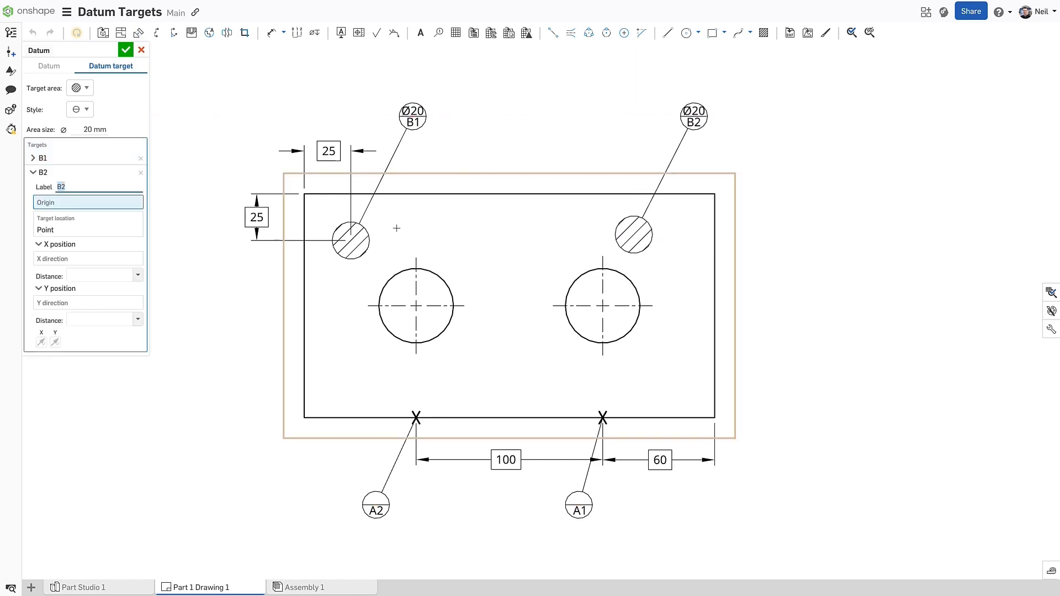
{"action": "left_click", "coordinate": [349, 240]}
{"action": "type", "text": "0"}
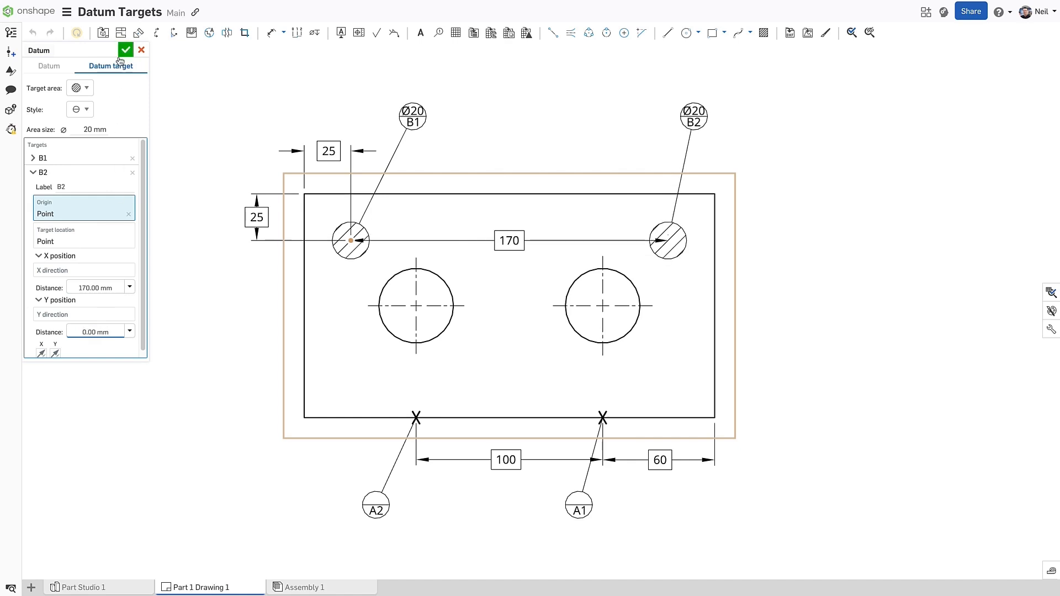
{"action": "left_click", "coordinate": [127, 49]}
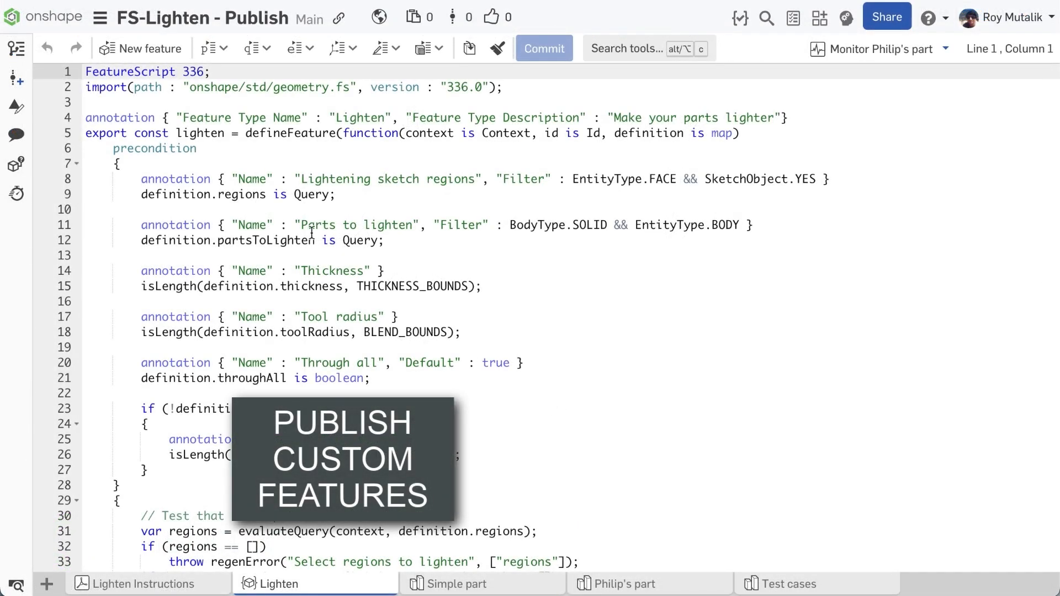
Step: Browse FS-Lighten's version history and the Lighten Instructions PDF, then return to the feature code
{"action": "left_click", "coordinate": [14, 45]}
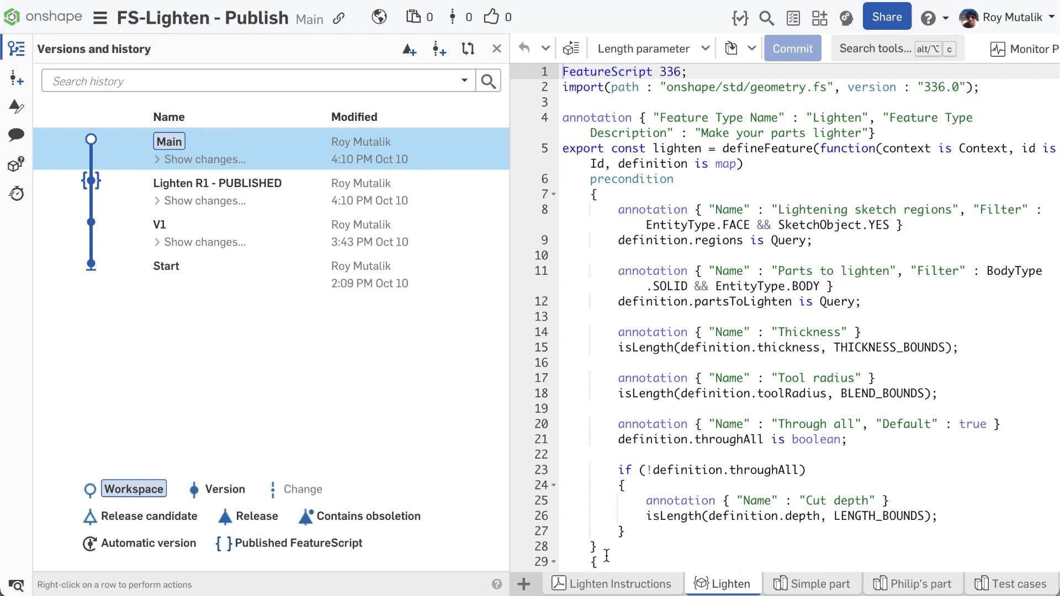
{"action": "left_click", "coordinate": [611, 583]}
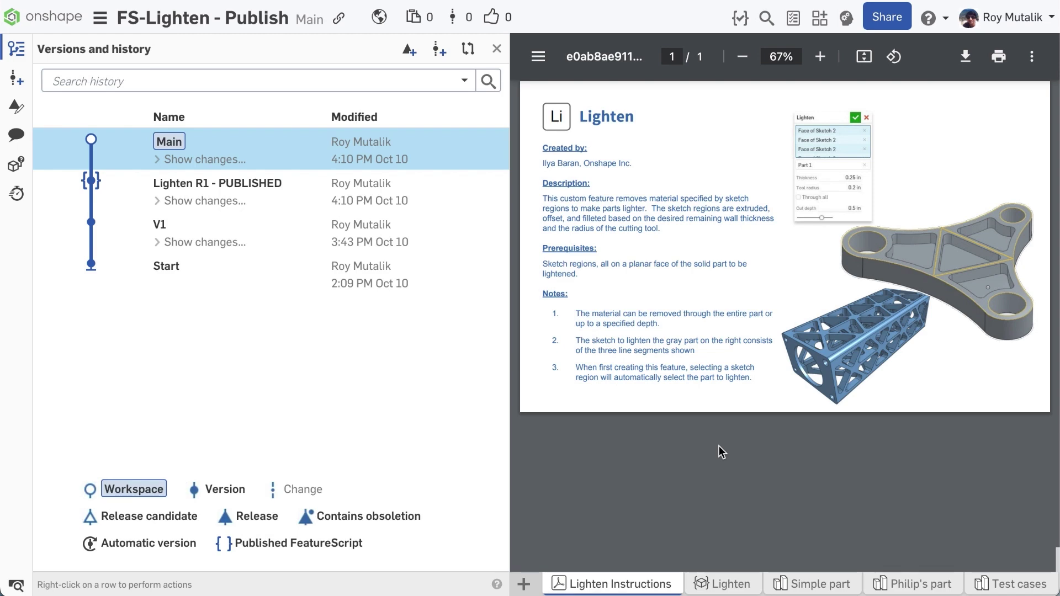
{"action": "left_click", "coordinate": [729, 584]}
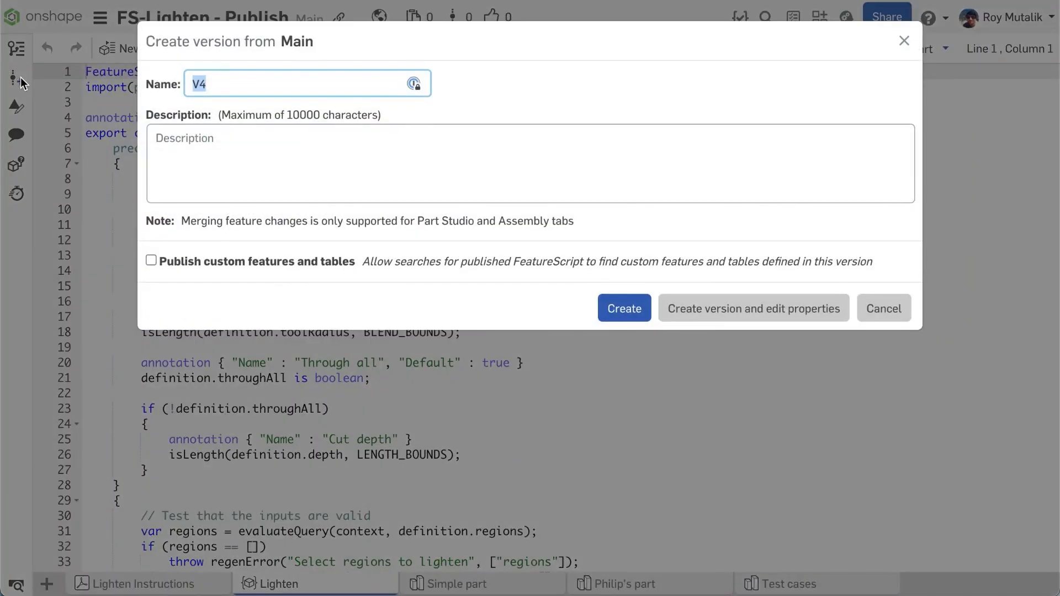
Step: Tick Publish custom features, name the version 'LIGHTEN R1 - PUBLISHED', and create it
{"action": "left_click", "coordinate": [151, 260]}
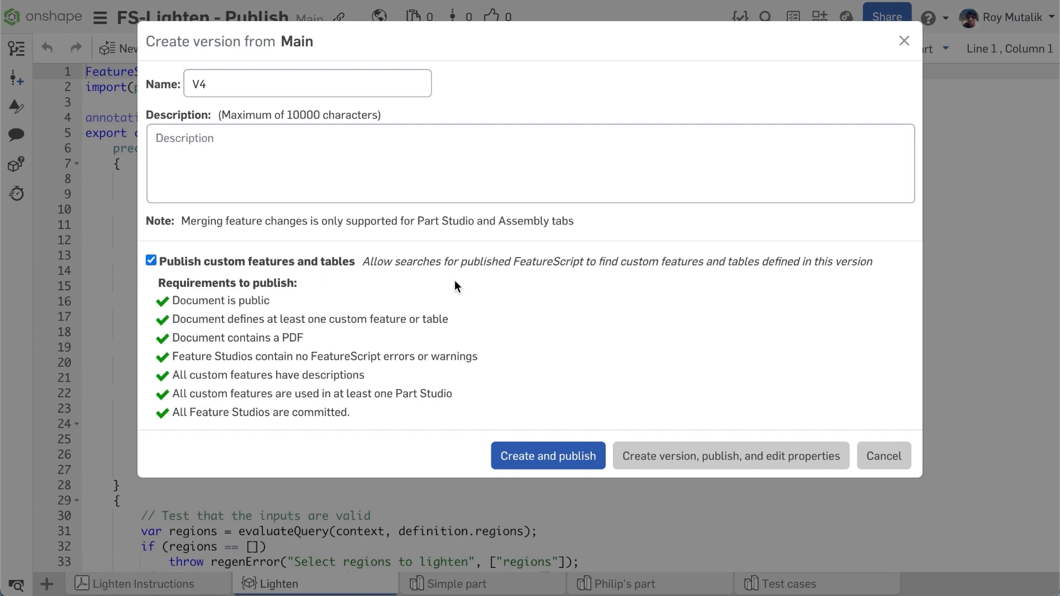
{"action": "mouse_move", "coordinate": [472, 295]}
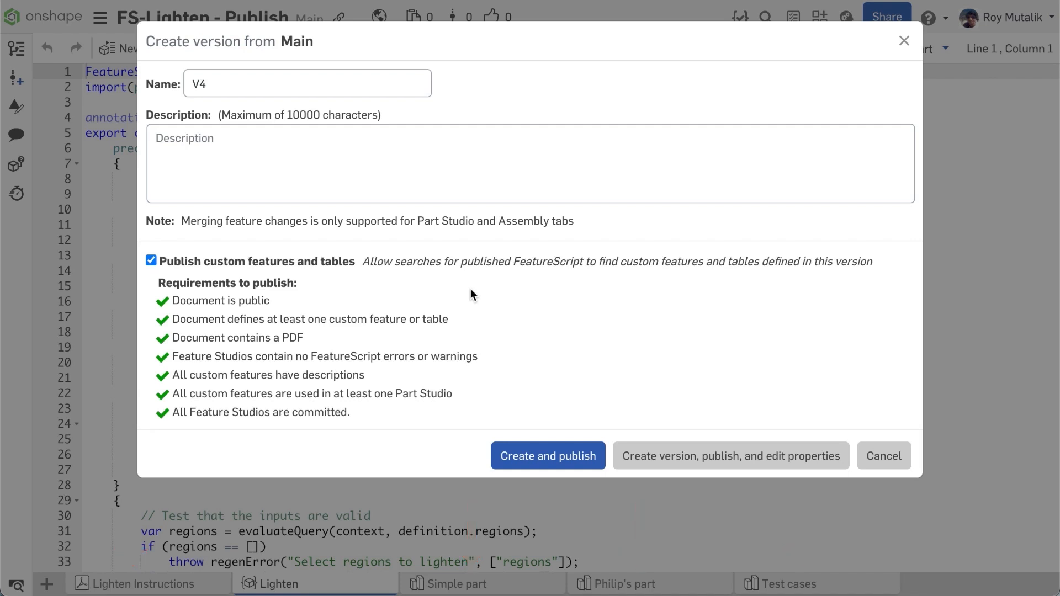
{"action": "left_click", "coordinate": [253, 88]}
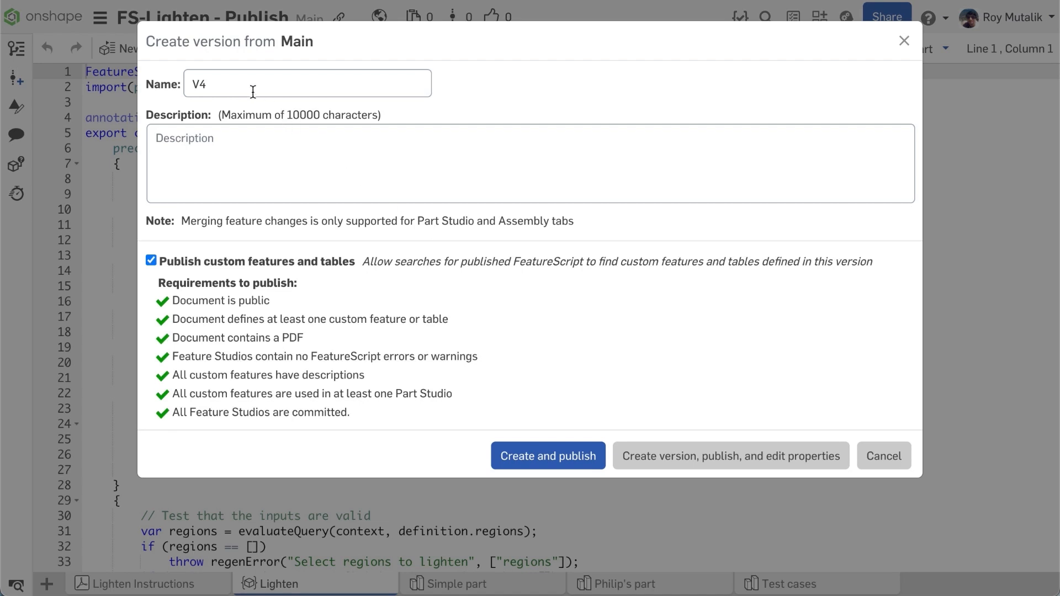
{"action": "type", "text": "LIGHTEN R1 - PUBLI"}
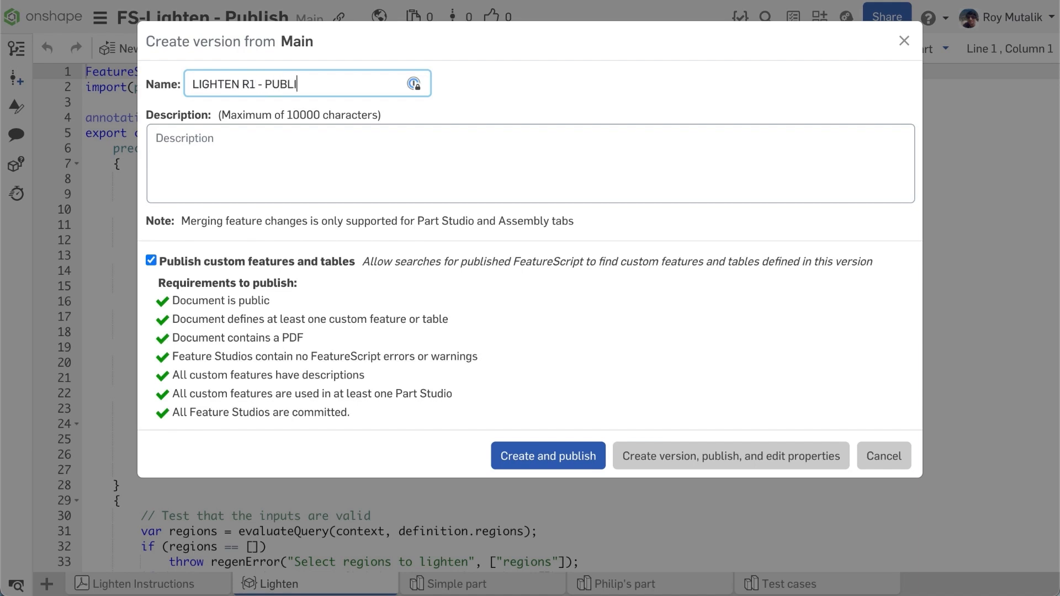
{"action": "type", "text": "SHED"}
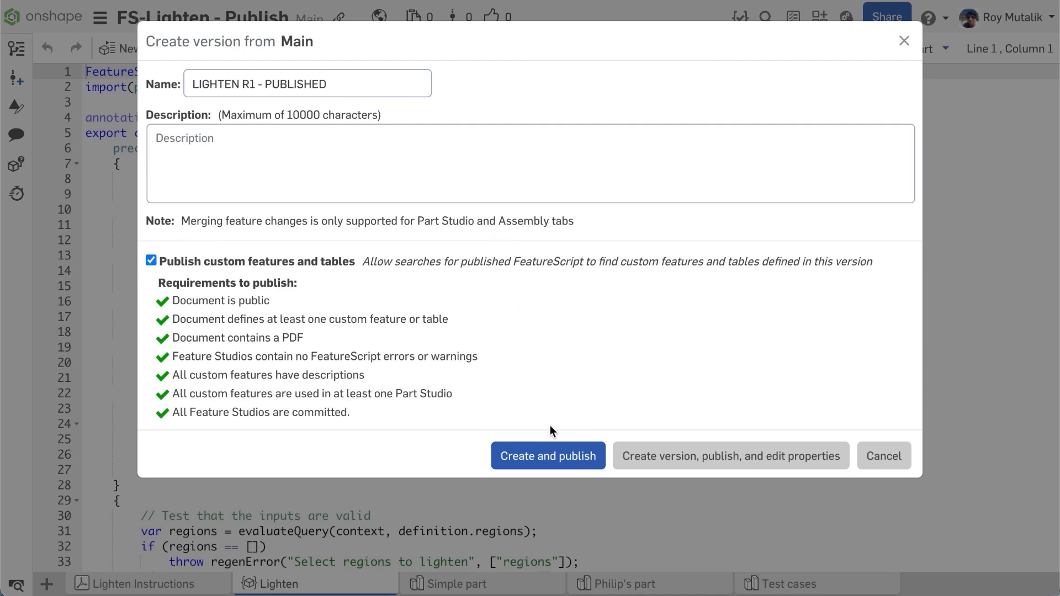
{"action": "left_click", "coordinate": [549, 455]}
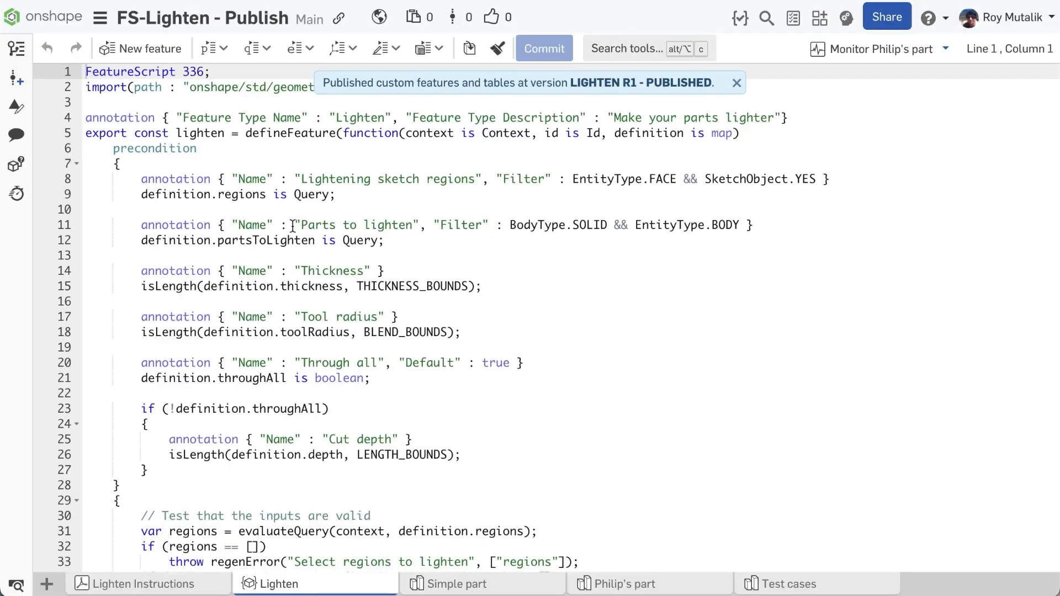
Step: Unpublish FeatureScript from LIGHTEN R1 - PUBLISHED and publish custom features and tables from V3
{"action": "left_click", "coordinate": [13, 48]}
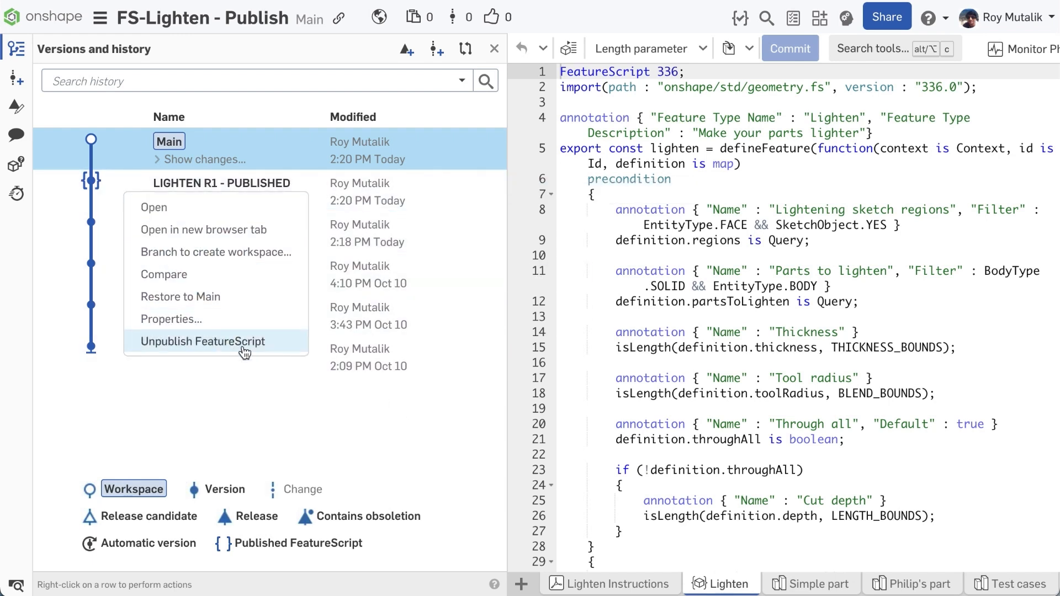
{"action": "left_click", "coordinate": [202, 342]}
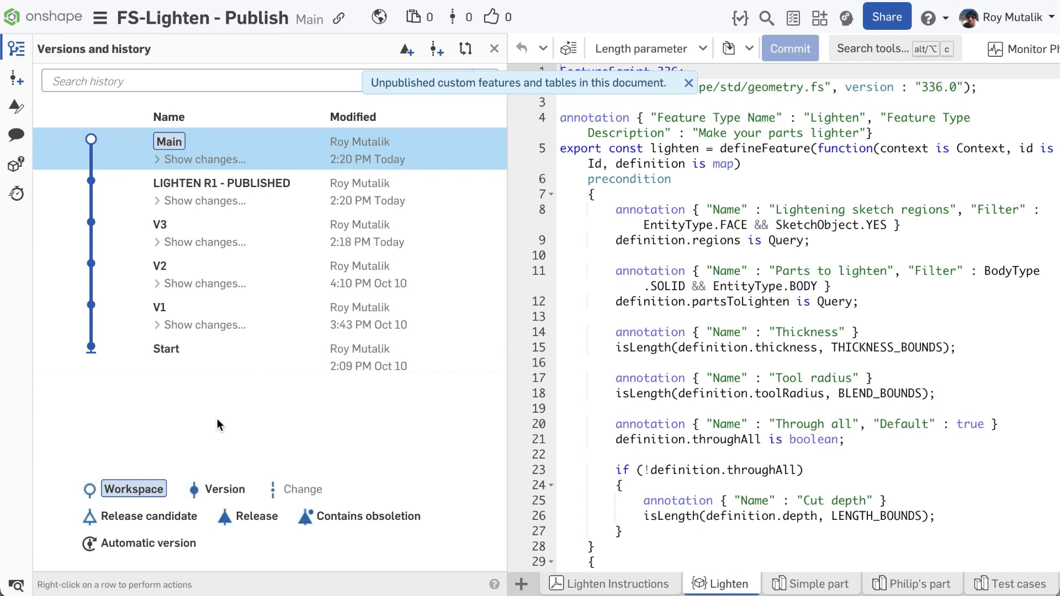
{"action": "mouse_move", "coordinate": [212, 450]}
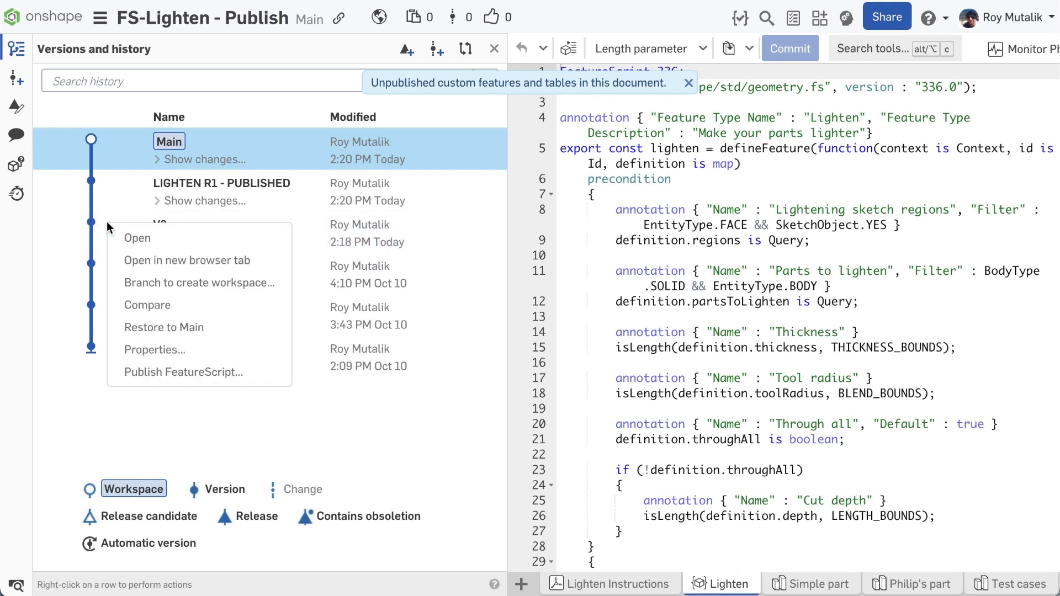
{"action": "left_click", "coordinate": [183, 372]}
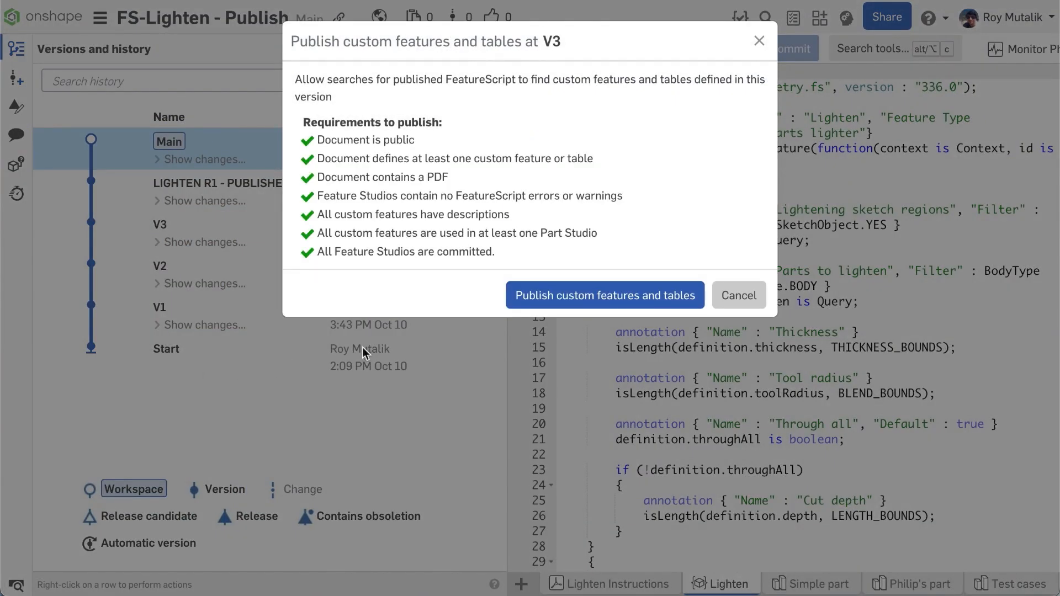
{"action": "left_click", "coordinate": [604, 294]}
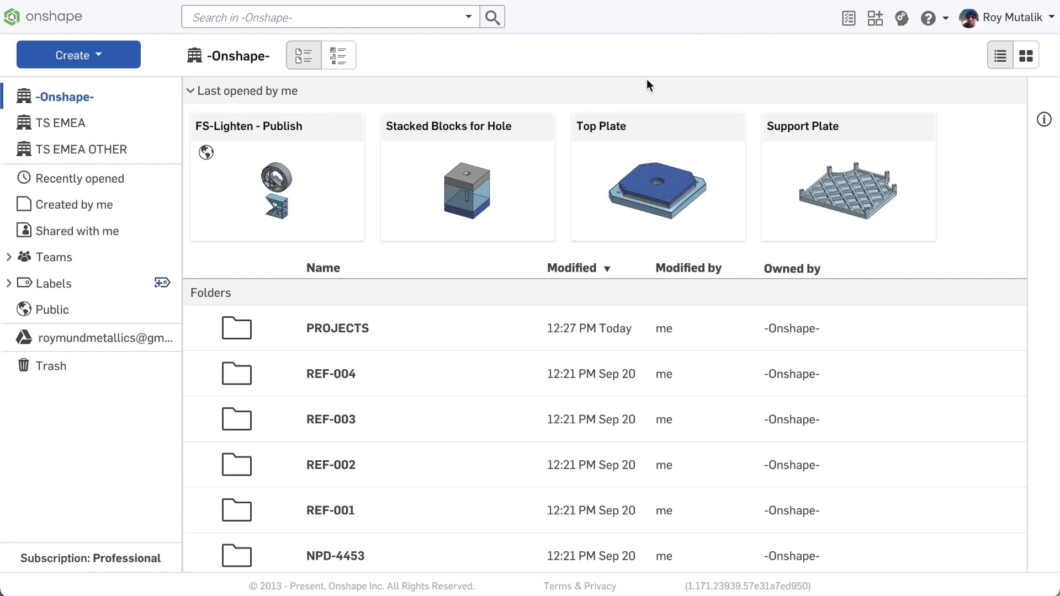
Step: Search Public documents with the Published FeatureScript criterion set to True, then focus the Name field
{"action": "left_click", "coordinate": [53, 310]}
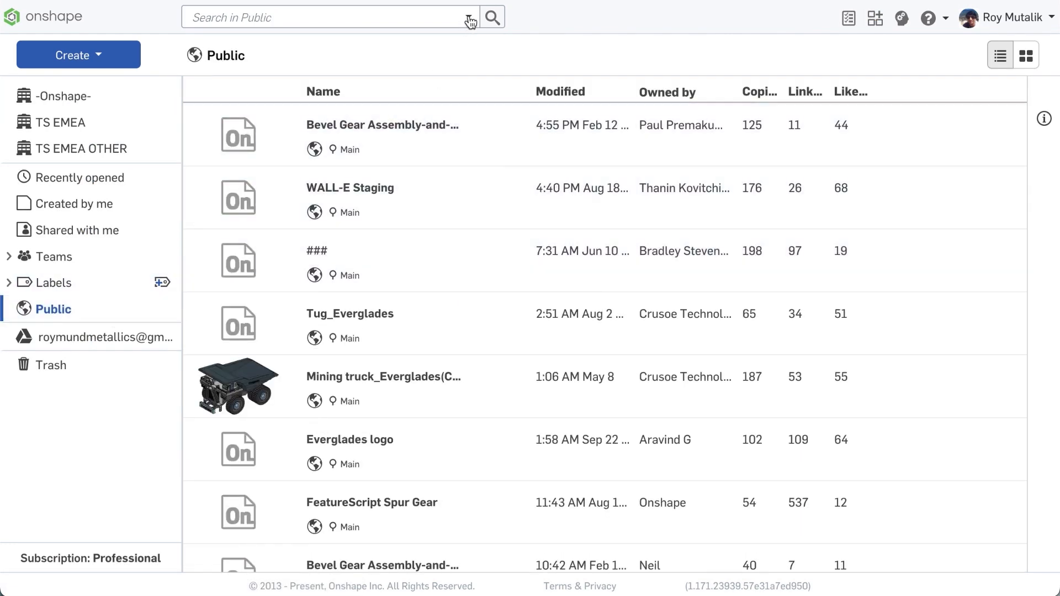
{"action": "left_click", "coordinate": [468, 18]}
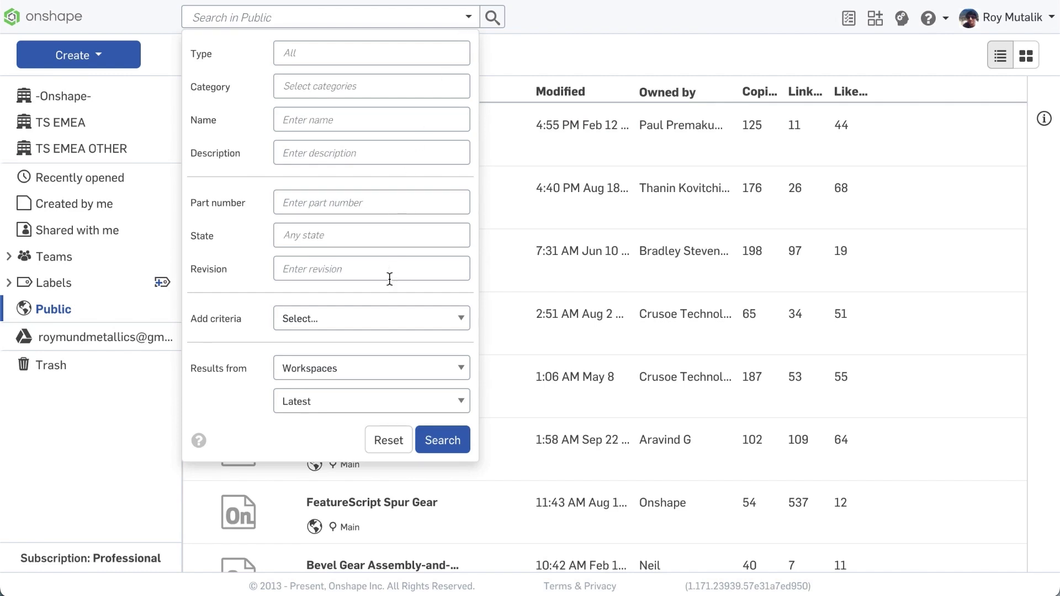
{"action": "left_click", "coordinate": [371, 318]}
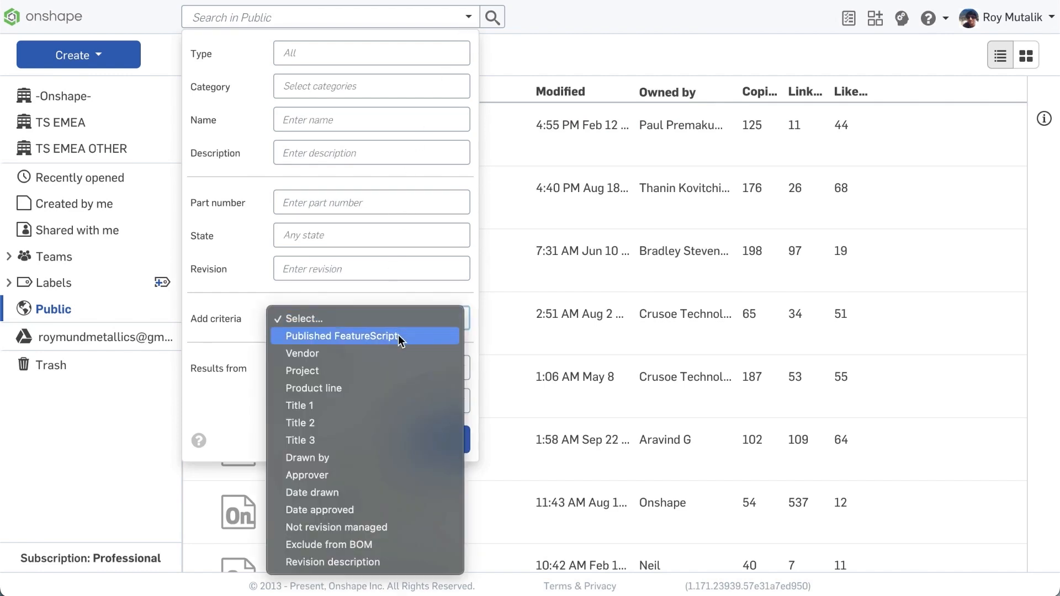
{"action": "left_click", "coordinate": [341, 337]}
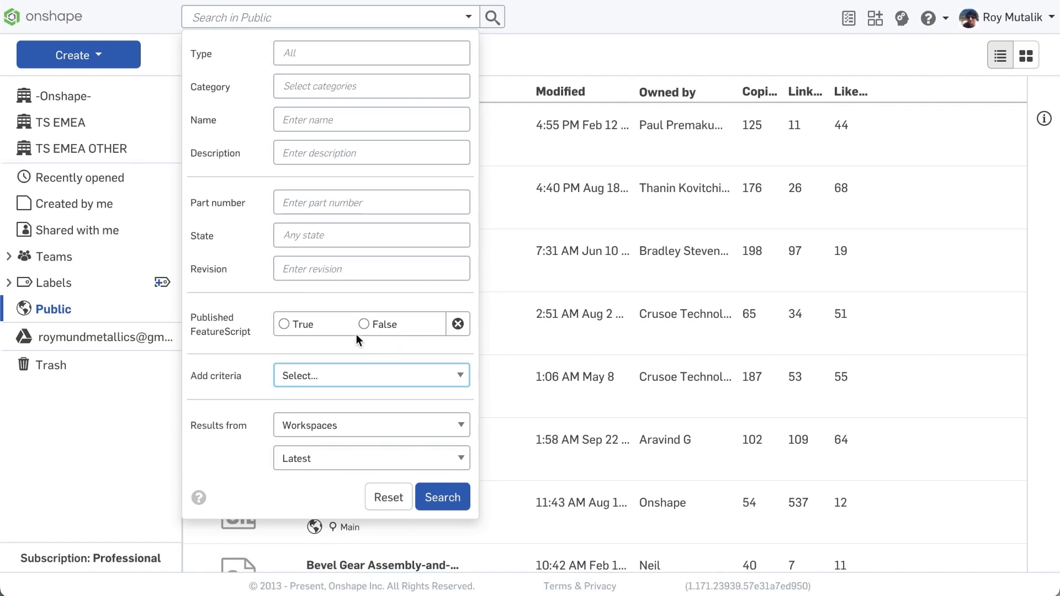
{"action": "left_click", "coordinate": [282, 324]}
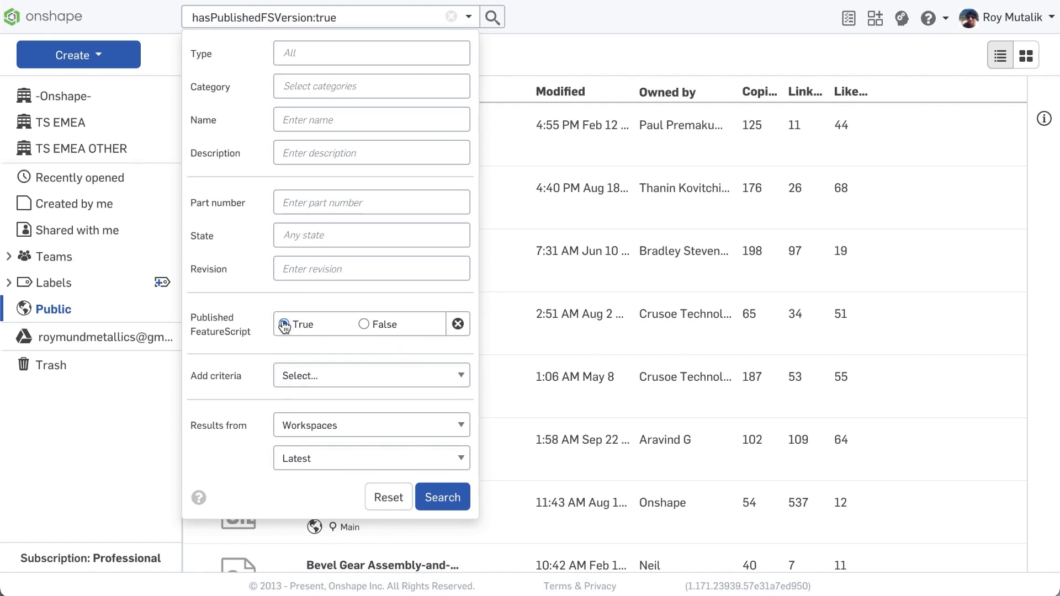
{"action": "left_click", "coordinate": [354, 120]}
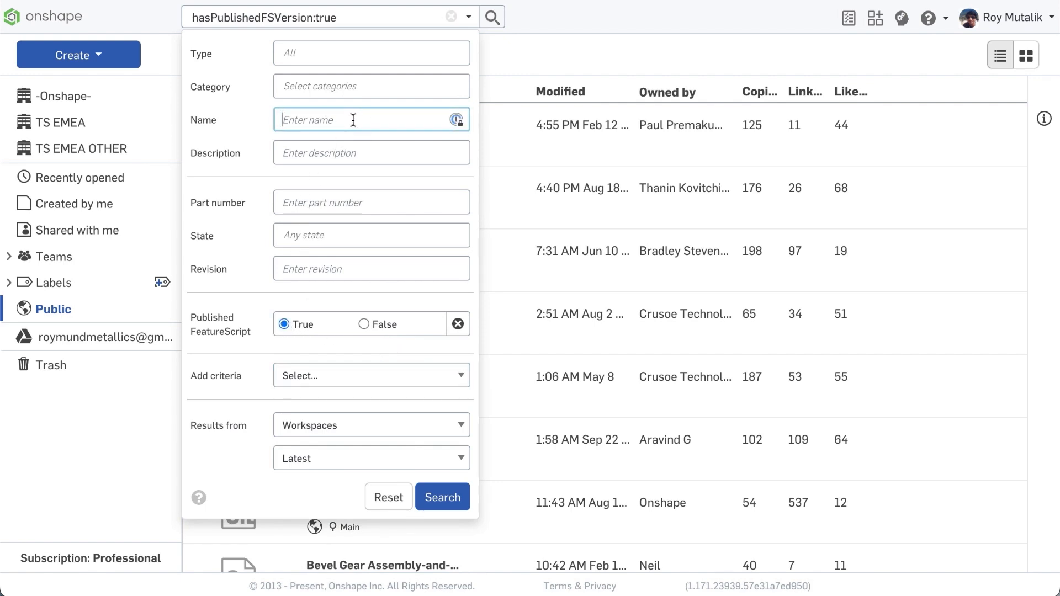